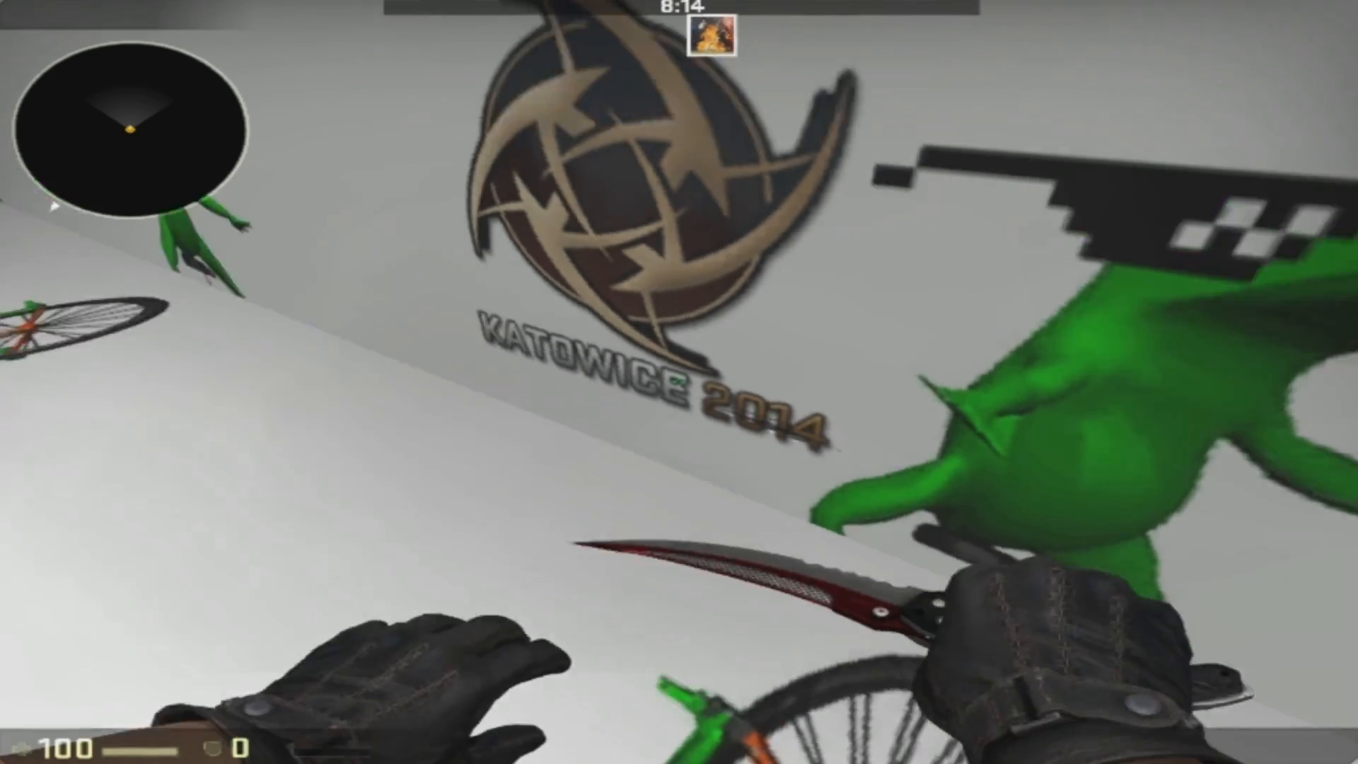
mouse_move(679, 382)
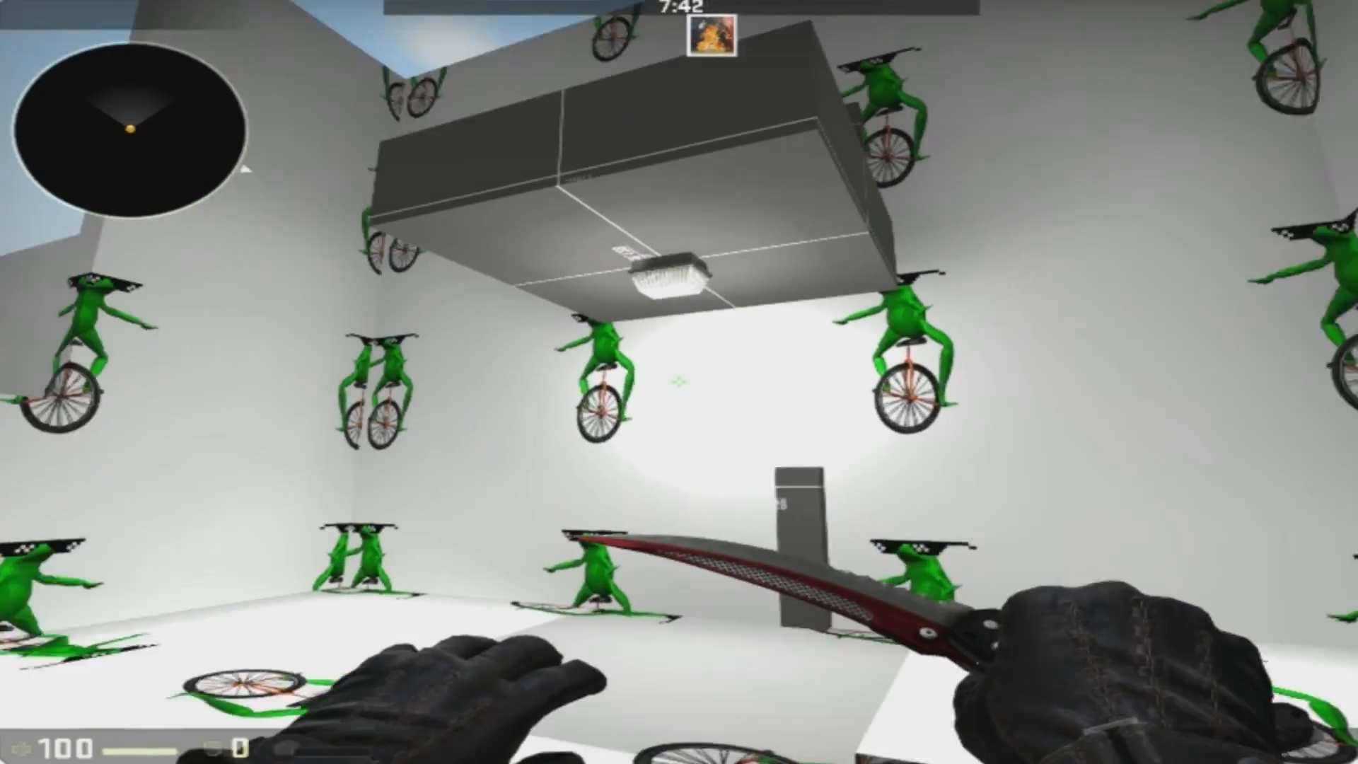
mouse_move(679, 382)
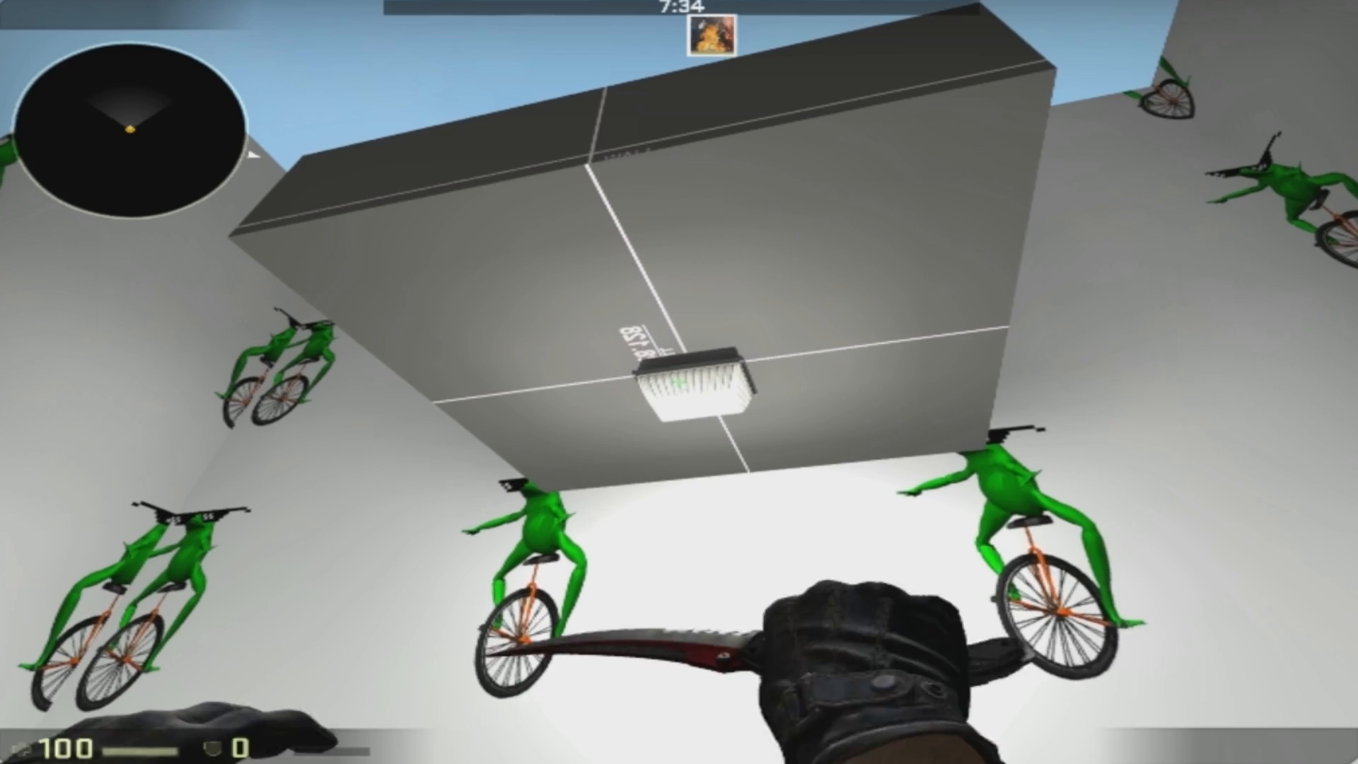
mouse_move(679, 382)
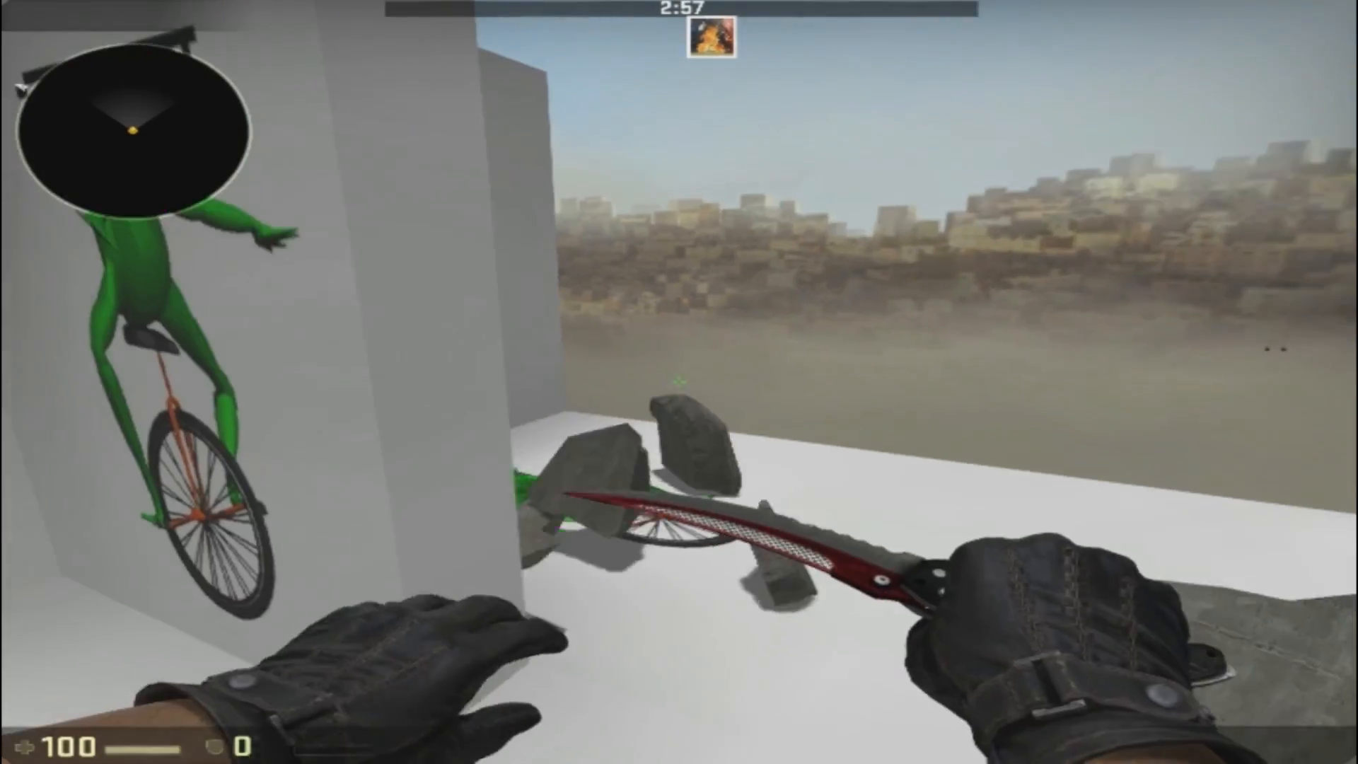
mouse_move(680, 382)
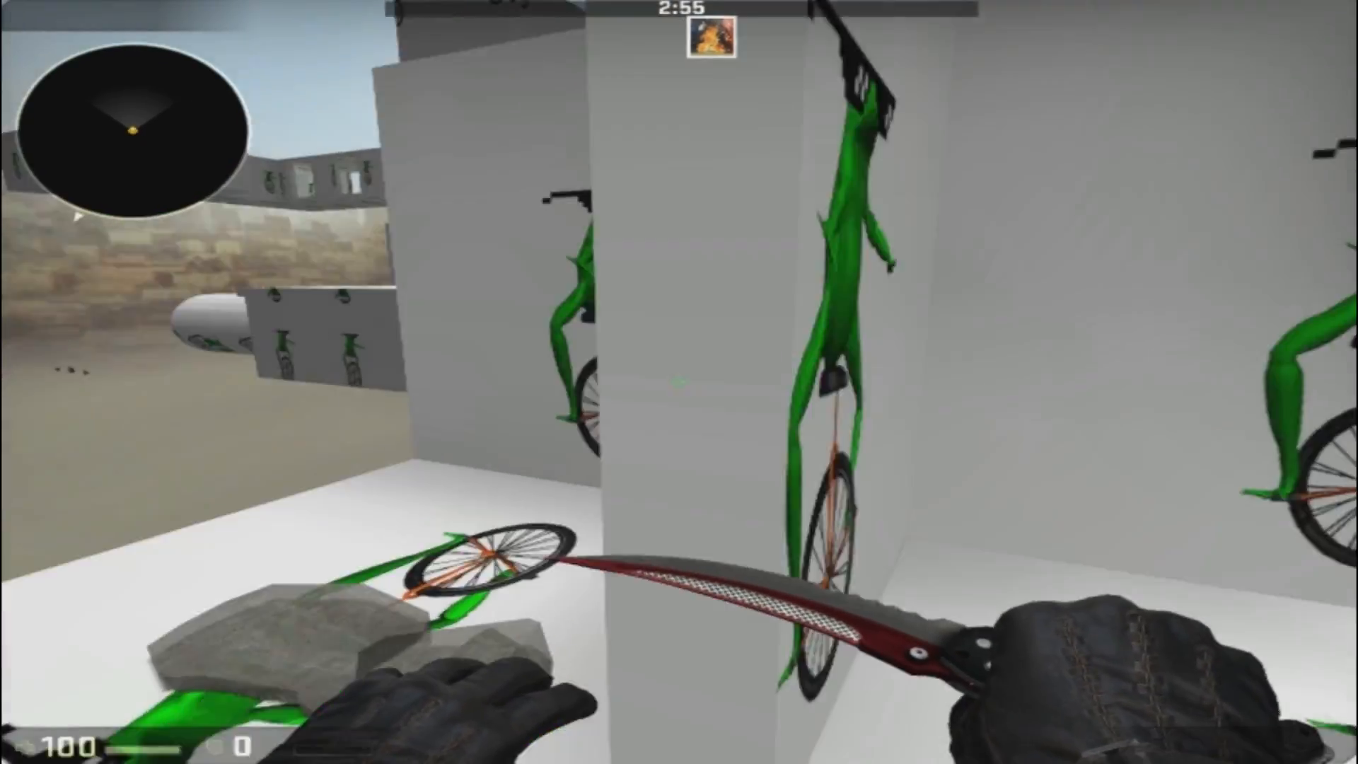
mouse_move(679, 382)
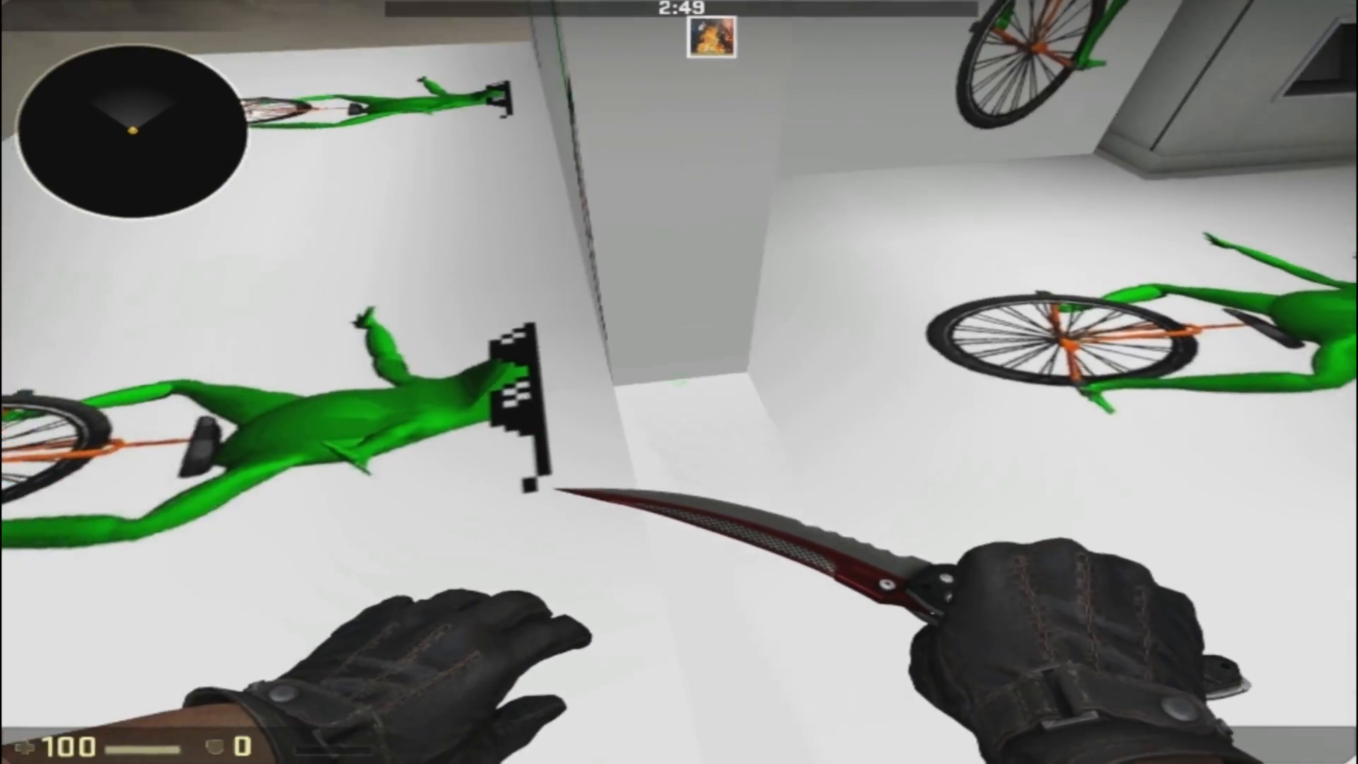
mouse_move(679, 382)
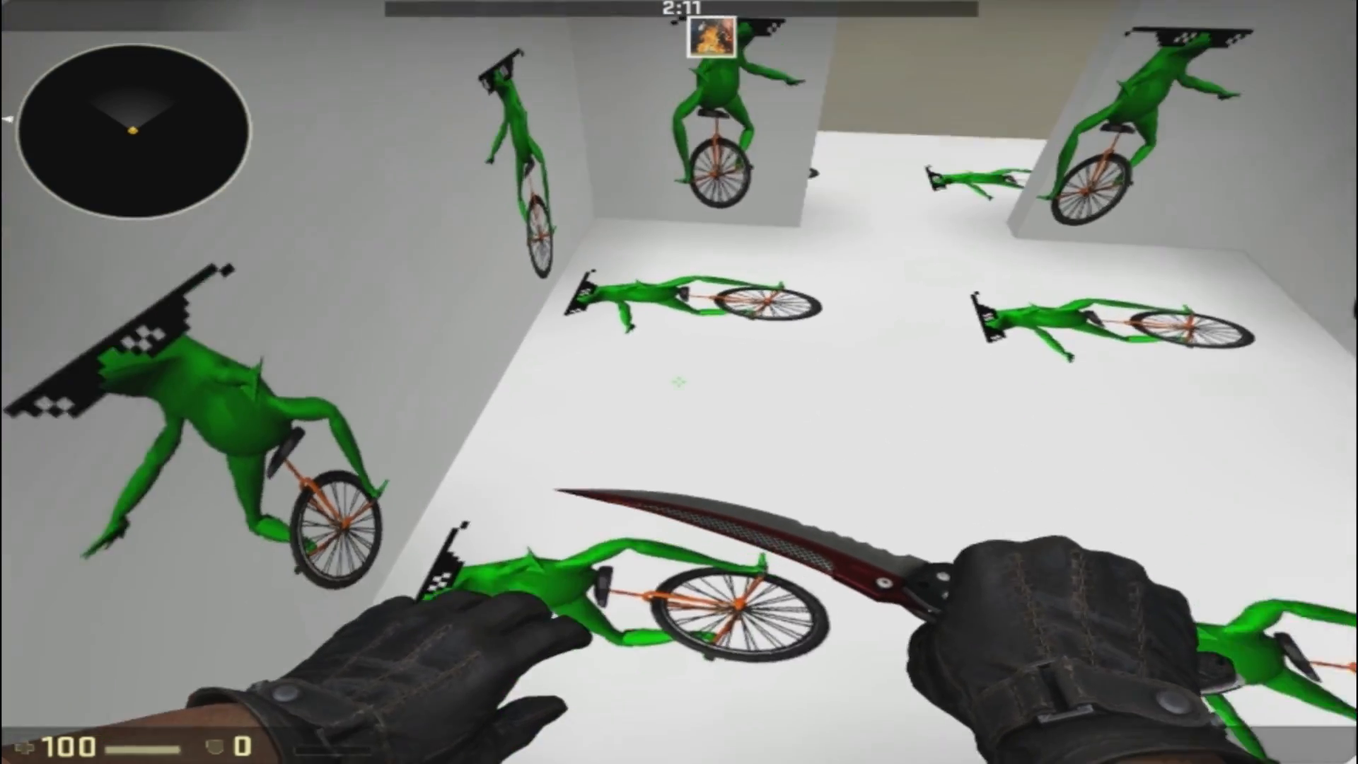
mouse_move(679, 382)
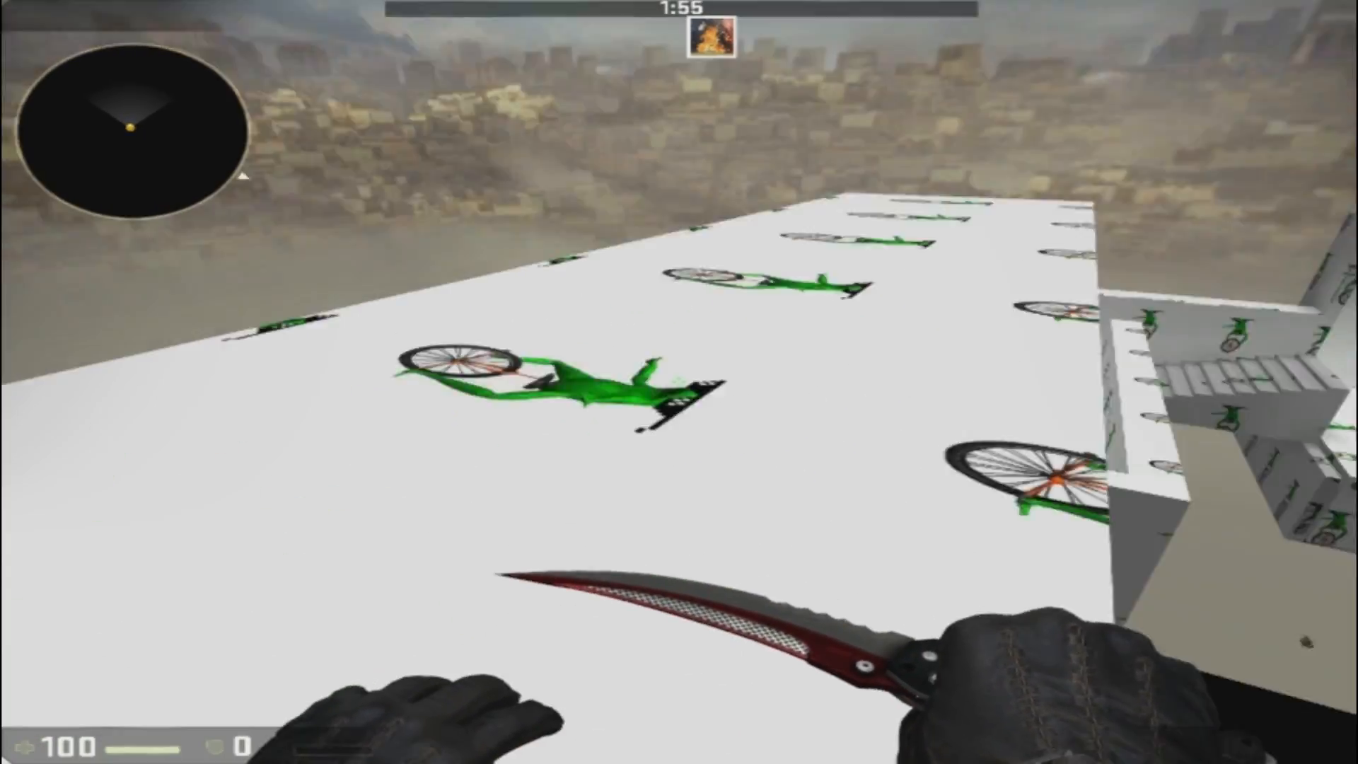
mouse_move(679, 382)
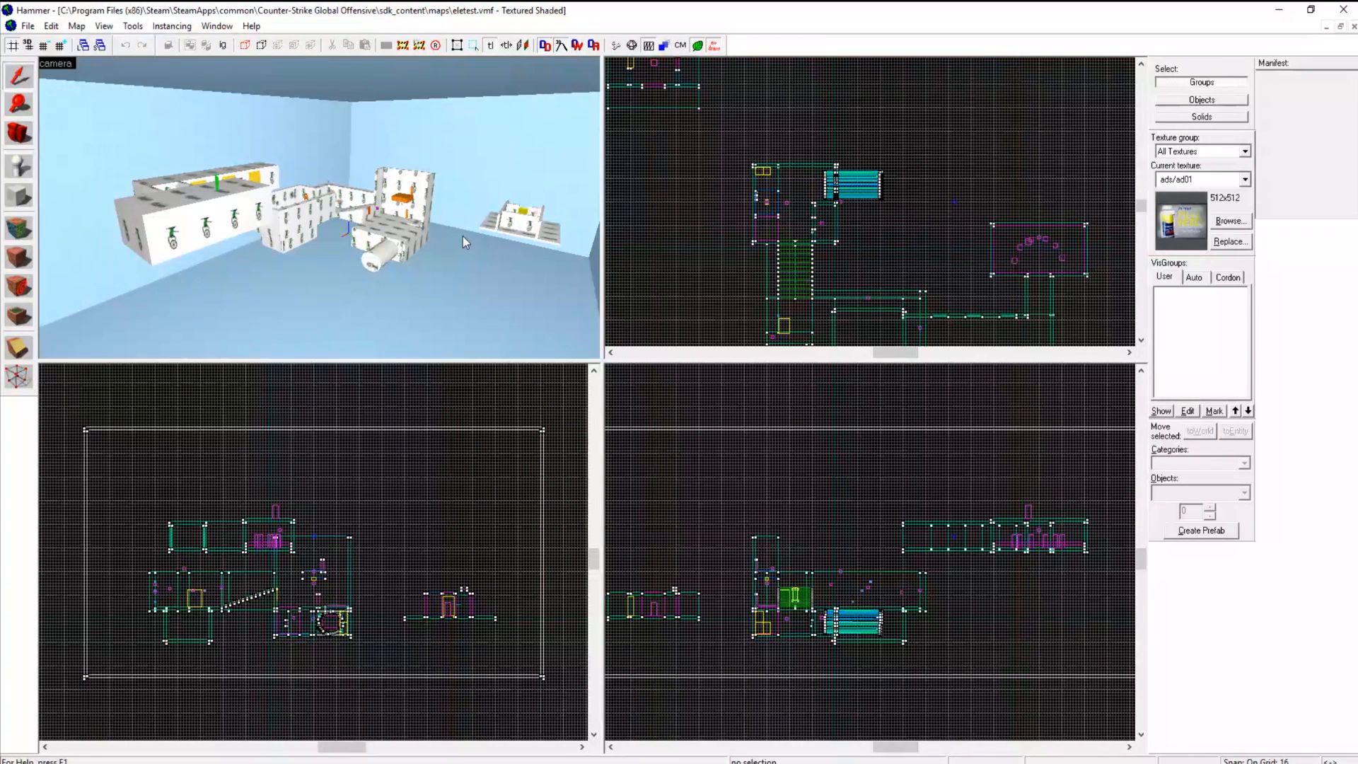
mouse_move(498, 245)
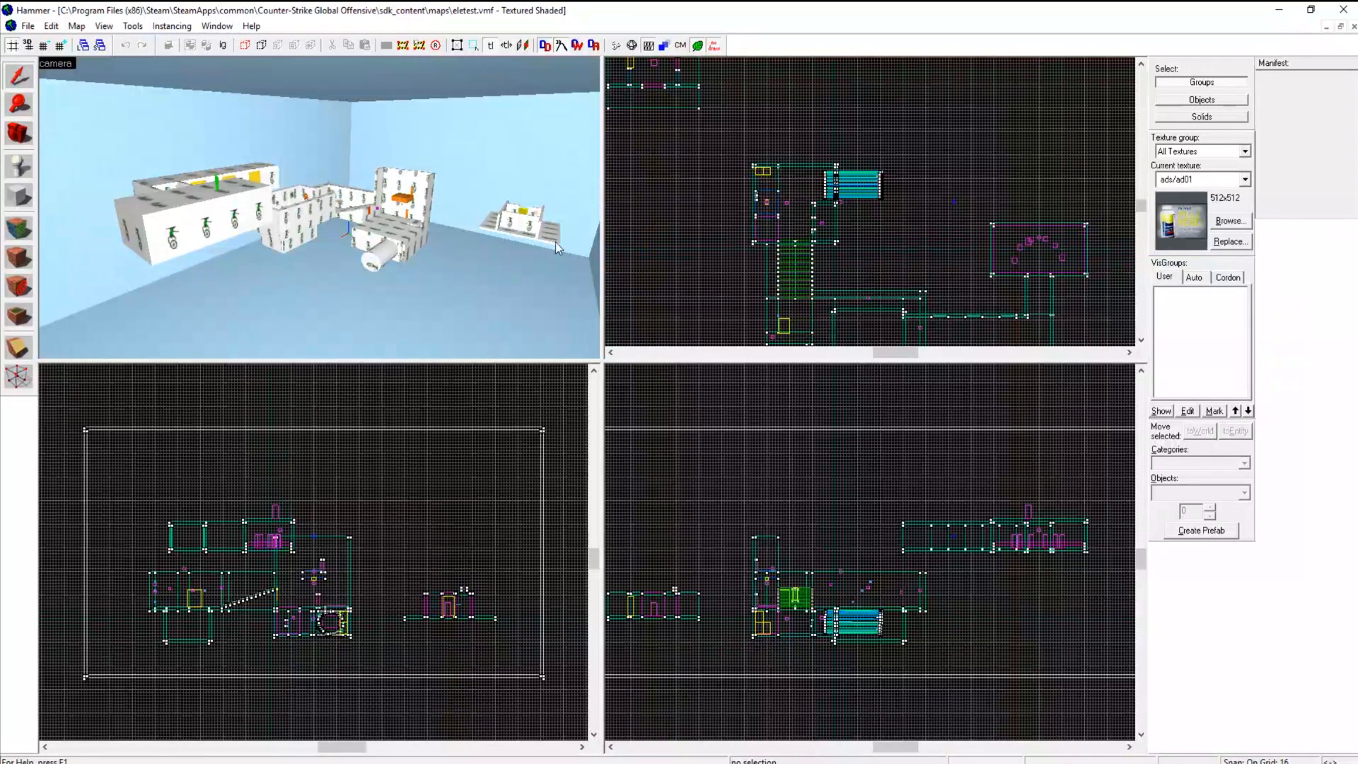
mouse_move(436, 191)
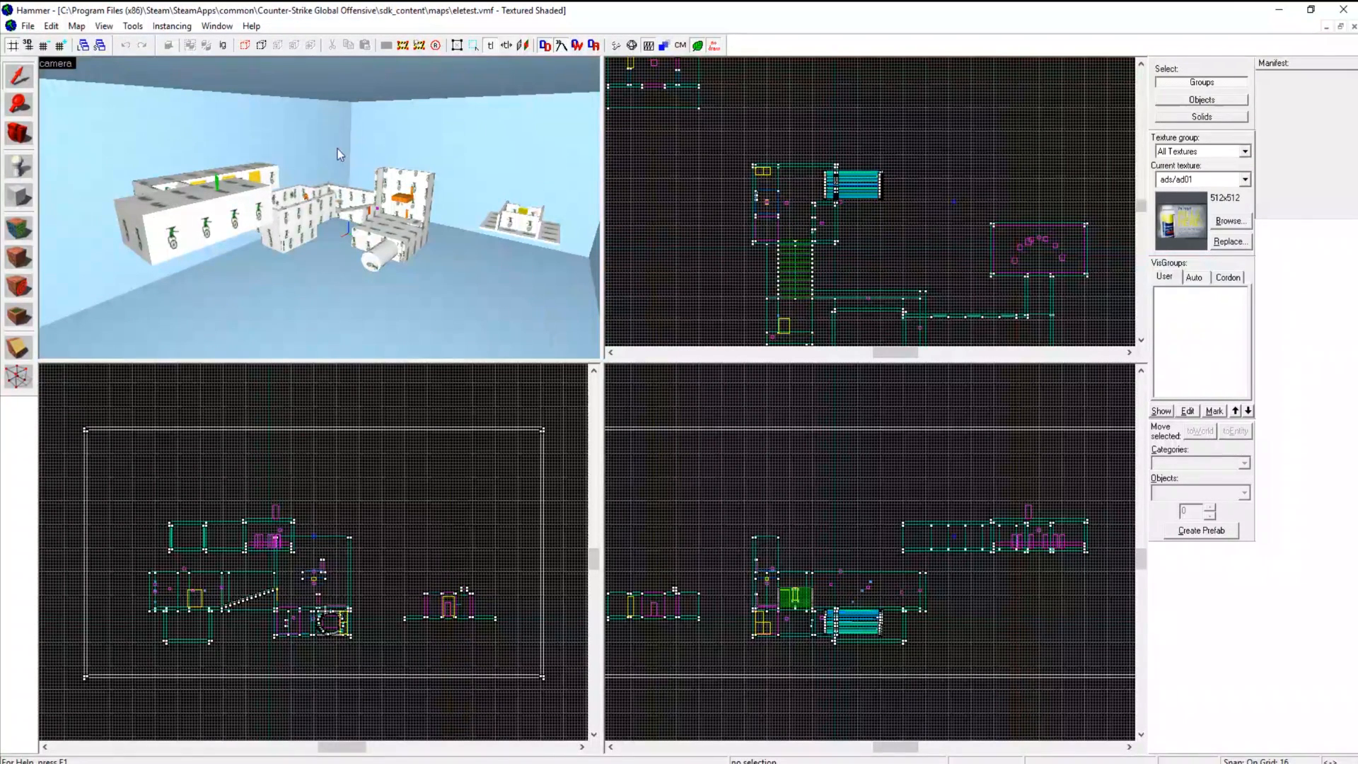
mouse_move(360, 288)
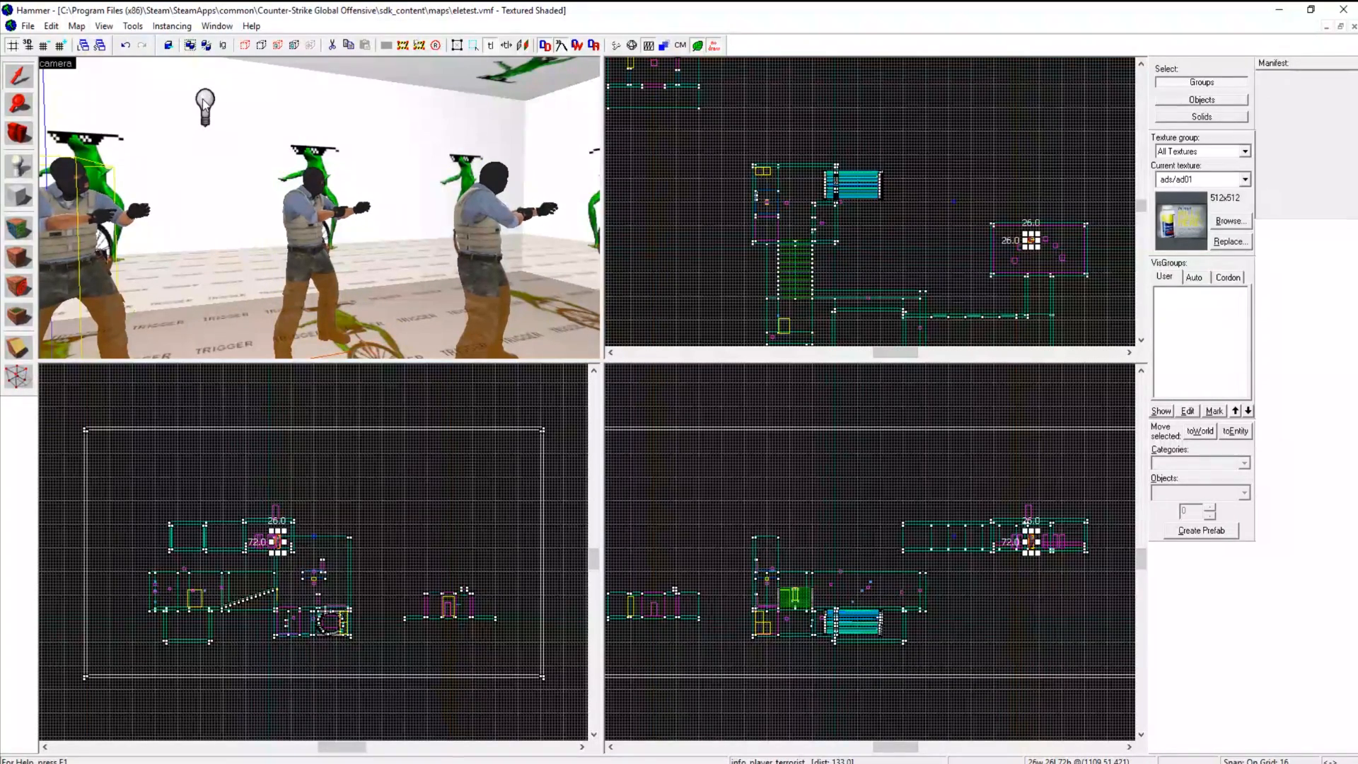
- Inspect the spawn-room light's properties, then check the func_buyzone's Team Number is Terrorist
double_click(204, 103)
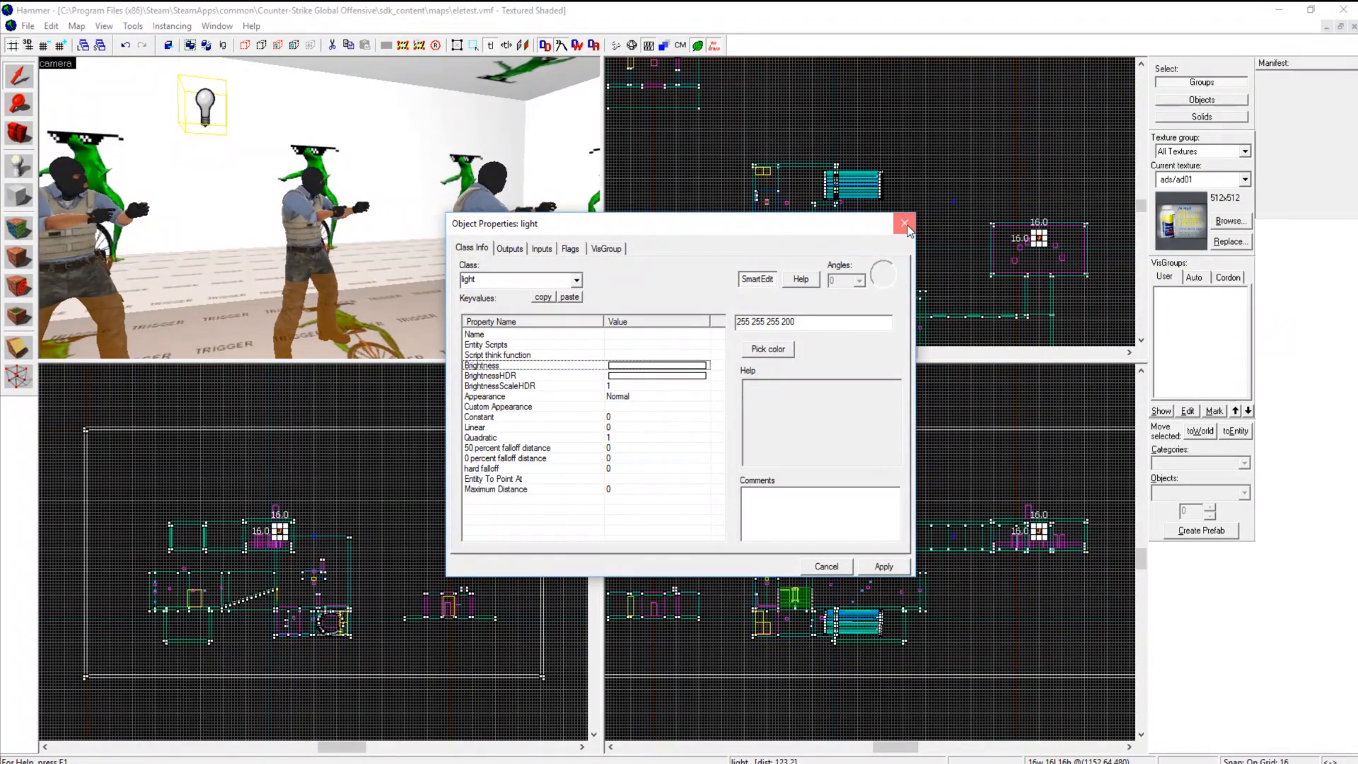
click(905, 224)
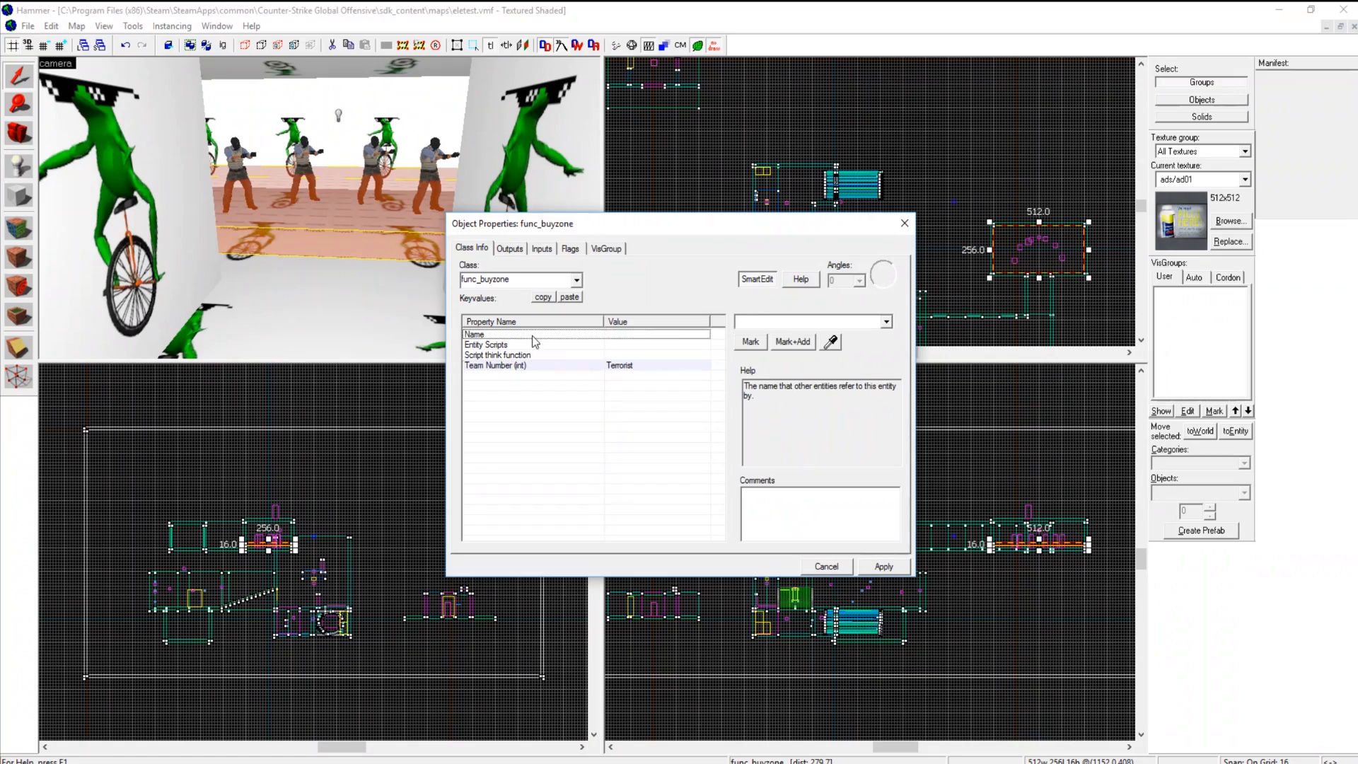
click(825, 566)
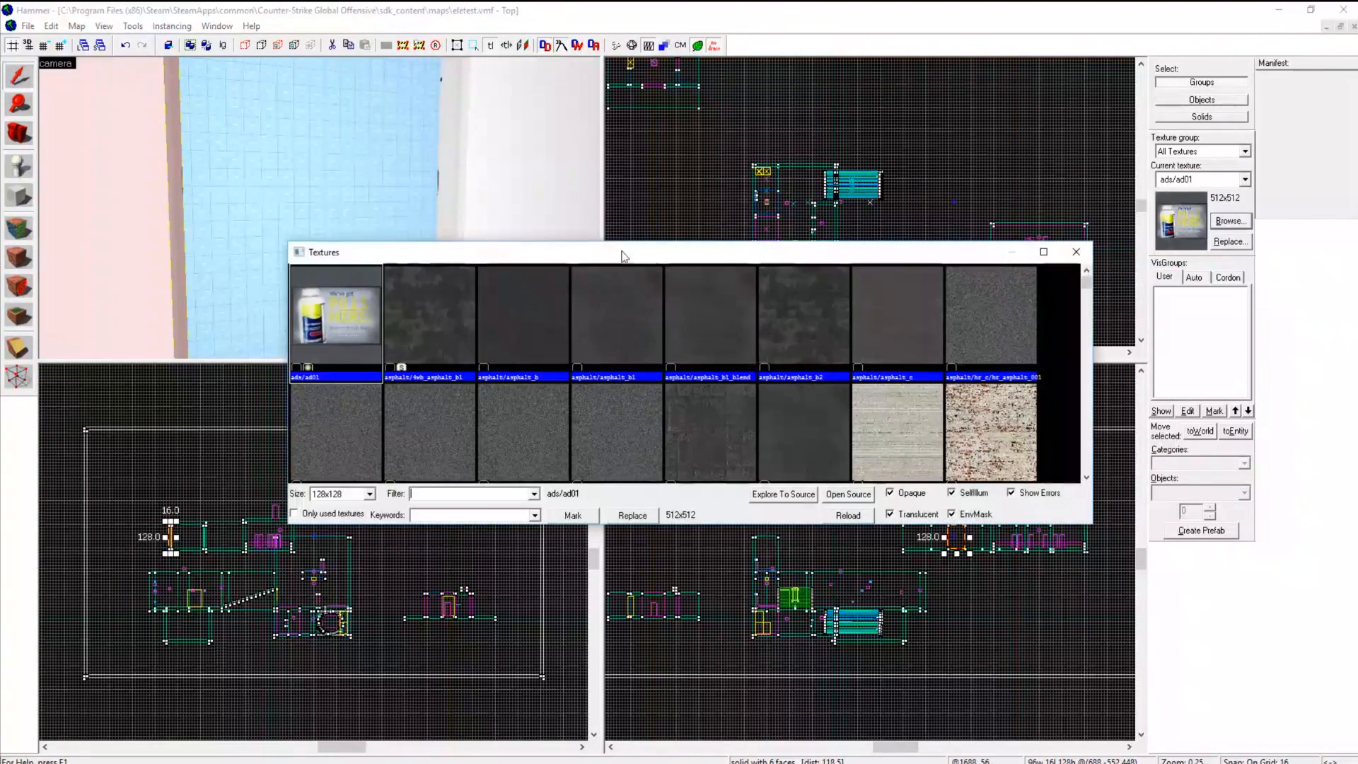
- Filter the texture browser to 'glass' and pick a glass texture for the floor brush
text(glass)
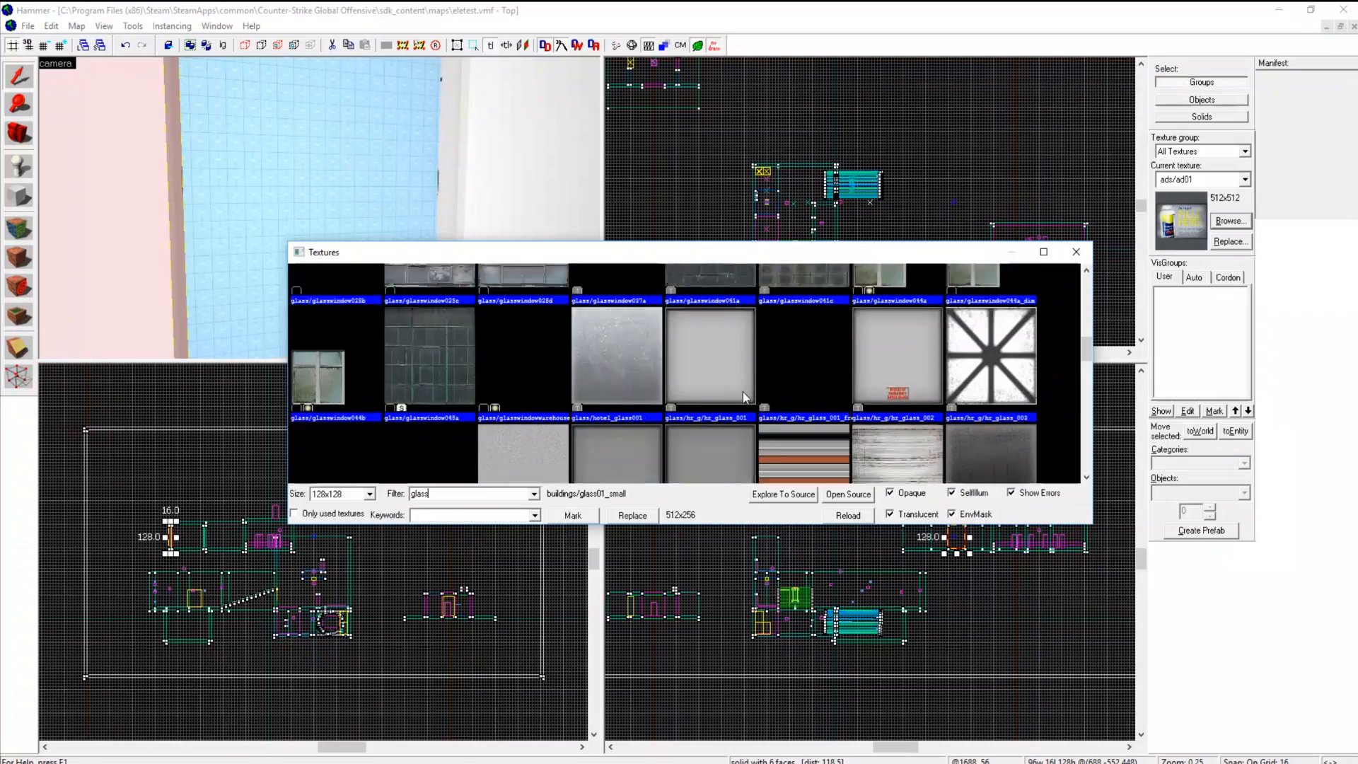
click(1075, 252)
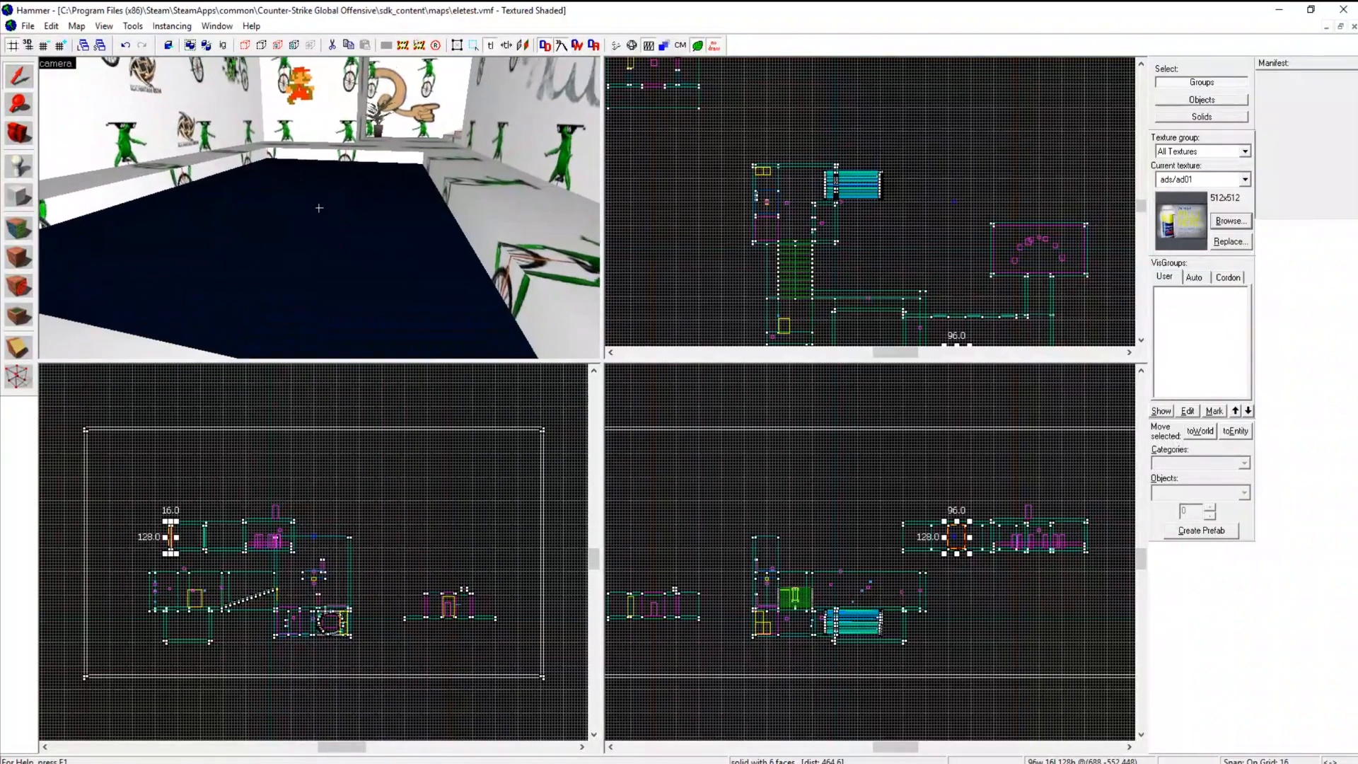
- Bring up the texture browser again to search for water textures
click(1230, 221)
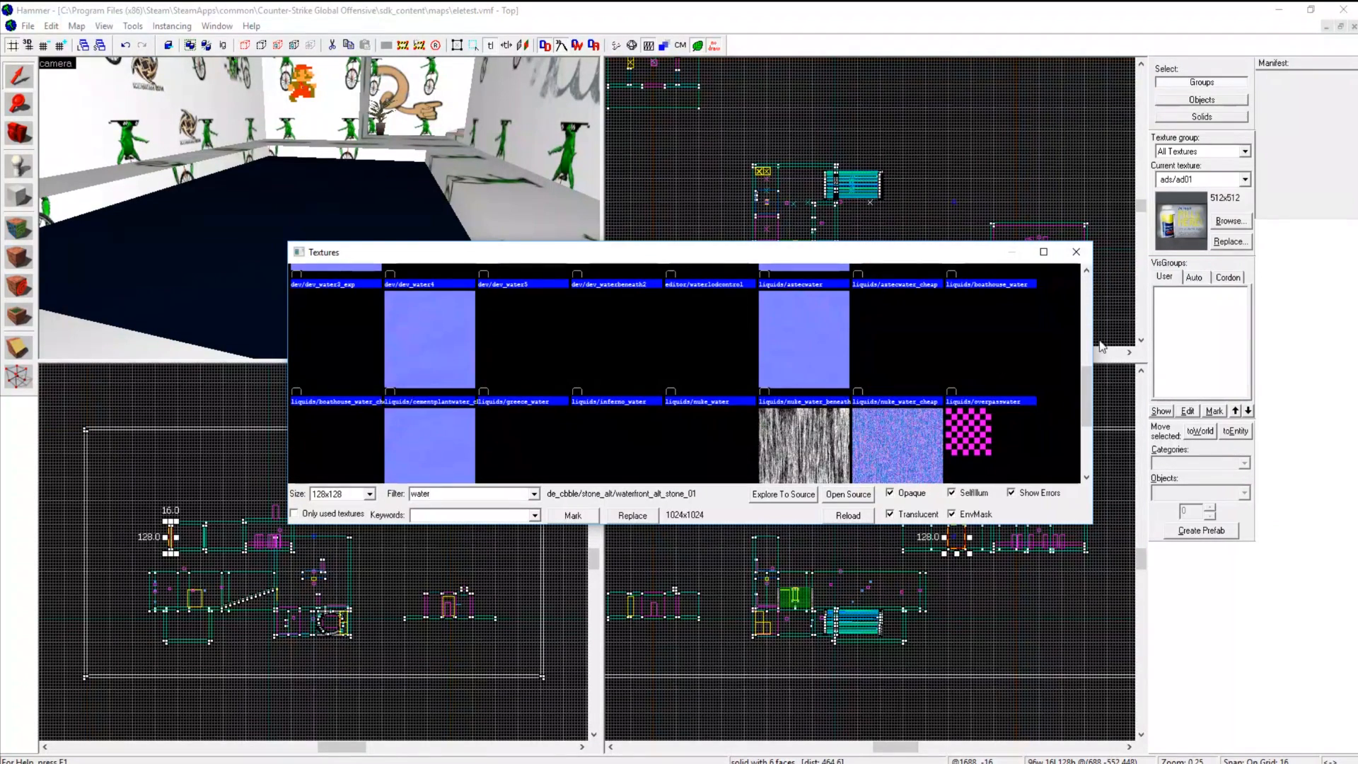
- Choose a texture from the browser and move the 3D view into the frog-decal room
click(1076, 251)
text(decal)
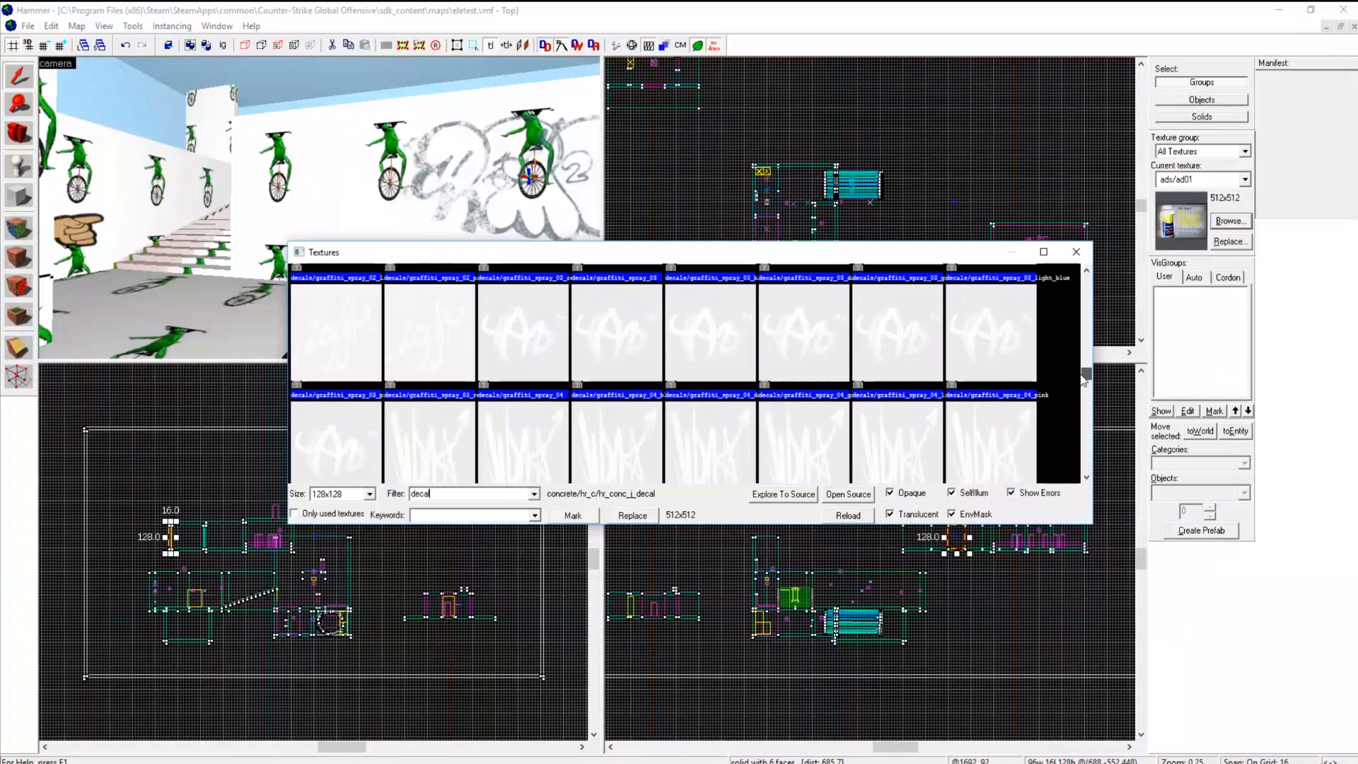
scroll(down, 3)
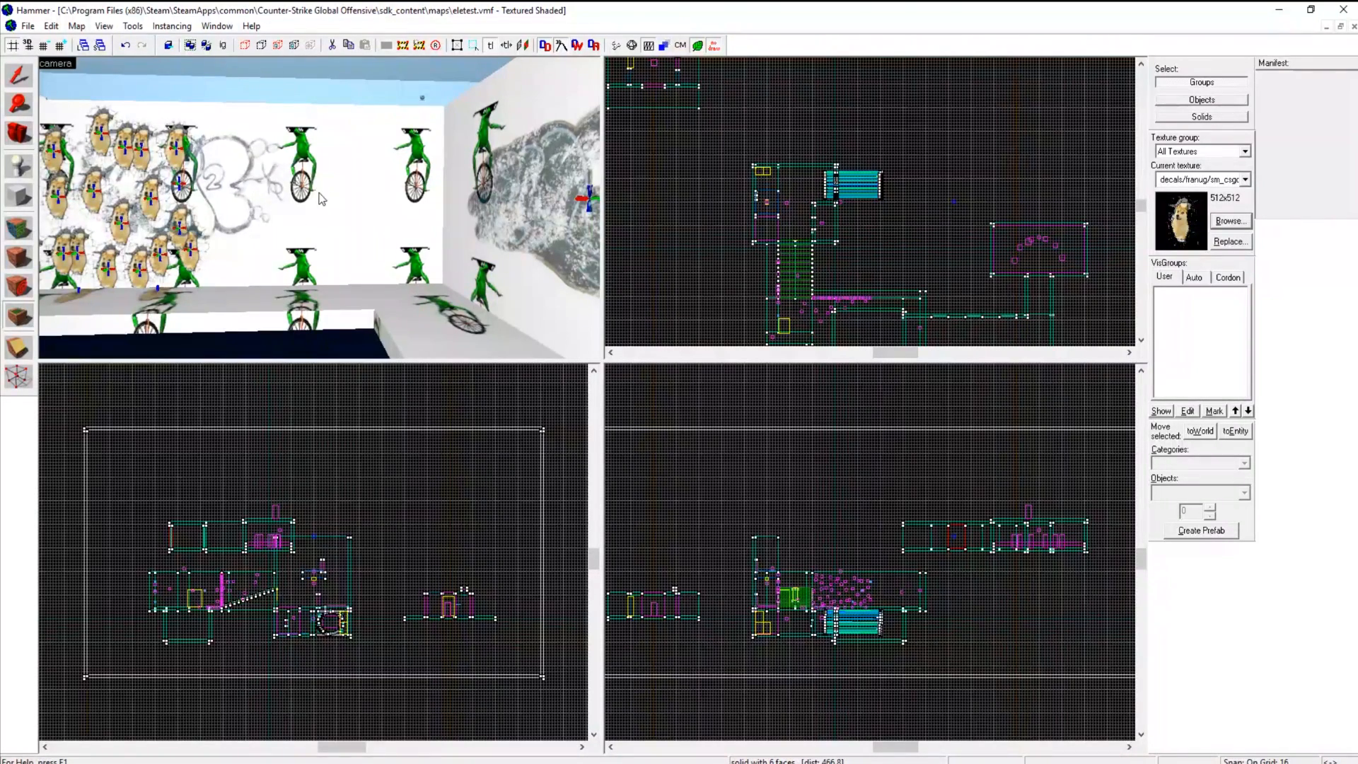
click(325, 195)
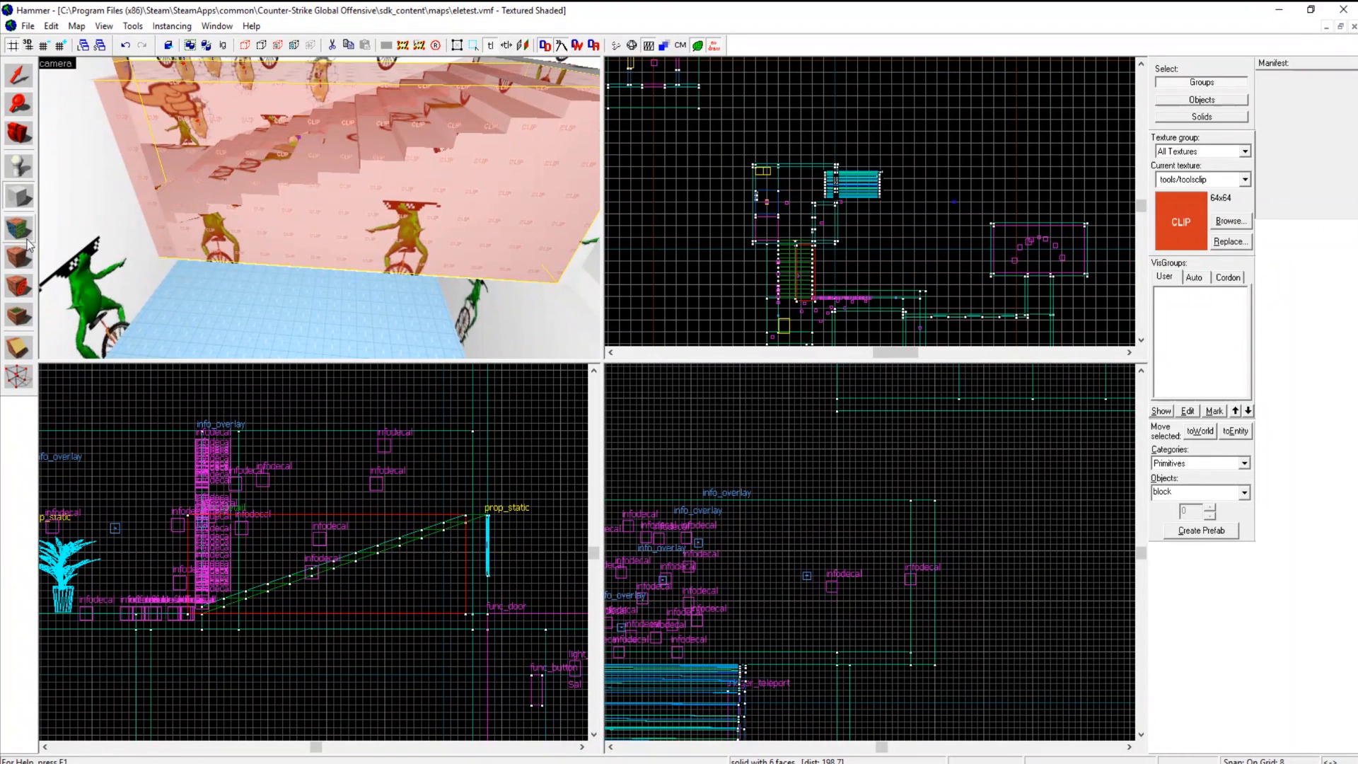
- Navigate the viewports to the staircase to show the toolsclip brush covering it
click(18, 351)
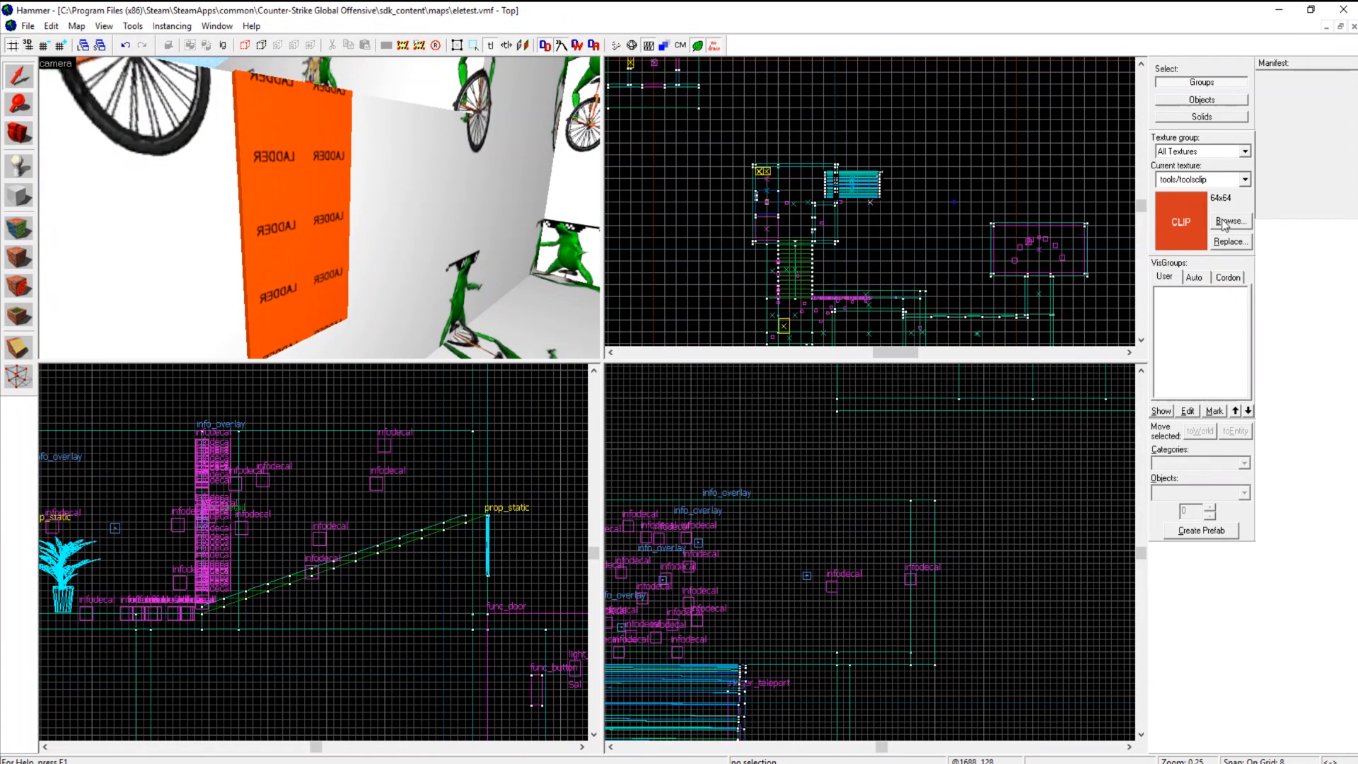
click(1229, 220)
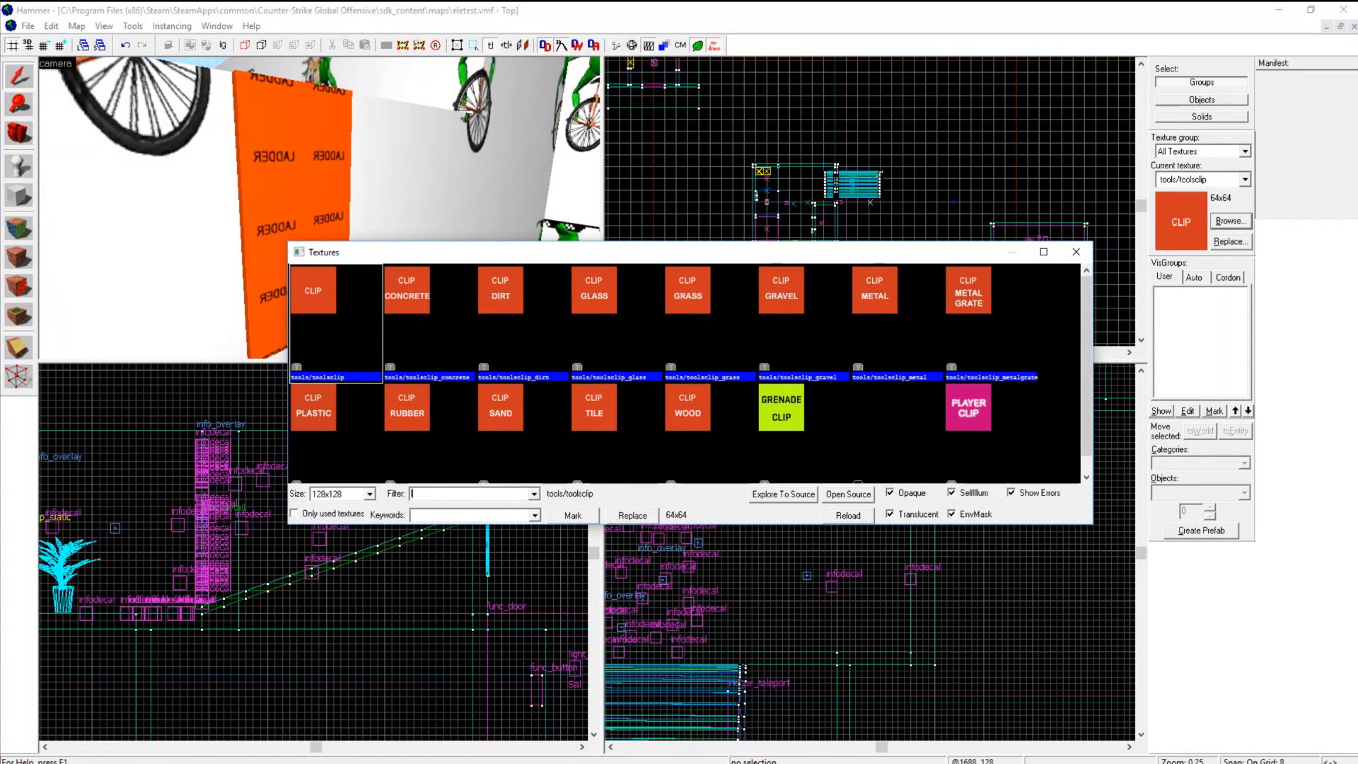
text(ladder)
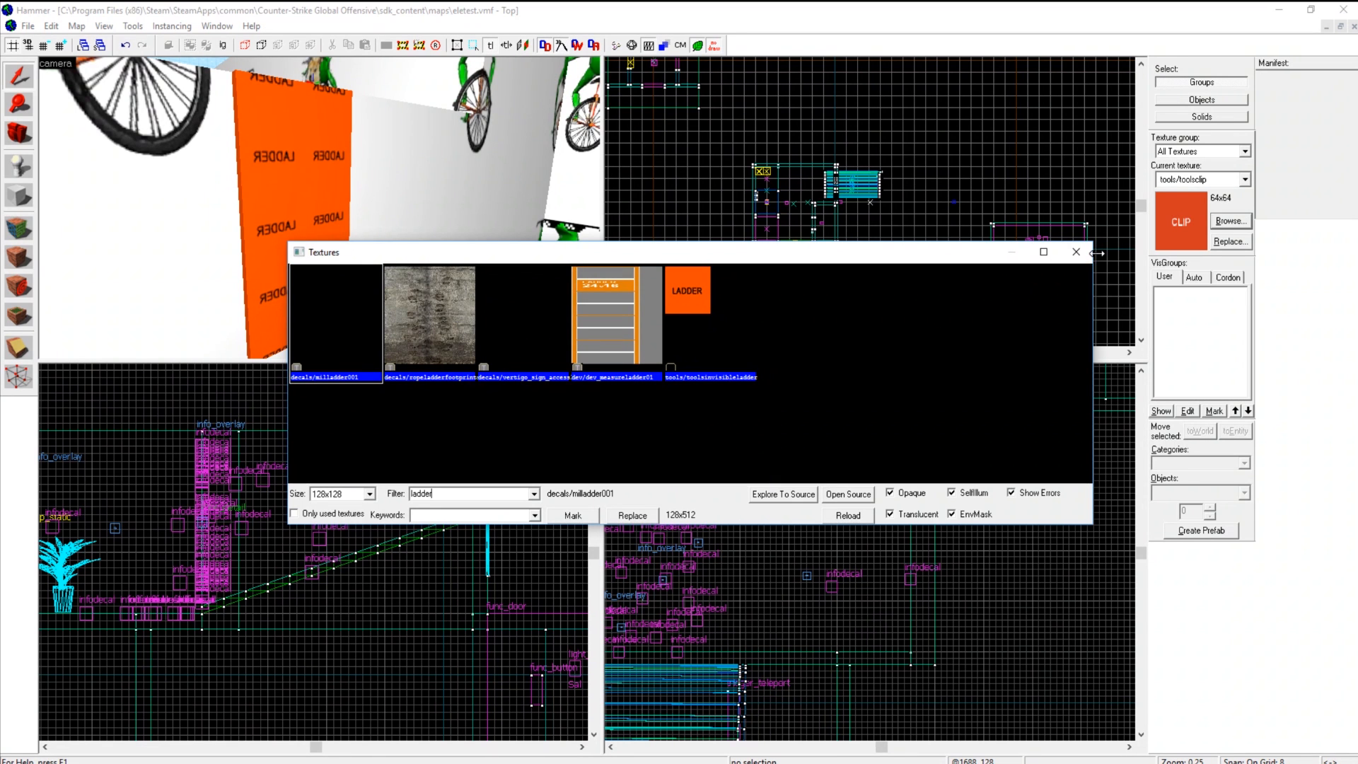
click(1075, 252)
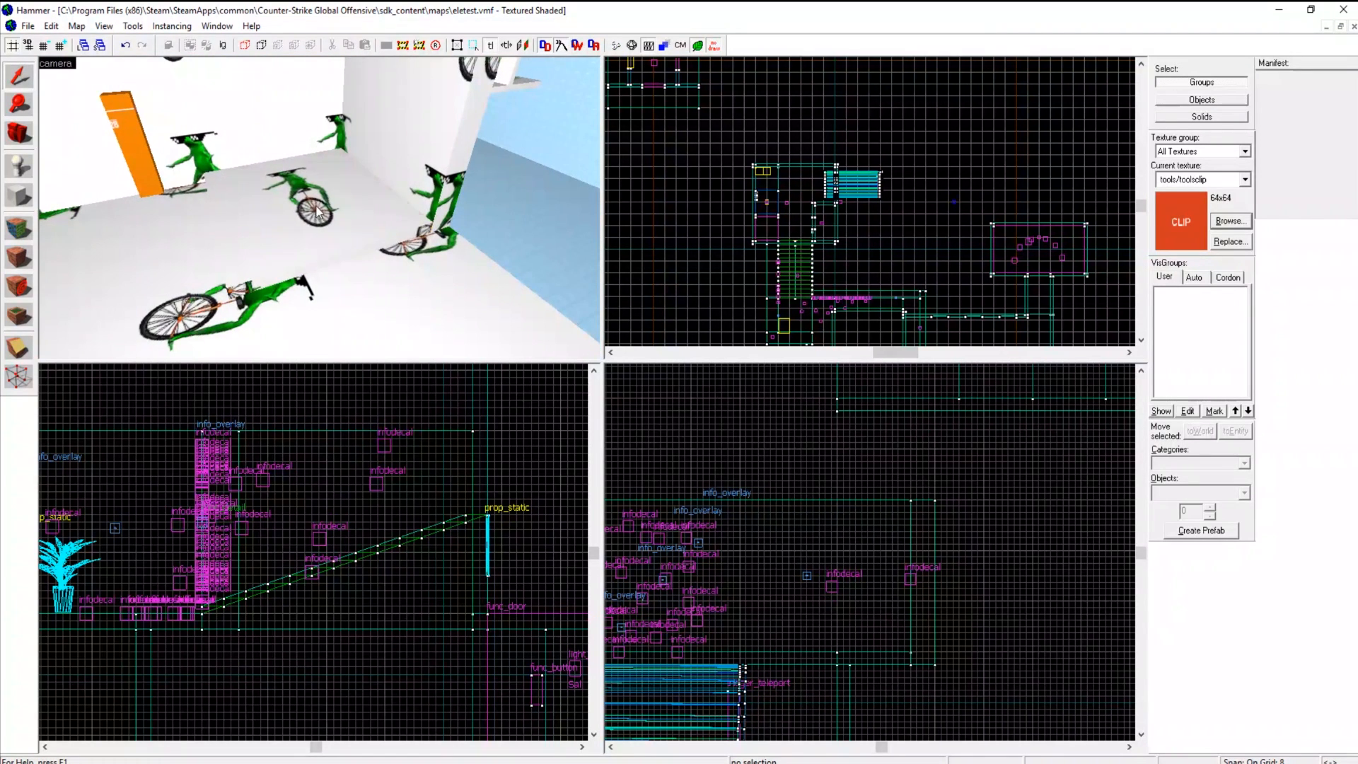
- Select the elevator platform brush near the ladder
click(302, 208)
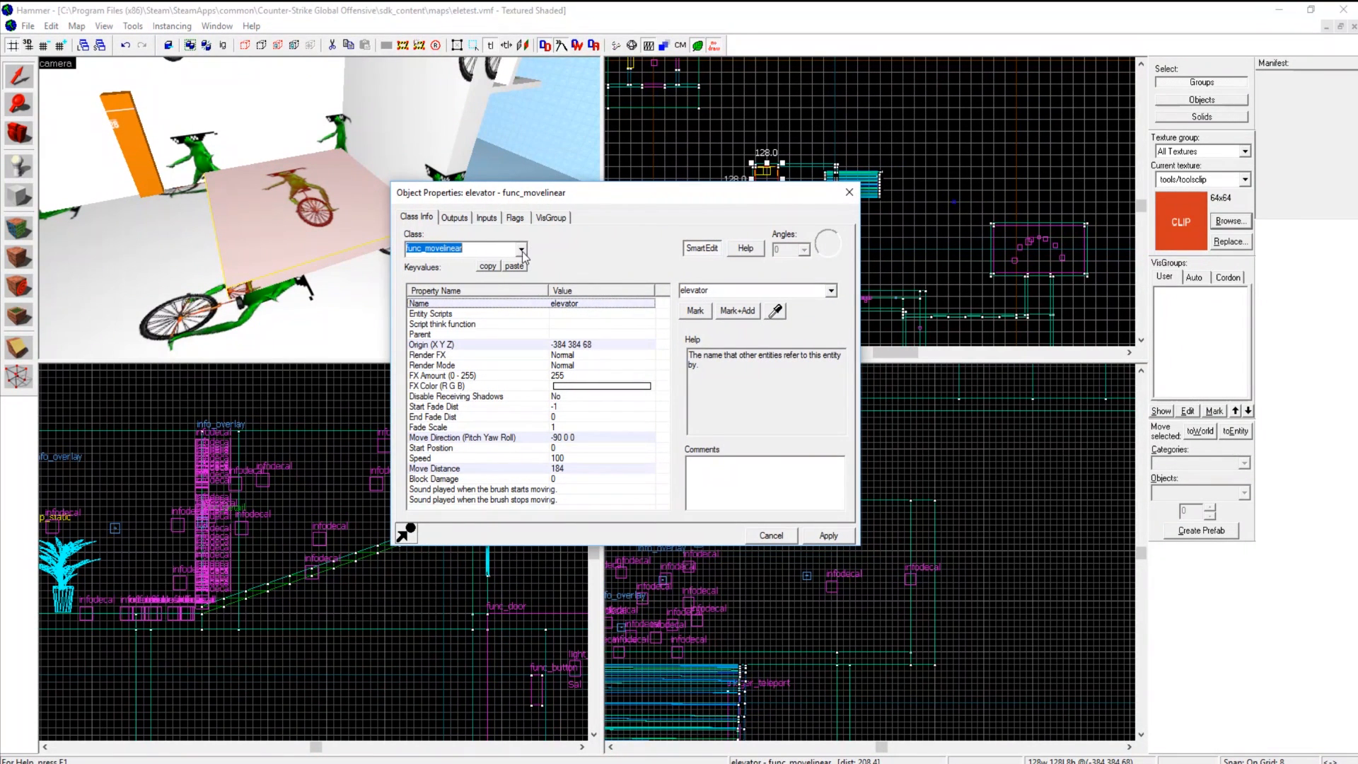
mouse_move(580, 472)
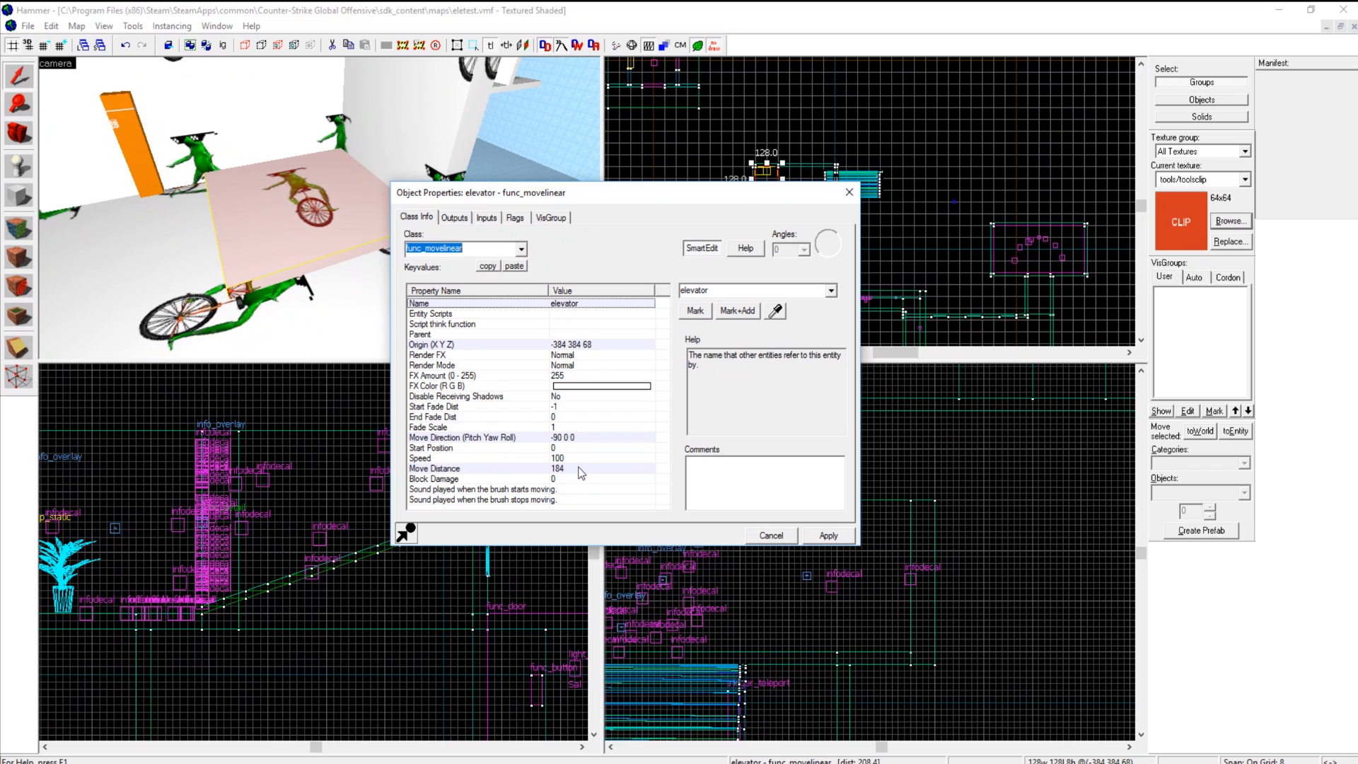
- Show the elevator's Move Distance setting of 184 inches in the func_movelinear properties
click(433, 469)
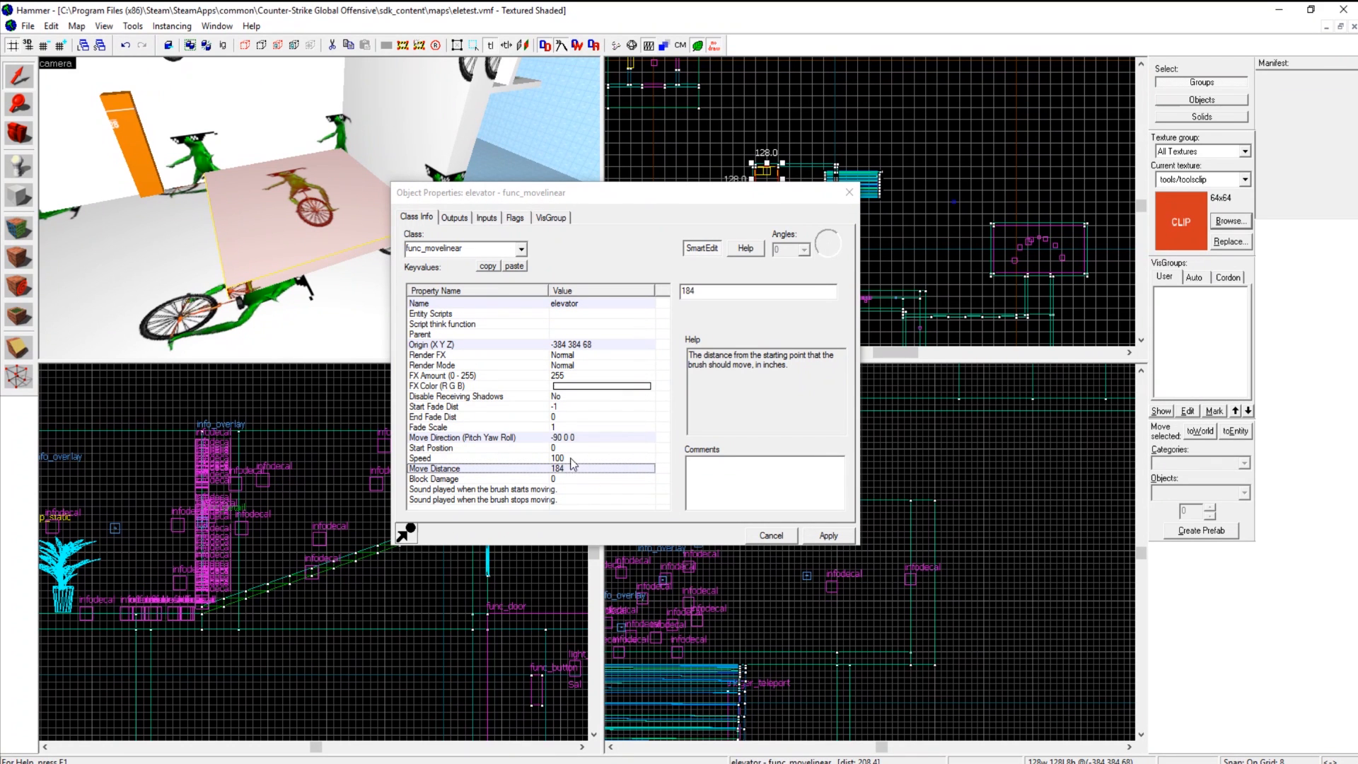
mouse_move(569, 450)
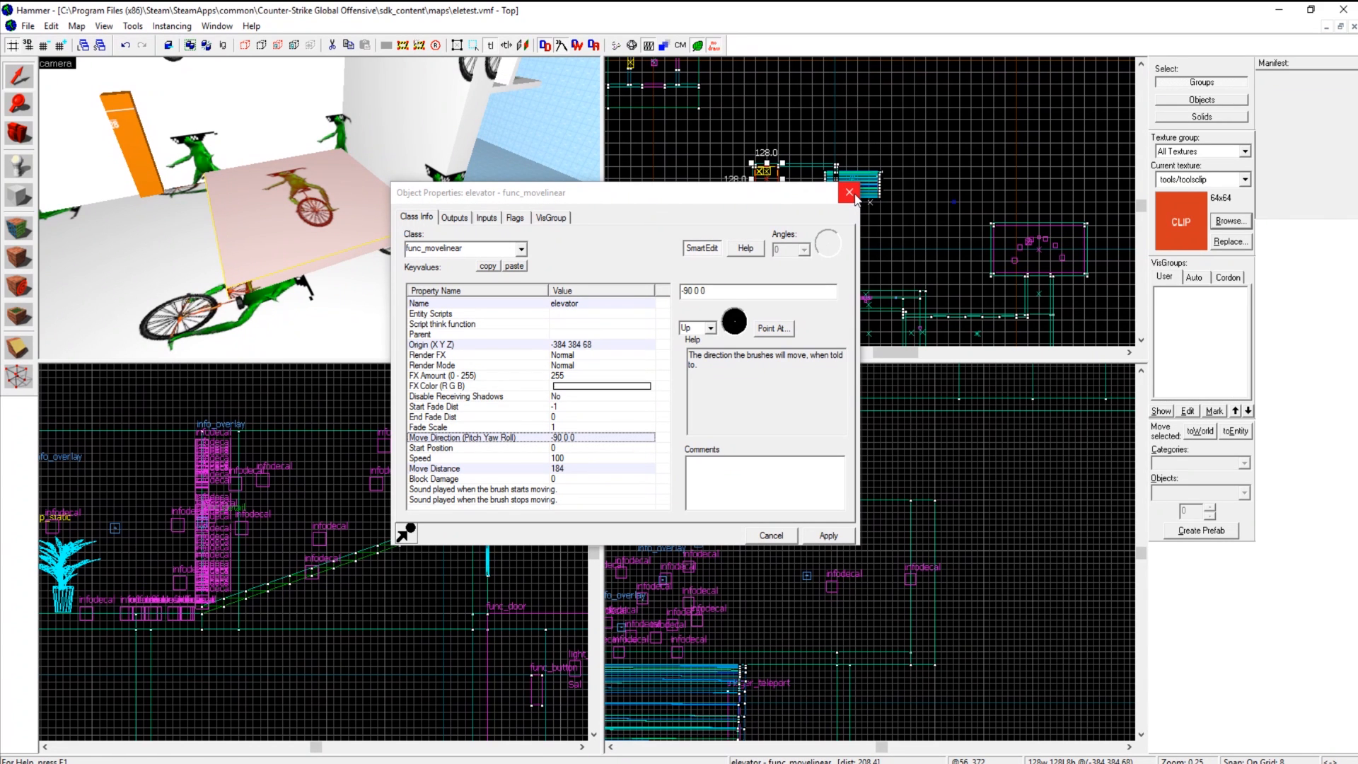
mouse_move(848, 191)
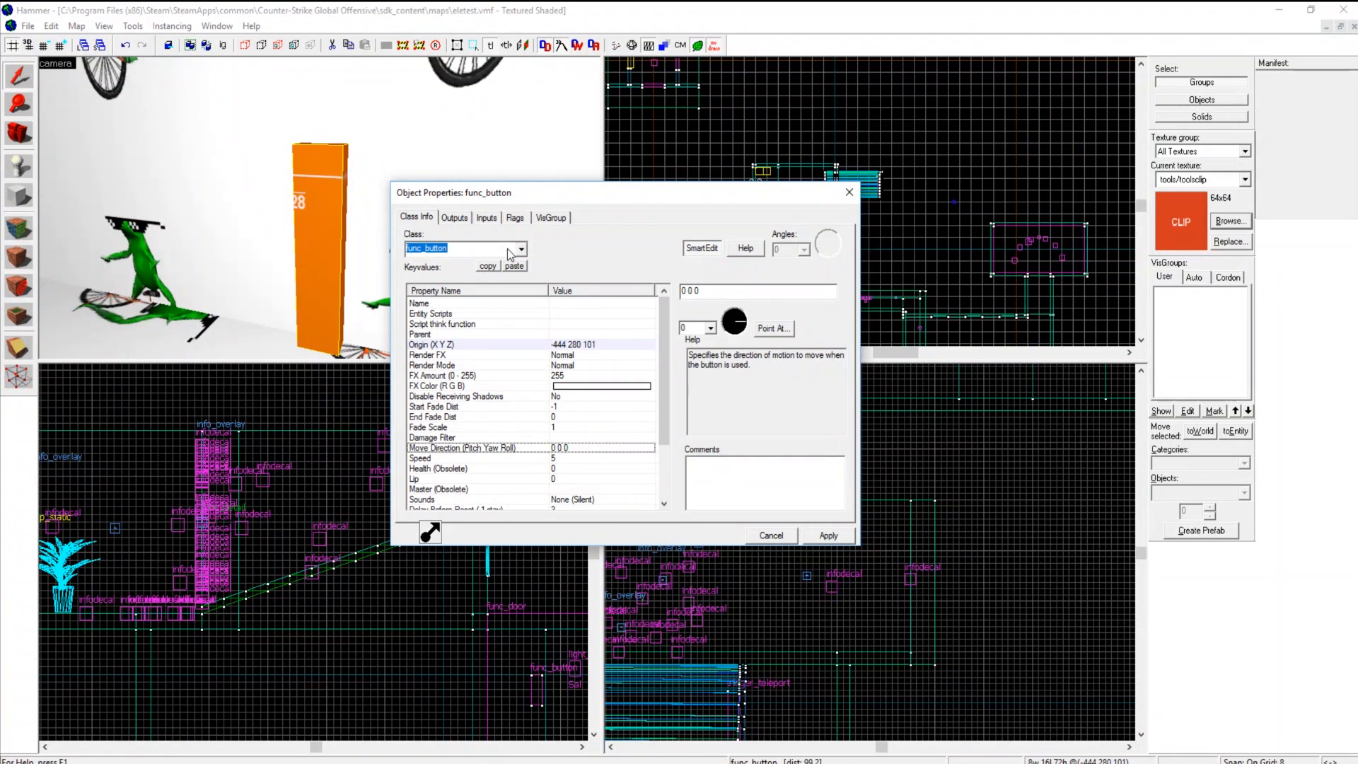
- View the button's Outputs, where OnPressed sends Open/Close to the elevator
click(454, 218)
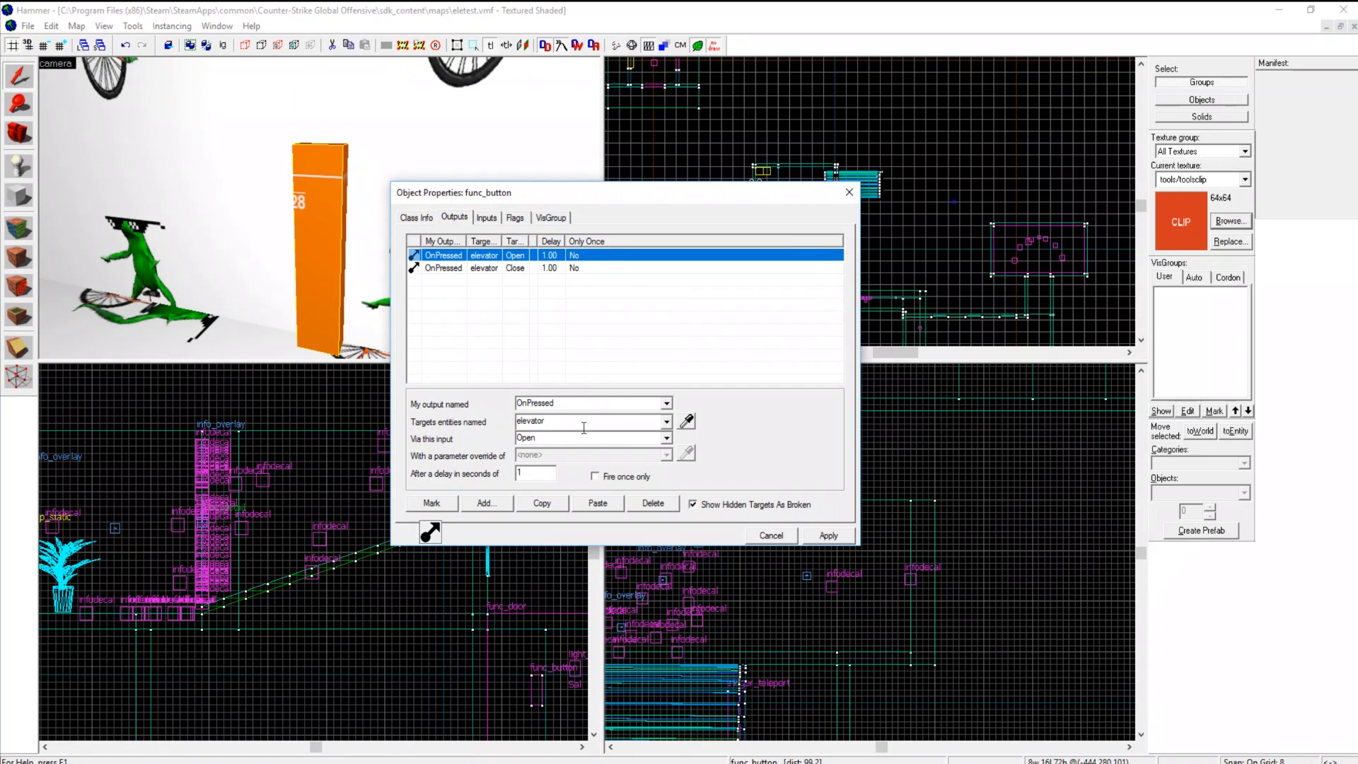
click(770, 535)
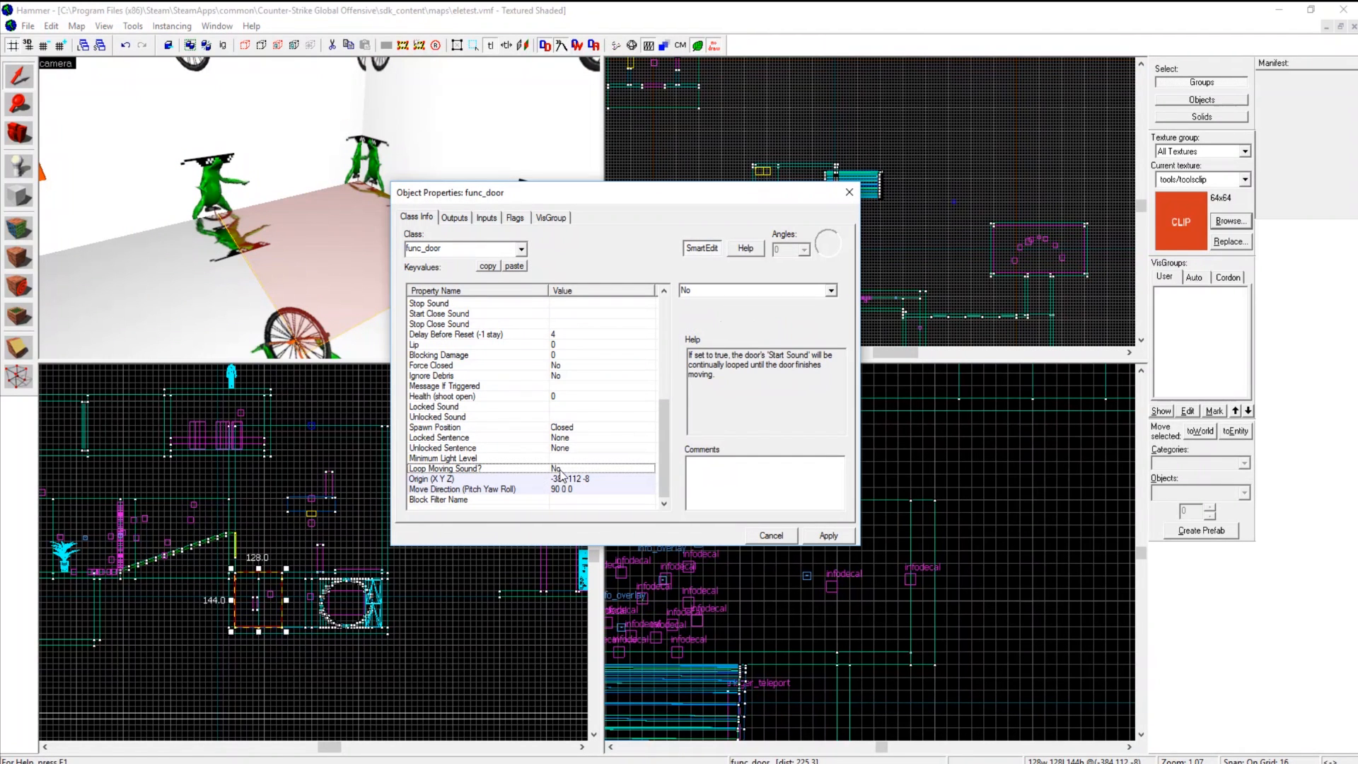
- Review the small func_button's output that toggles the Sal entity after 0.05 seconds
click(461, 488)
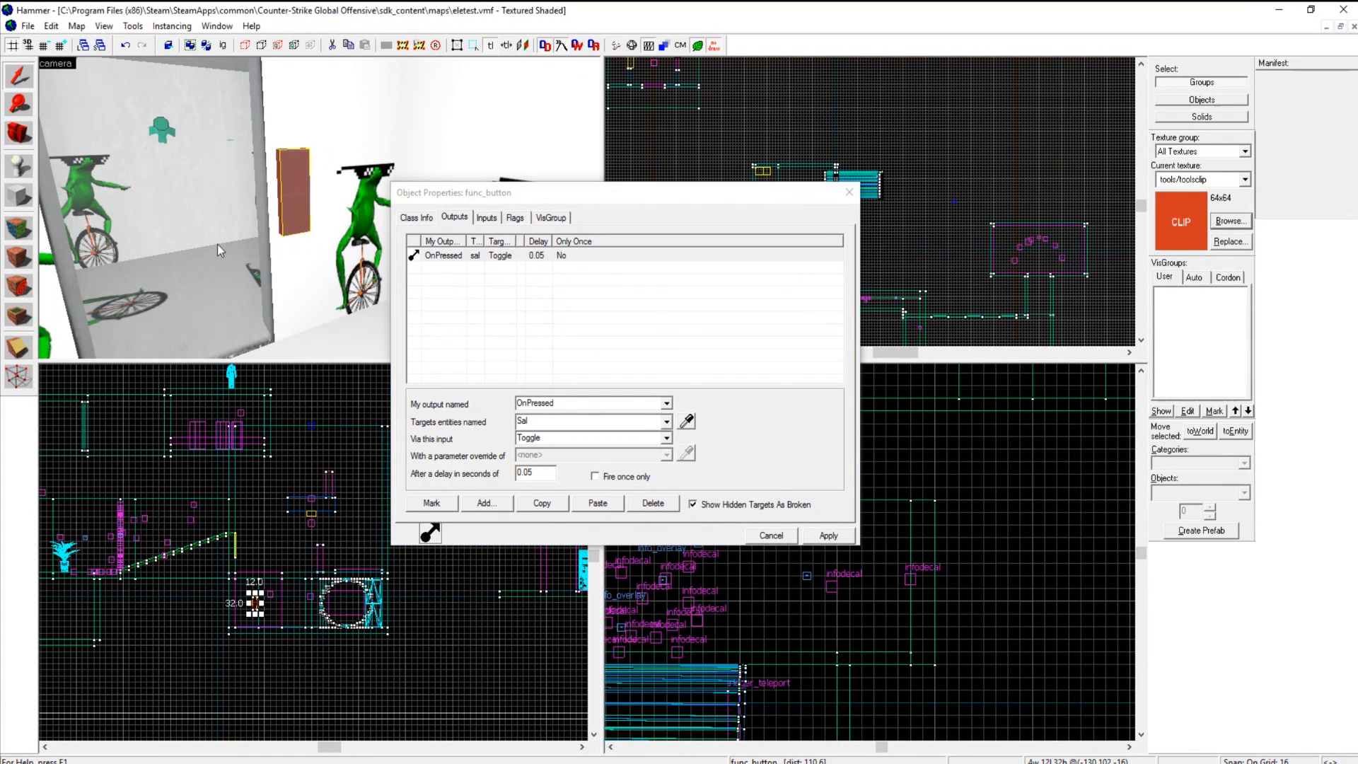
mouse_move(640, 444)
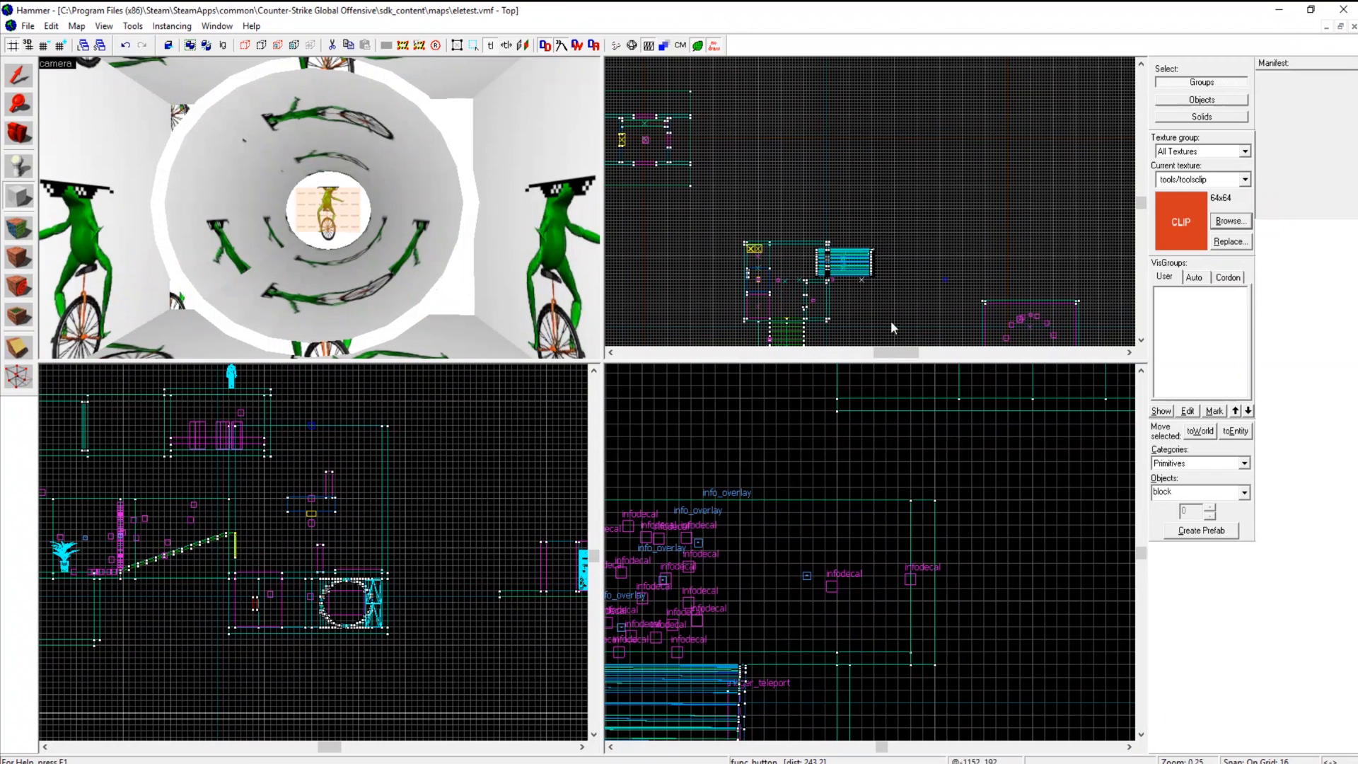
- Select the small toolstrigger brush to tie it to an entity and choose its class
click(1245, 492)
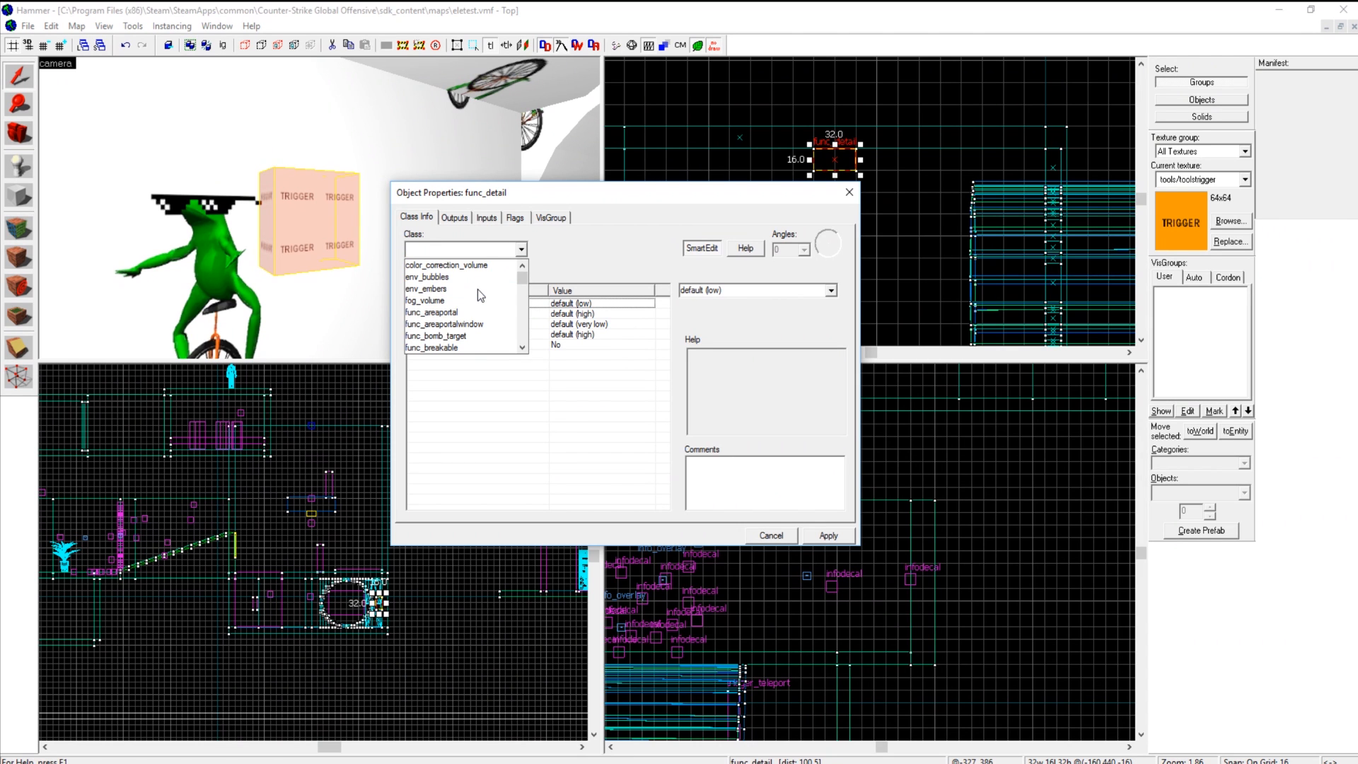
- Change the trigger brush's class to trigger_teleport, apply it, and review its Remote Destination settings
text(trigger)
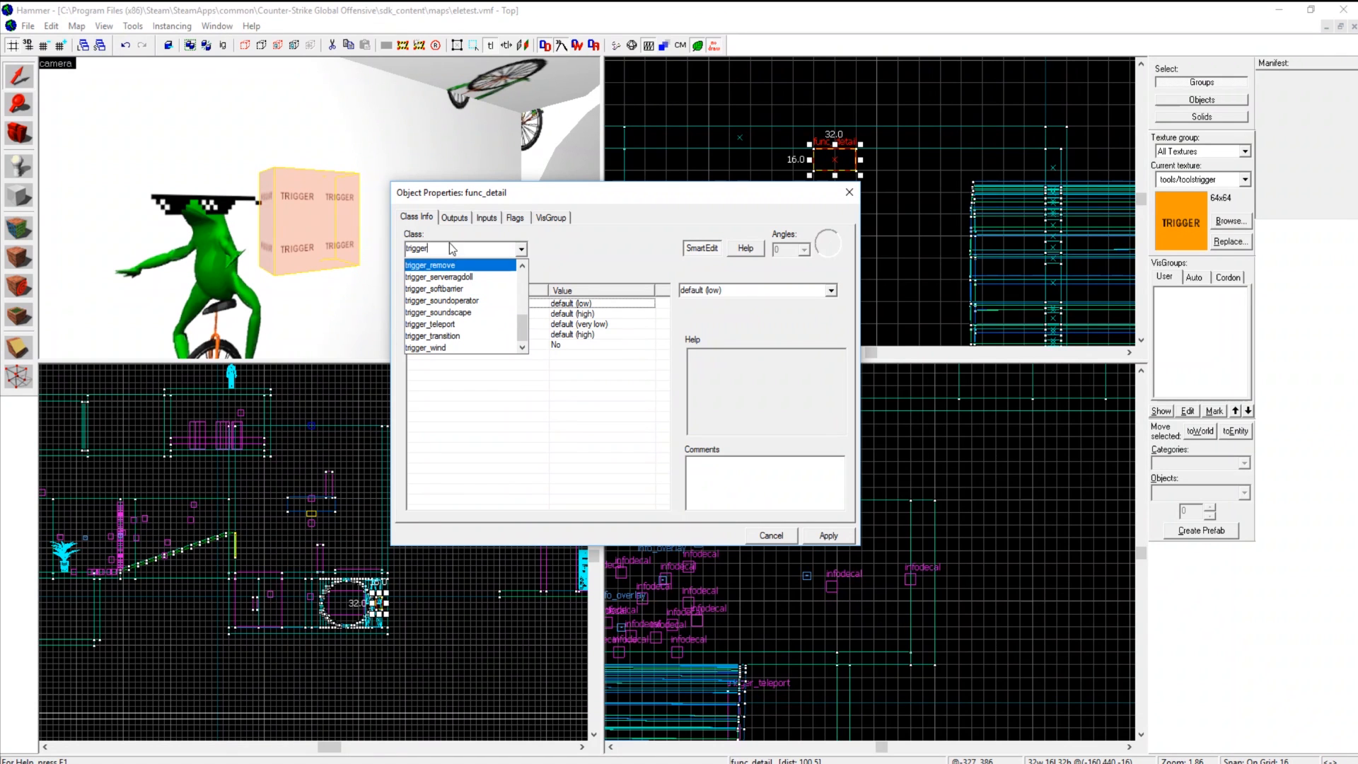
click(430, 323)
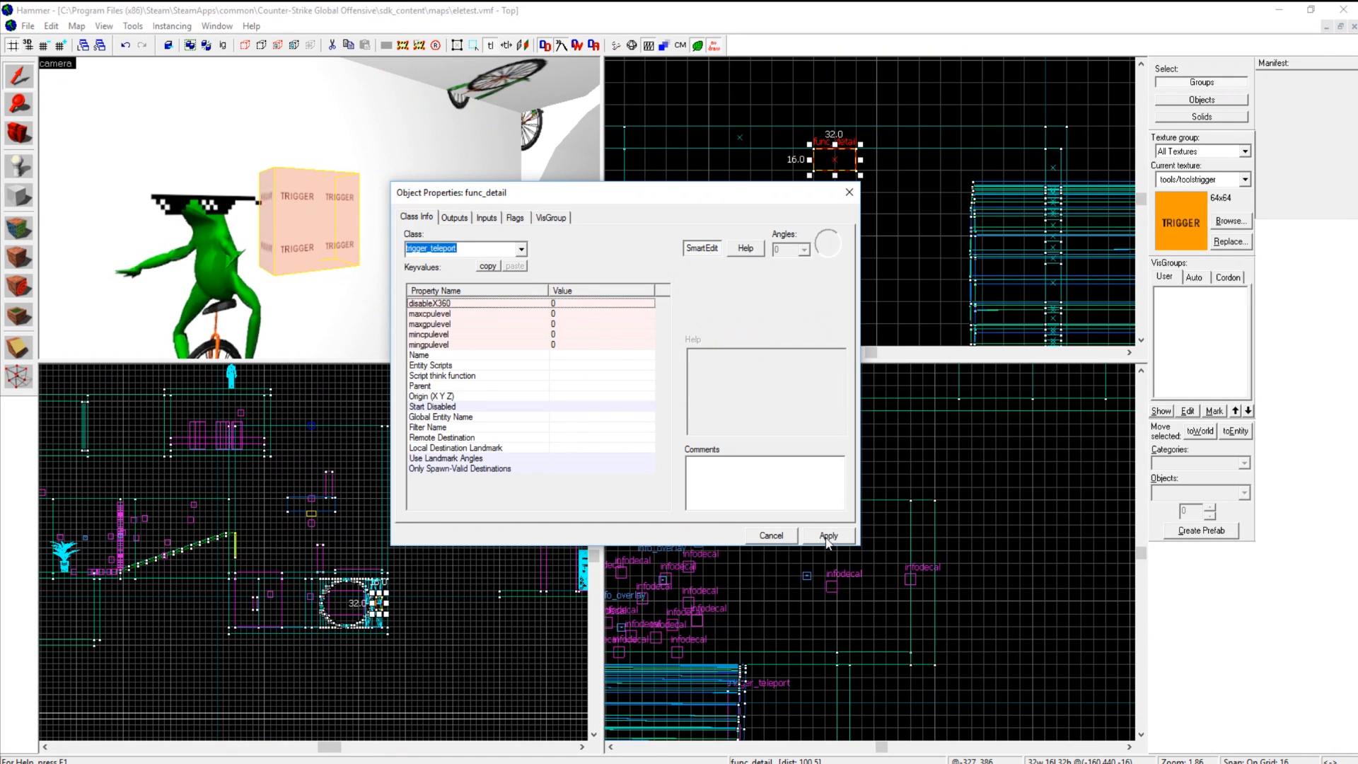
click(825, 535)
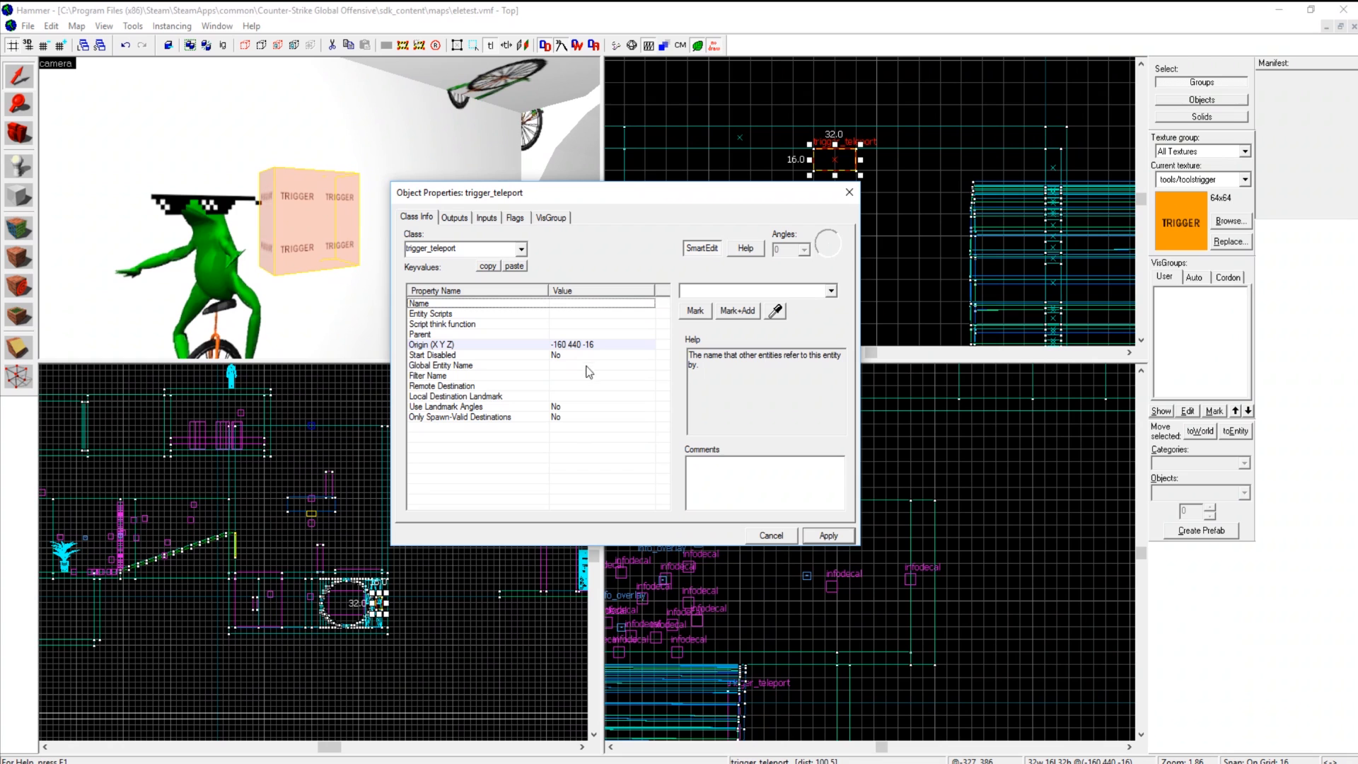
click(441, 384)
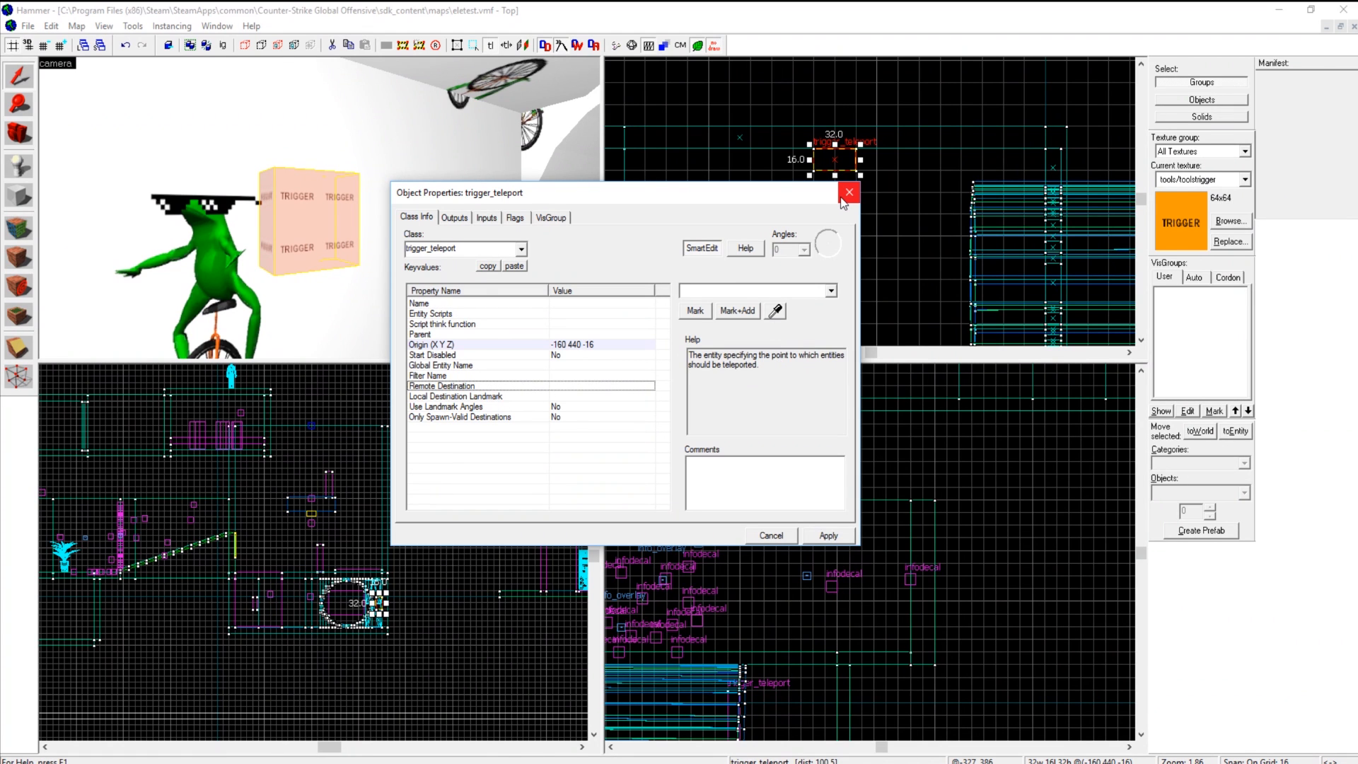
mouse_move(848, 191)
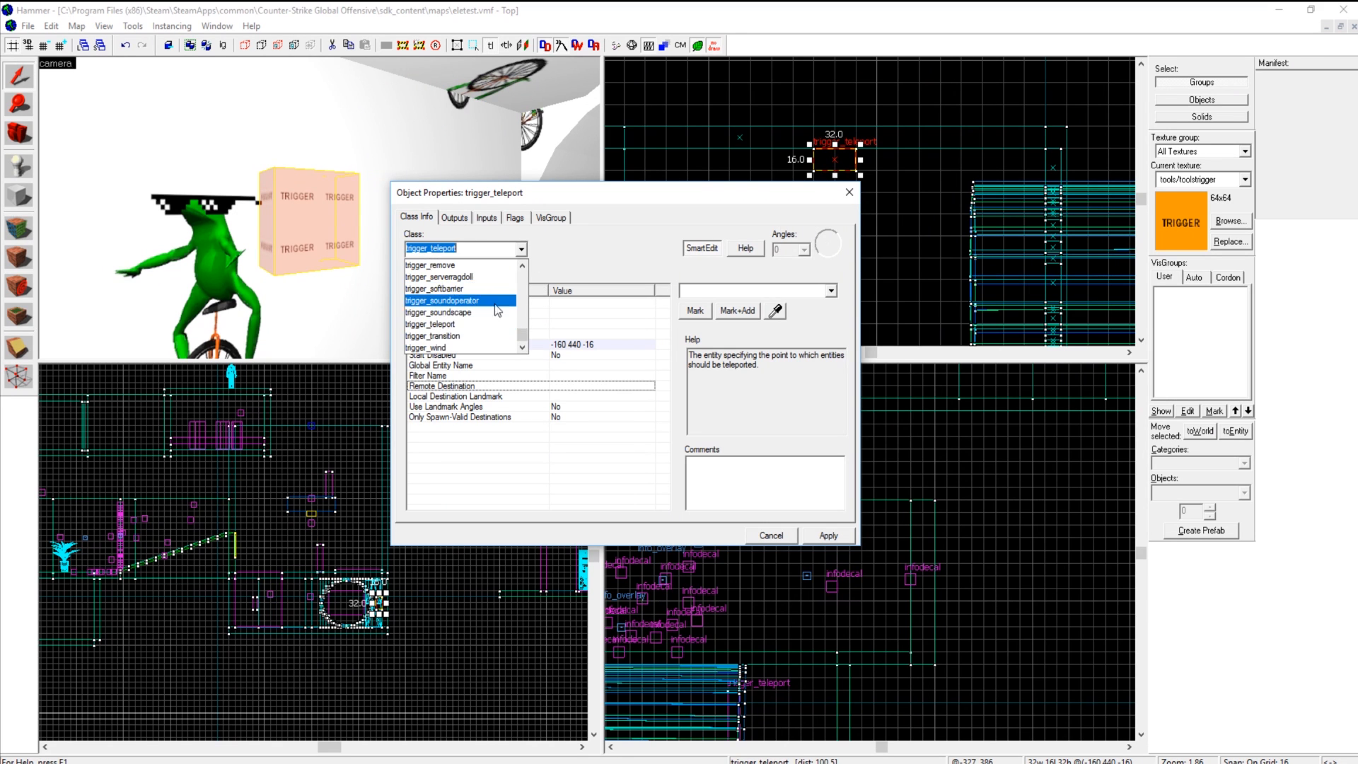
- Make the entity a func_button, glance at its Outputs, then switch to the other teleport trigger
text(func_b)
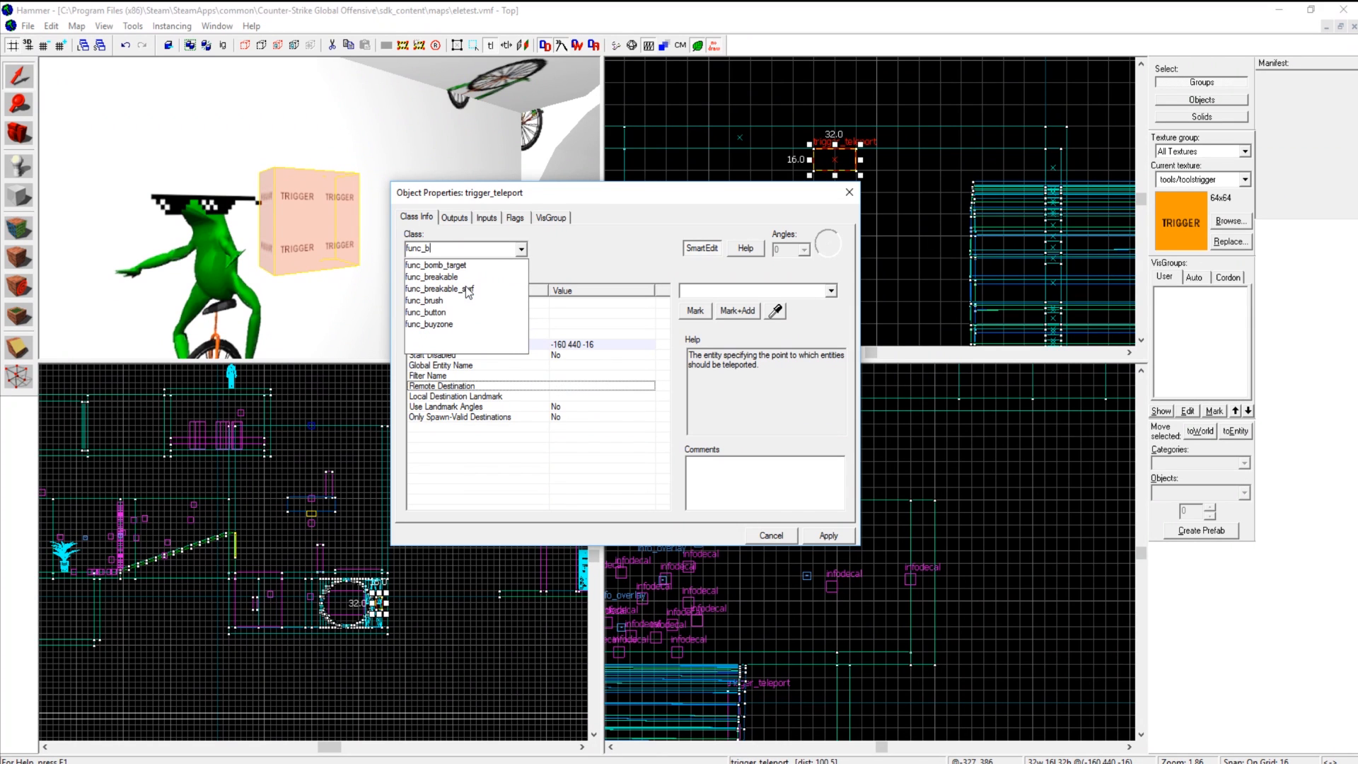
click(426, 311)
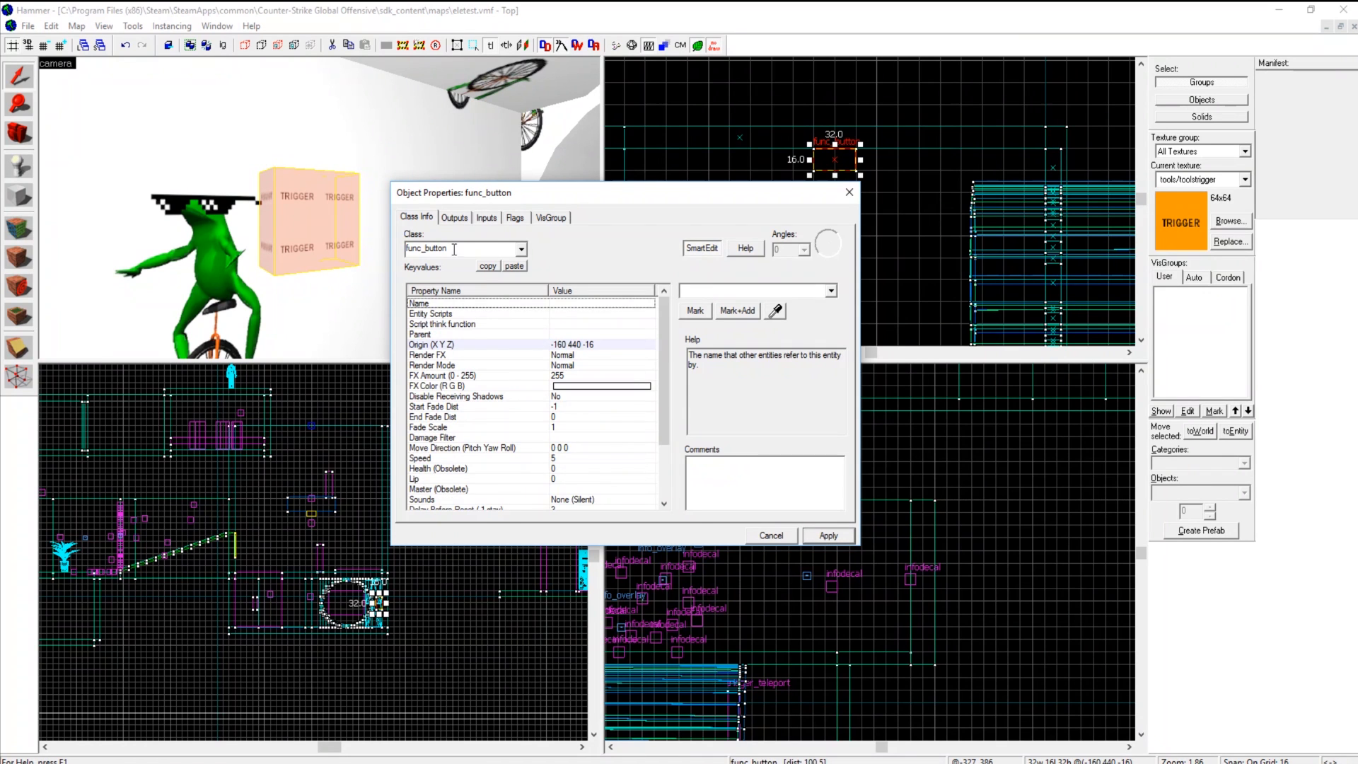
click(454, 217)
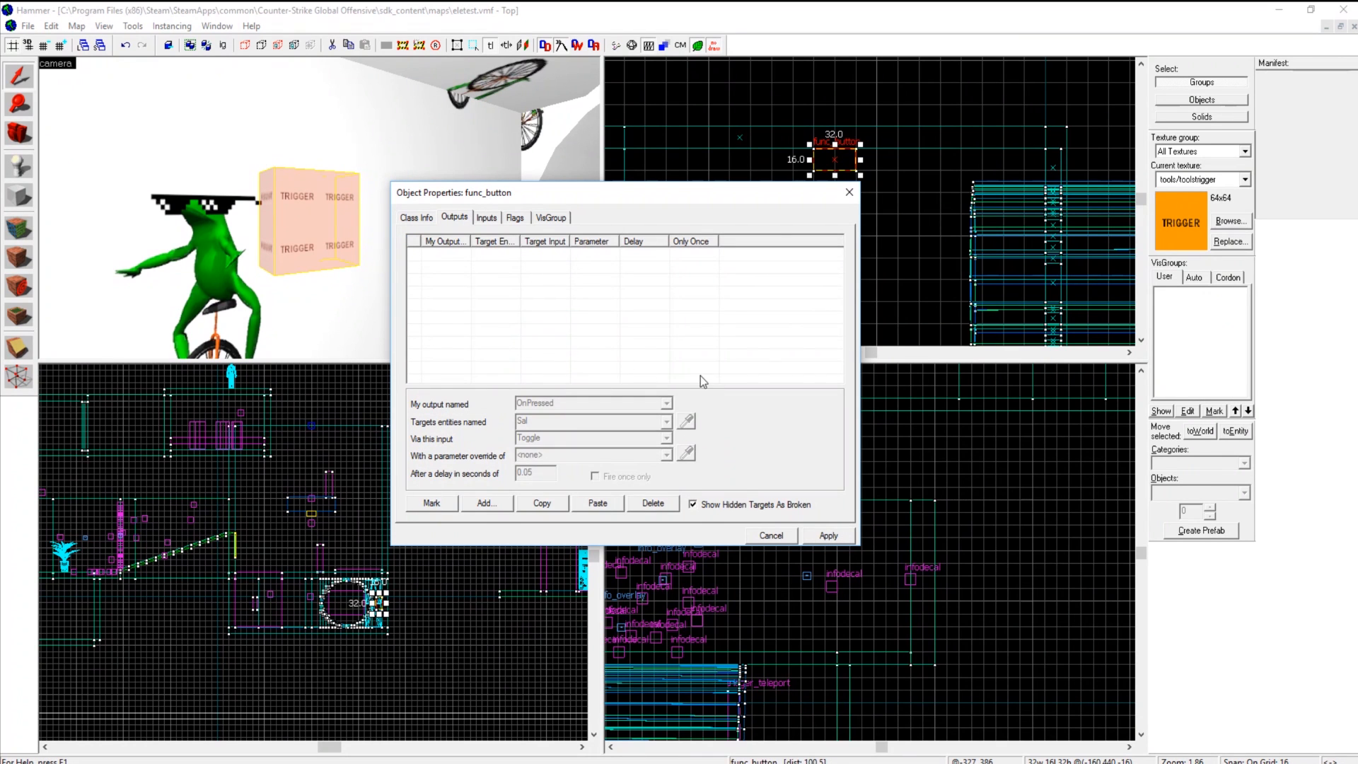
click(770, 535)
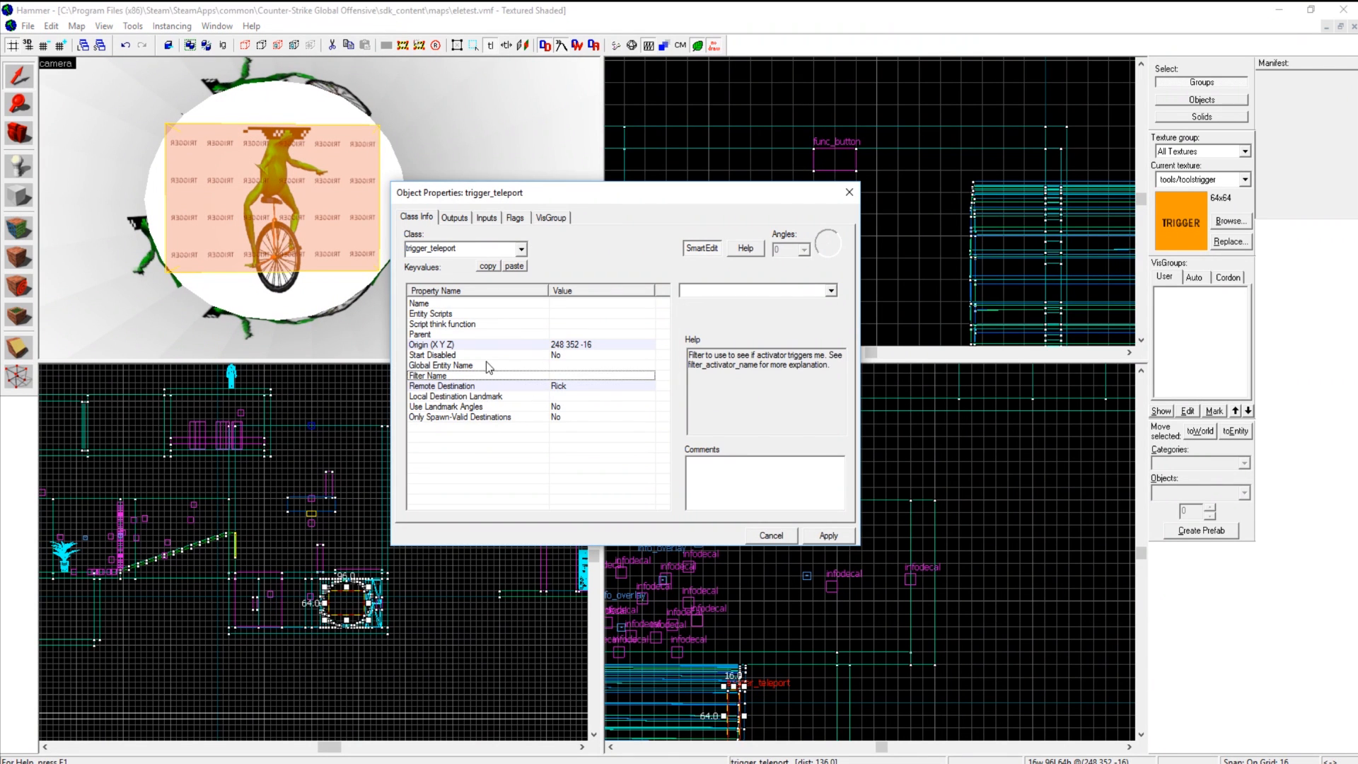
- Set that teleport trigger to Start Disabled and name it JJ
click(831, 289)
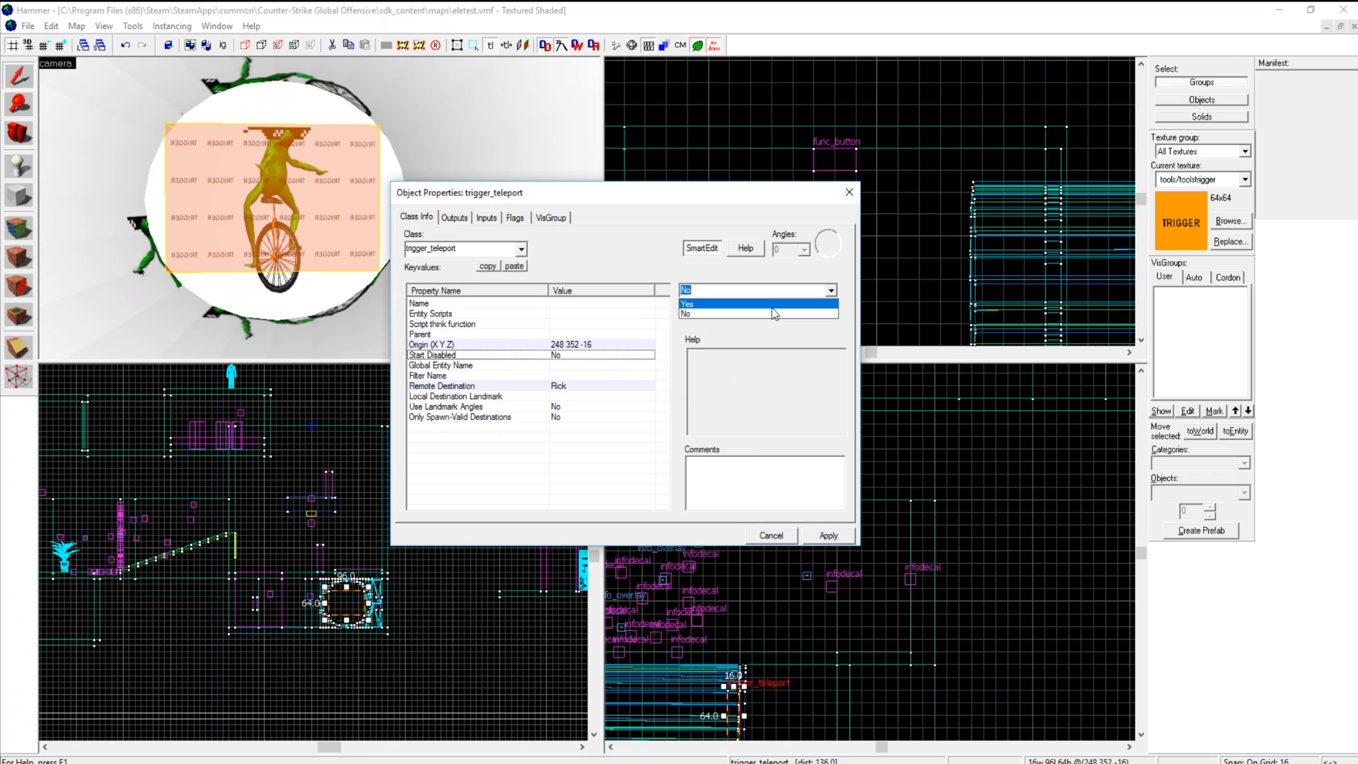
click(485, 218)
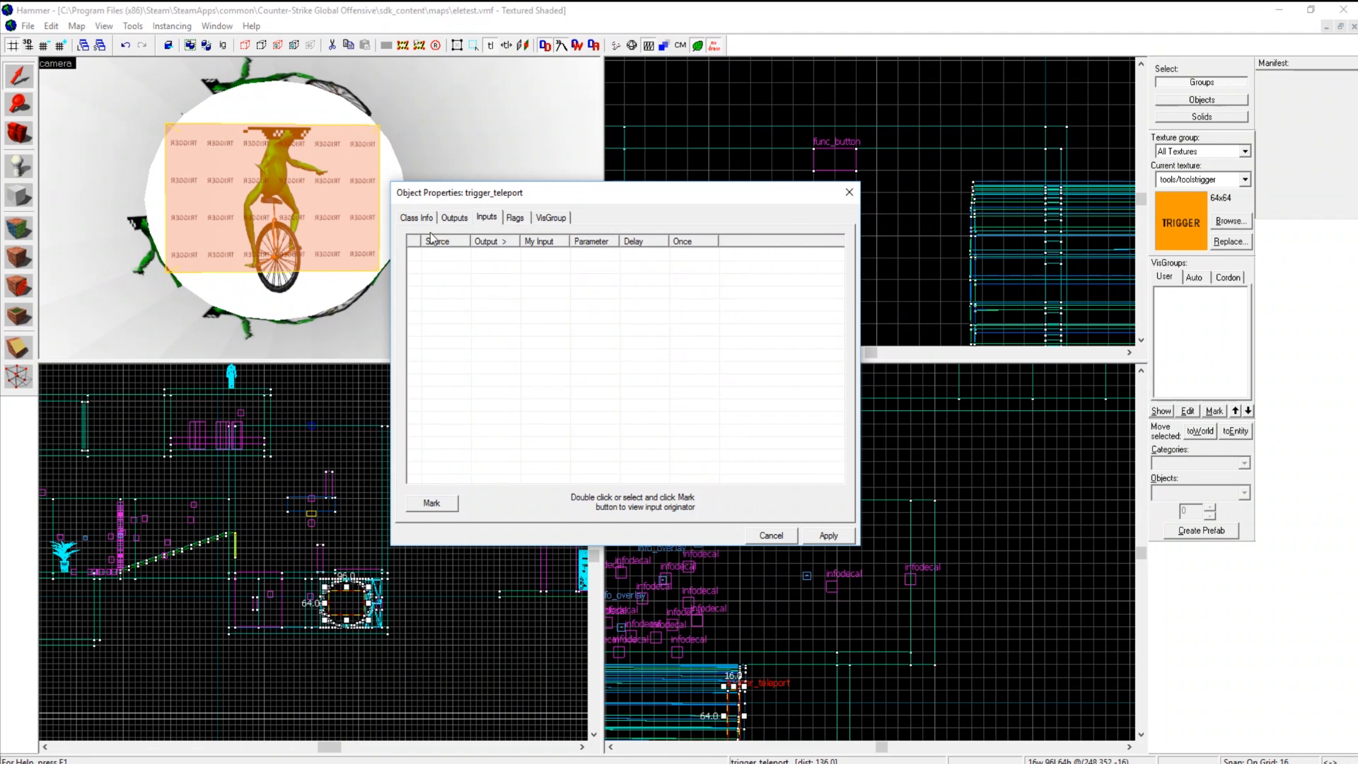
click(416, 218)
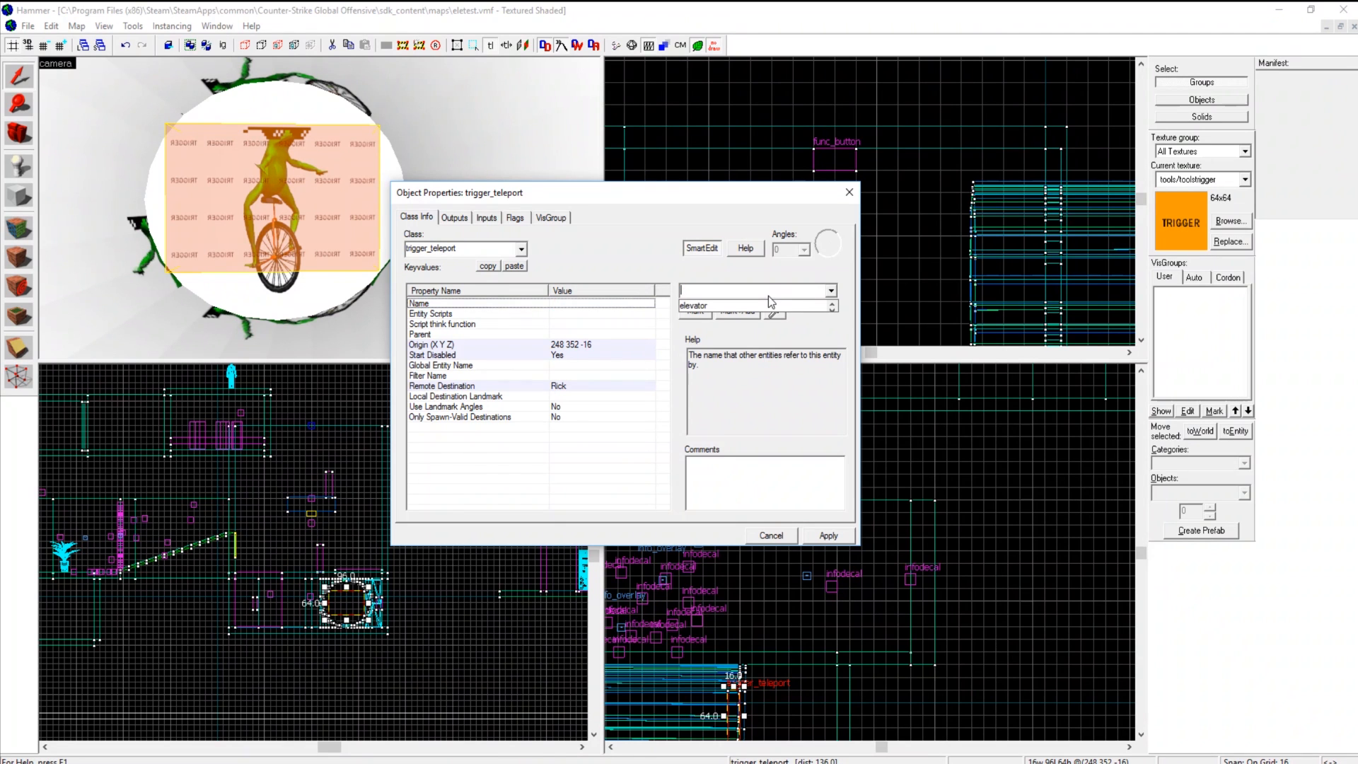
text(JJ)
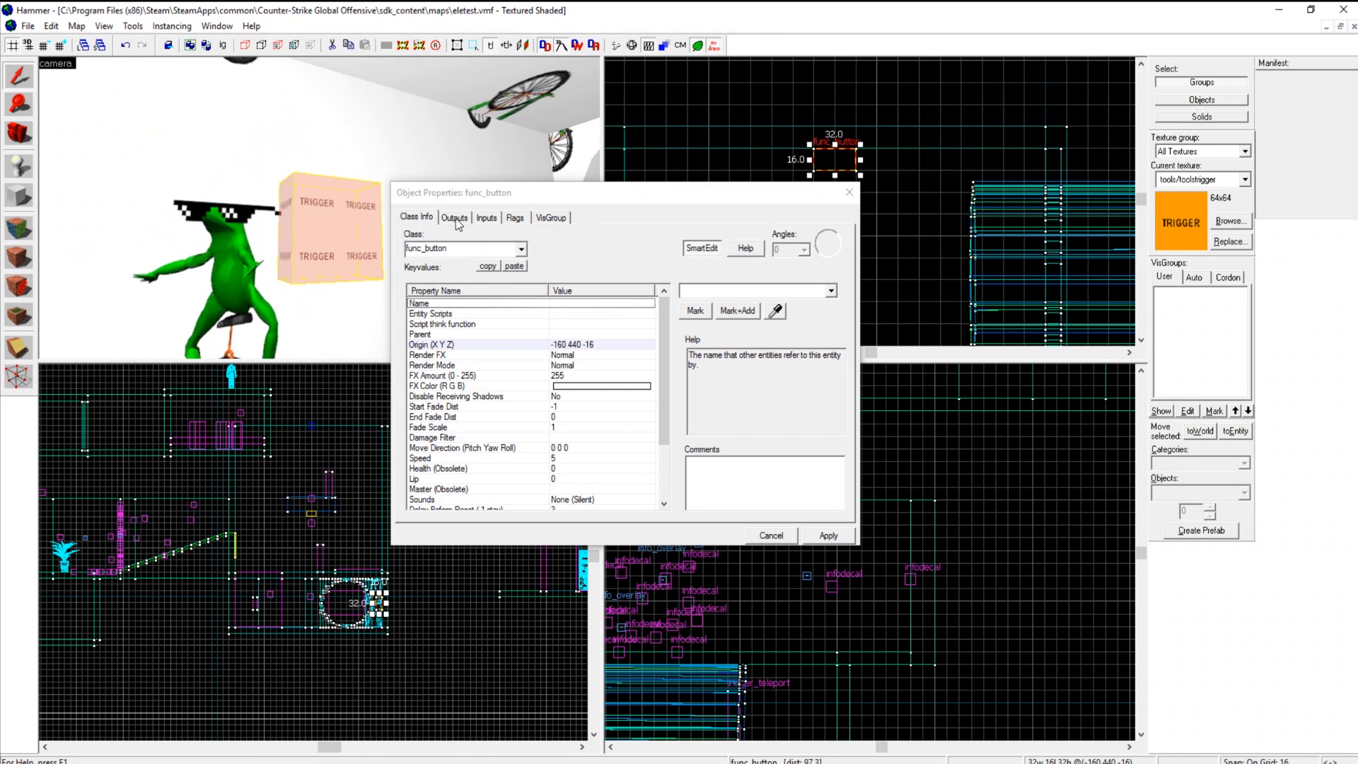
- Add a button output: OnPressed enables JJ after a 0.05 s delay
click(454, 218)
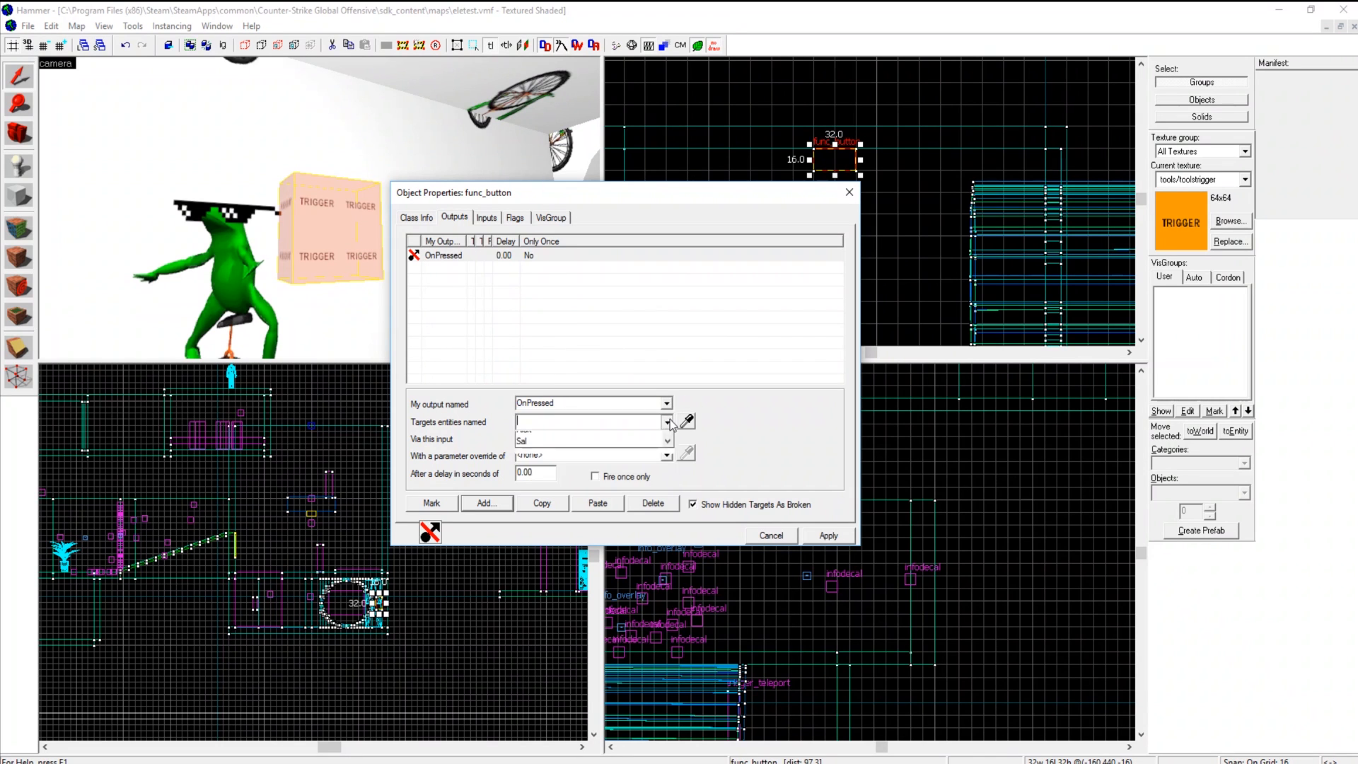
click(667, 438)
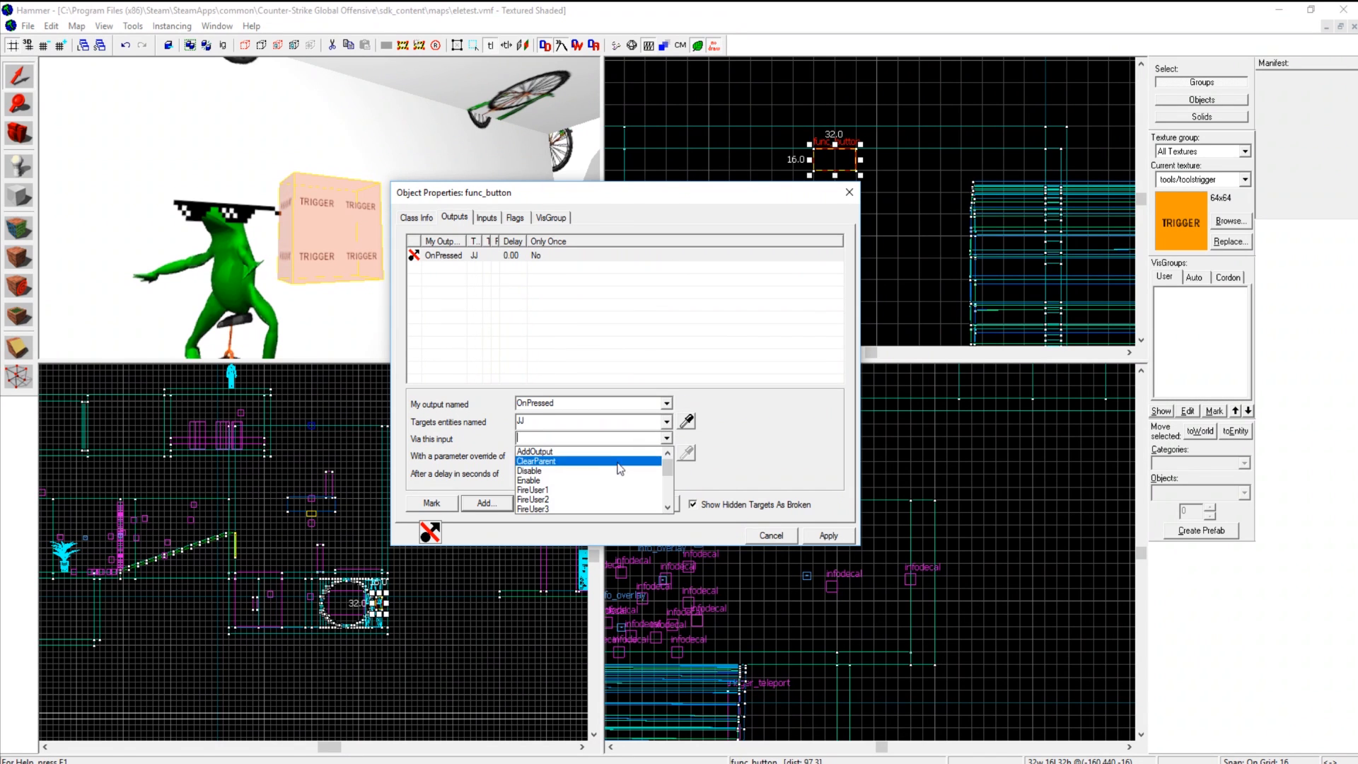
click(529, 470)
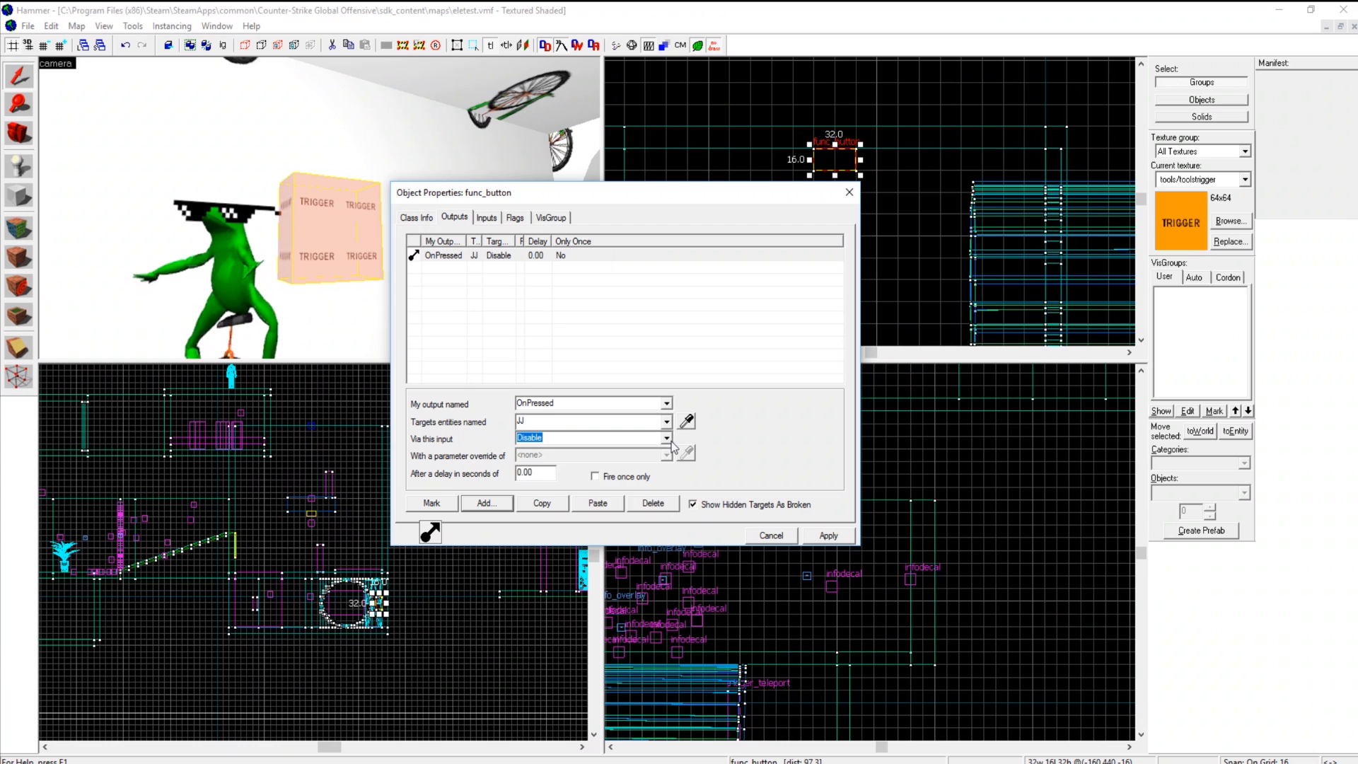
click(590, 437)
text(En)
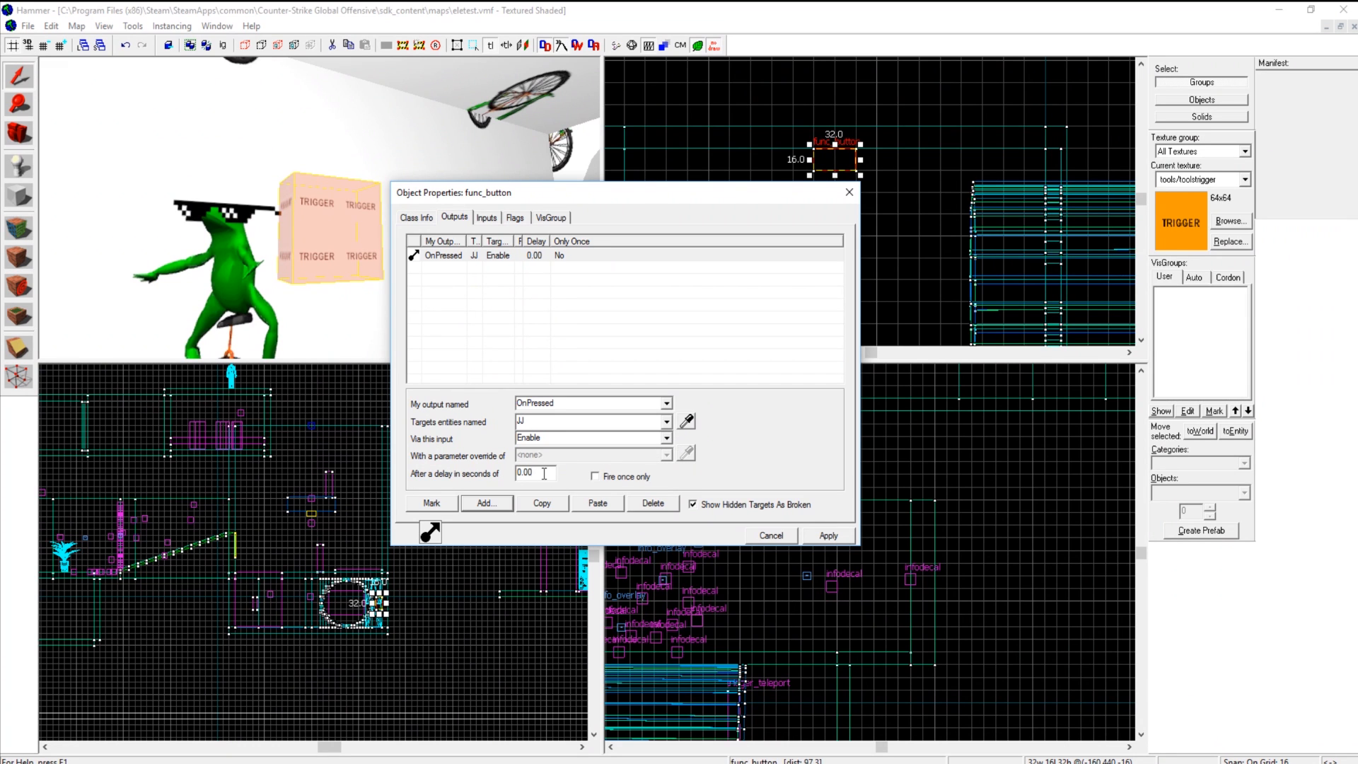
text(0.05)
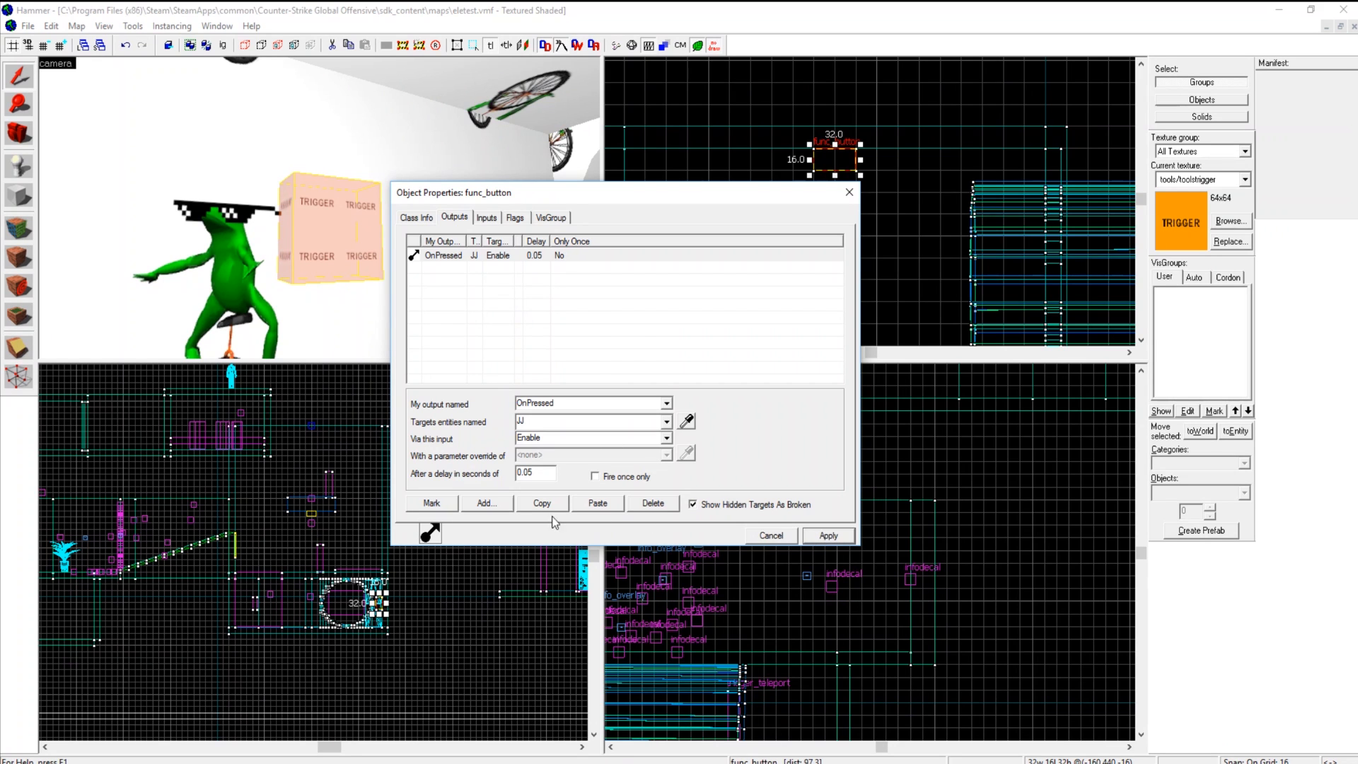
- Add a second output disabling JJ after 0.1 s, then close the button's properties
click(485, 504)
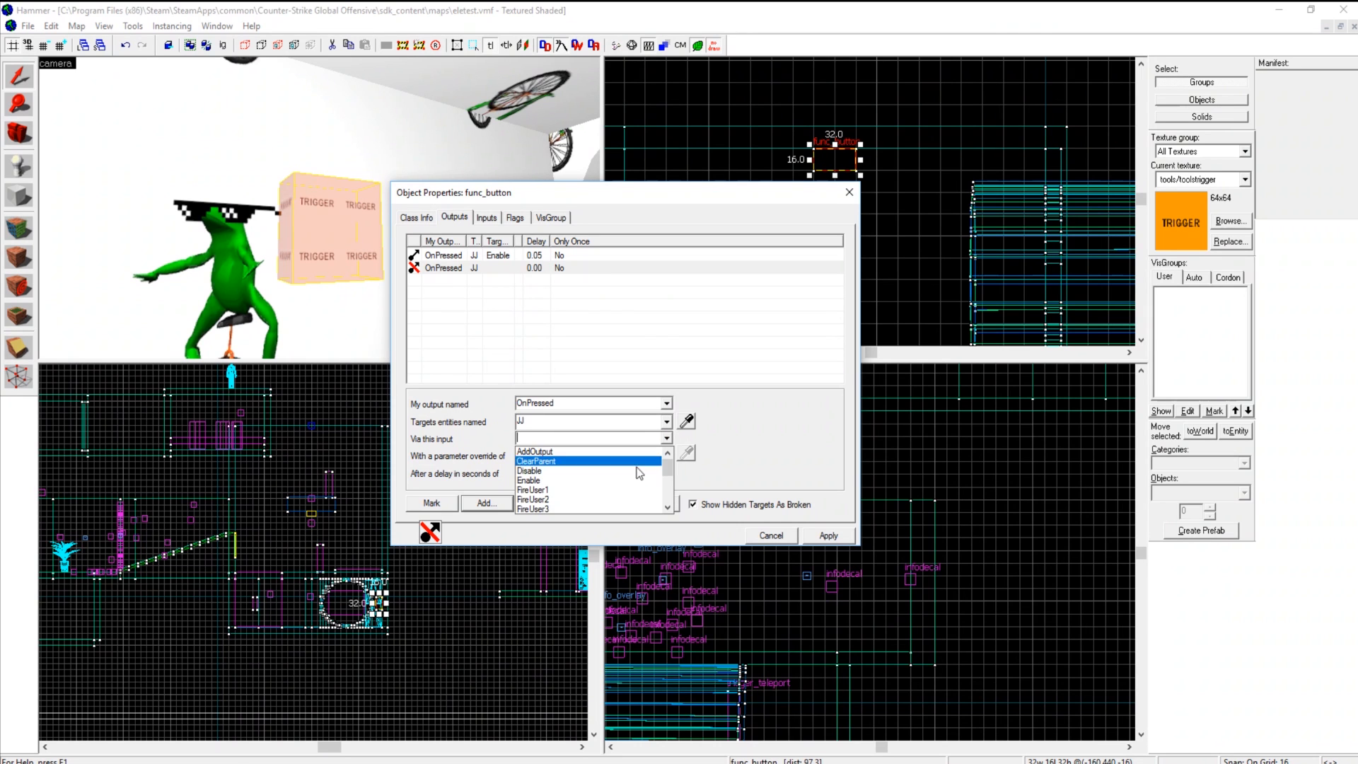
click(529, 469)
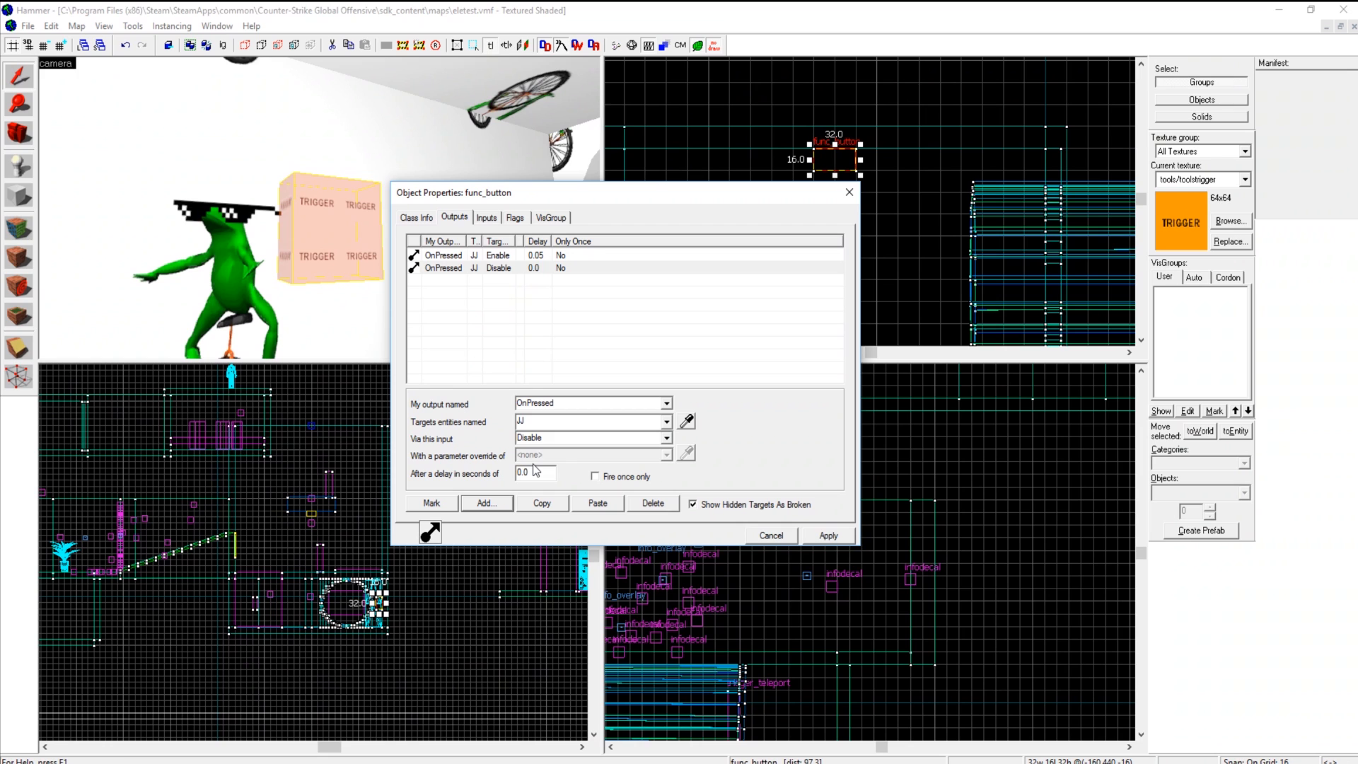
text(0.1)
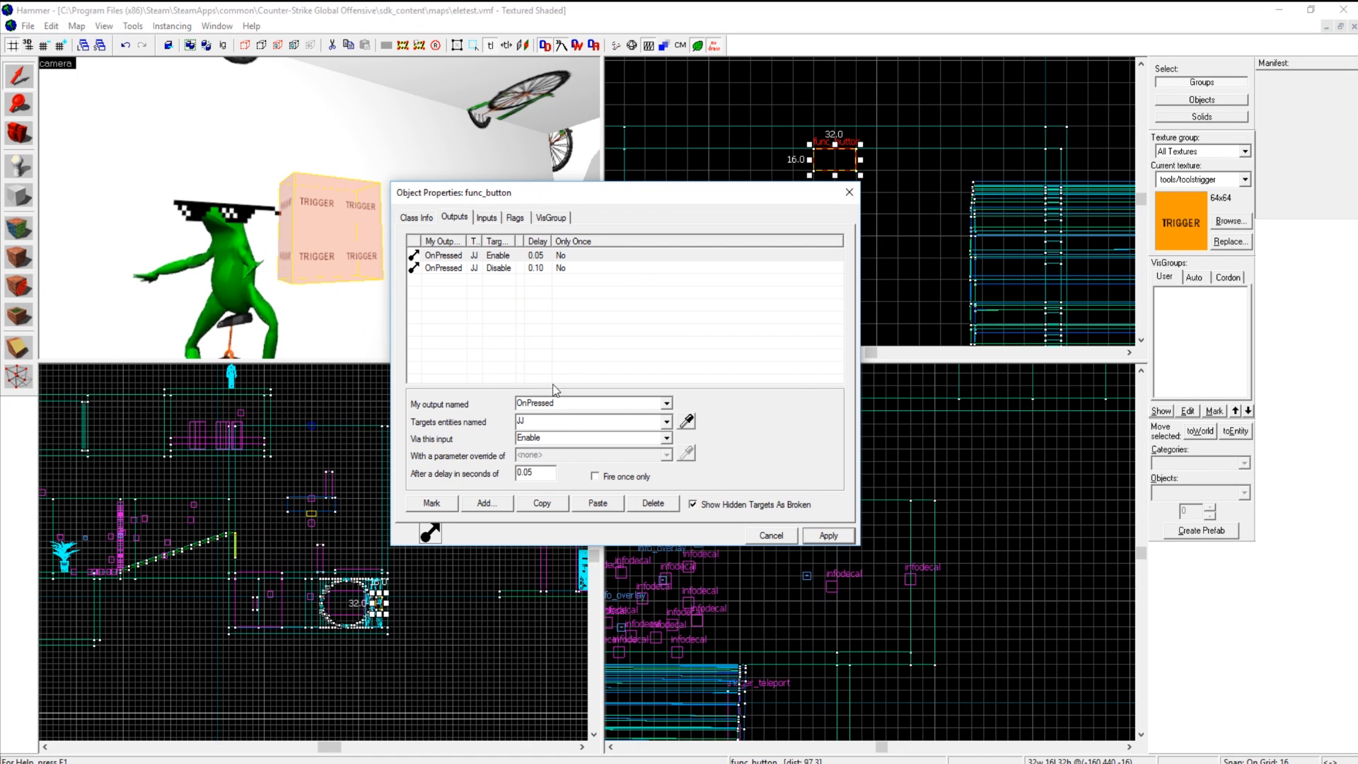
mouse_move(579, 363)
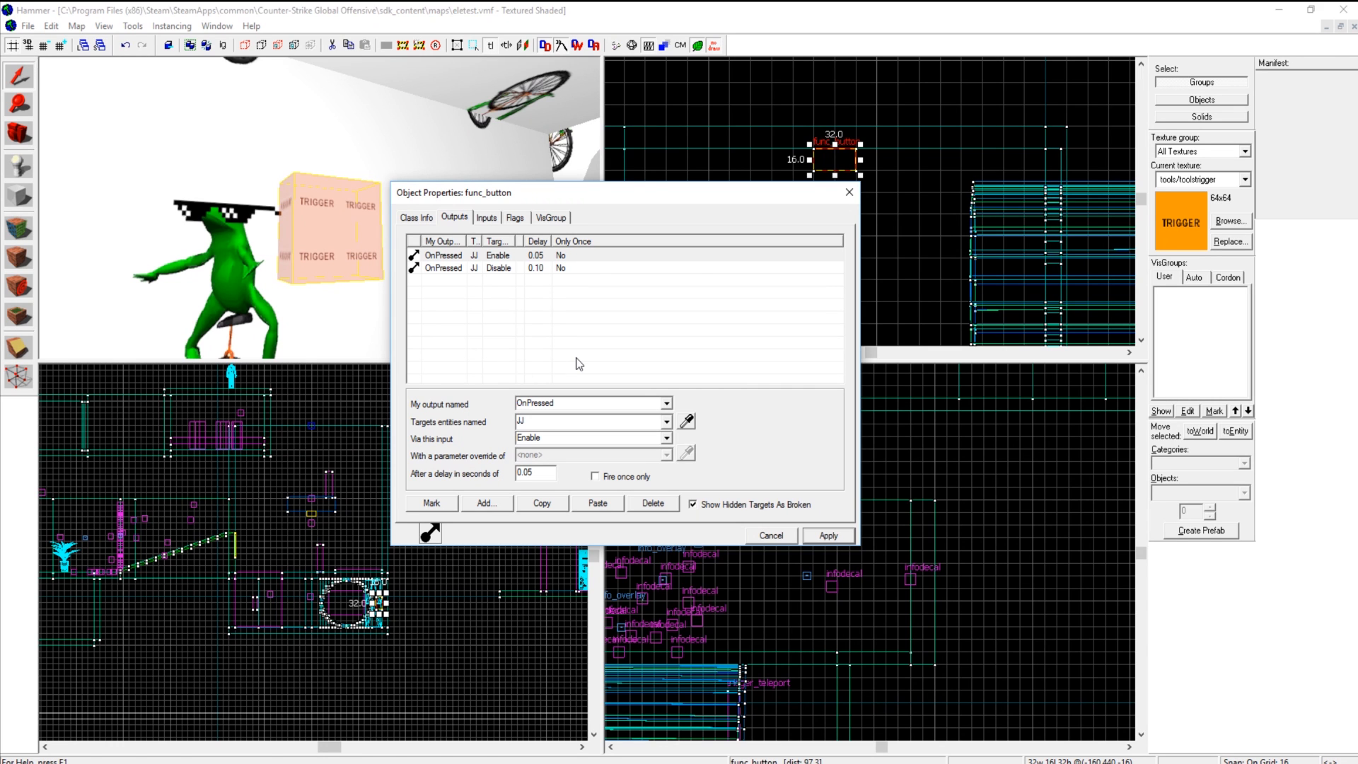
mouse_move(606, 348)
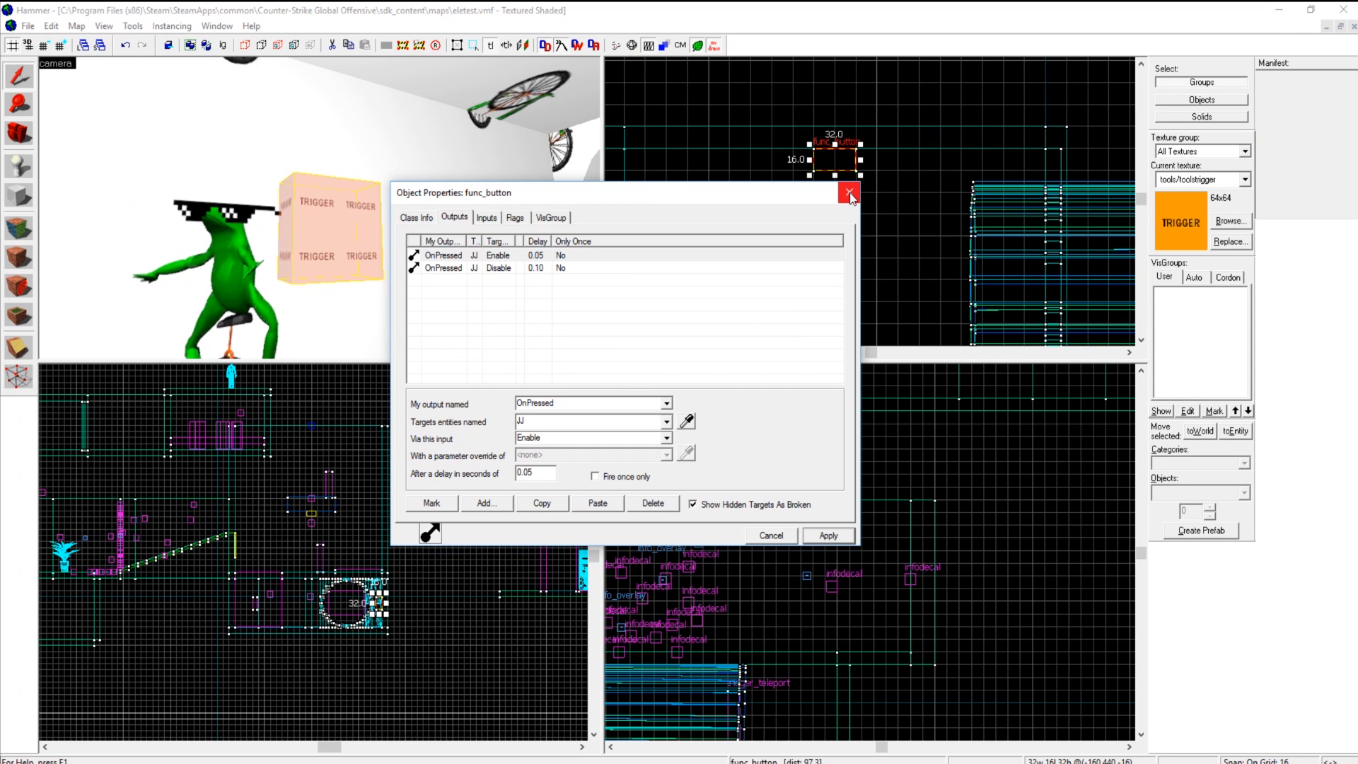
click(849, 192)
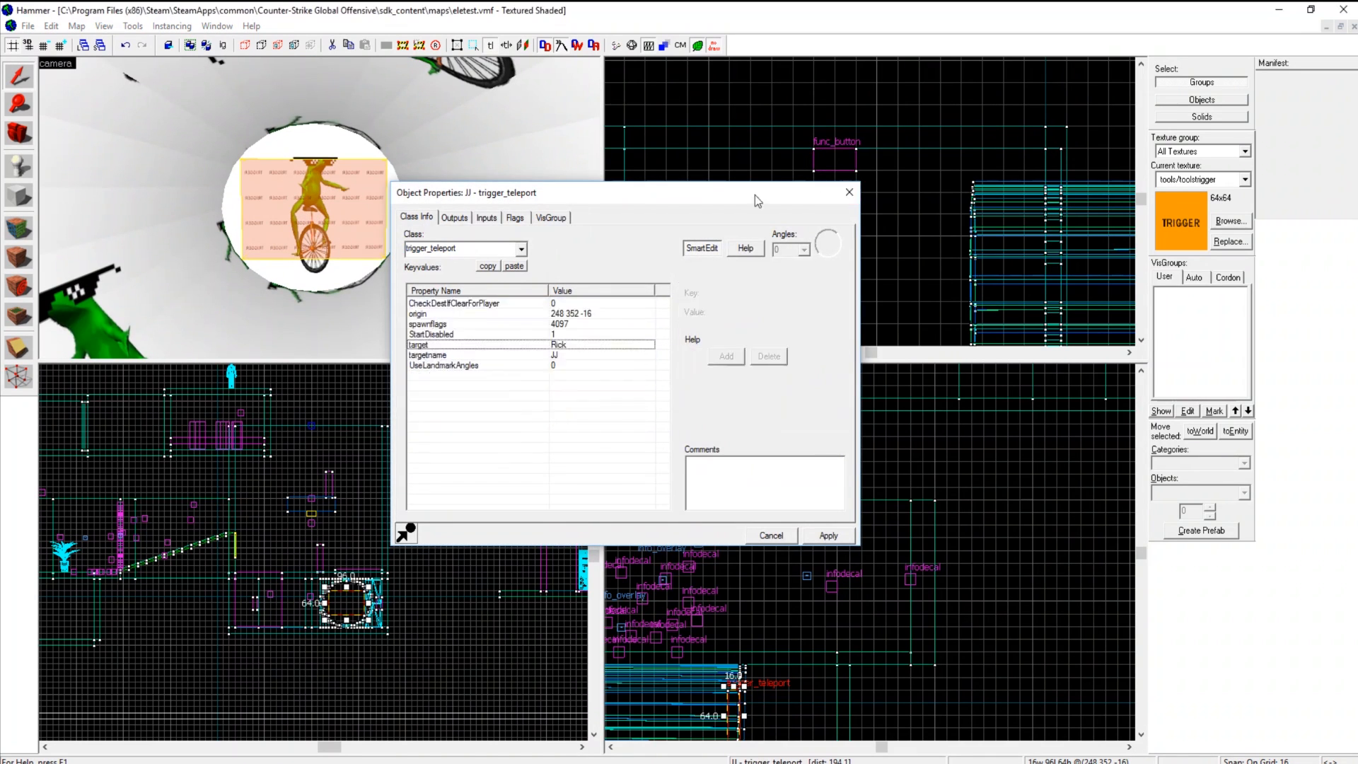
- View the JJ teleport's Start Disabled and Remote Destination Rick keyvalues, then close its properties
click(769, 535)
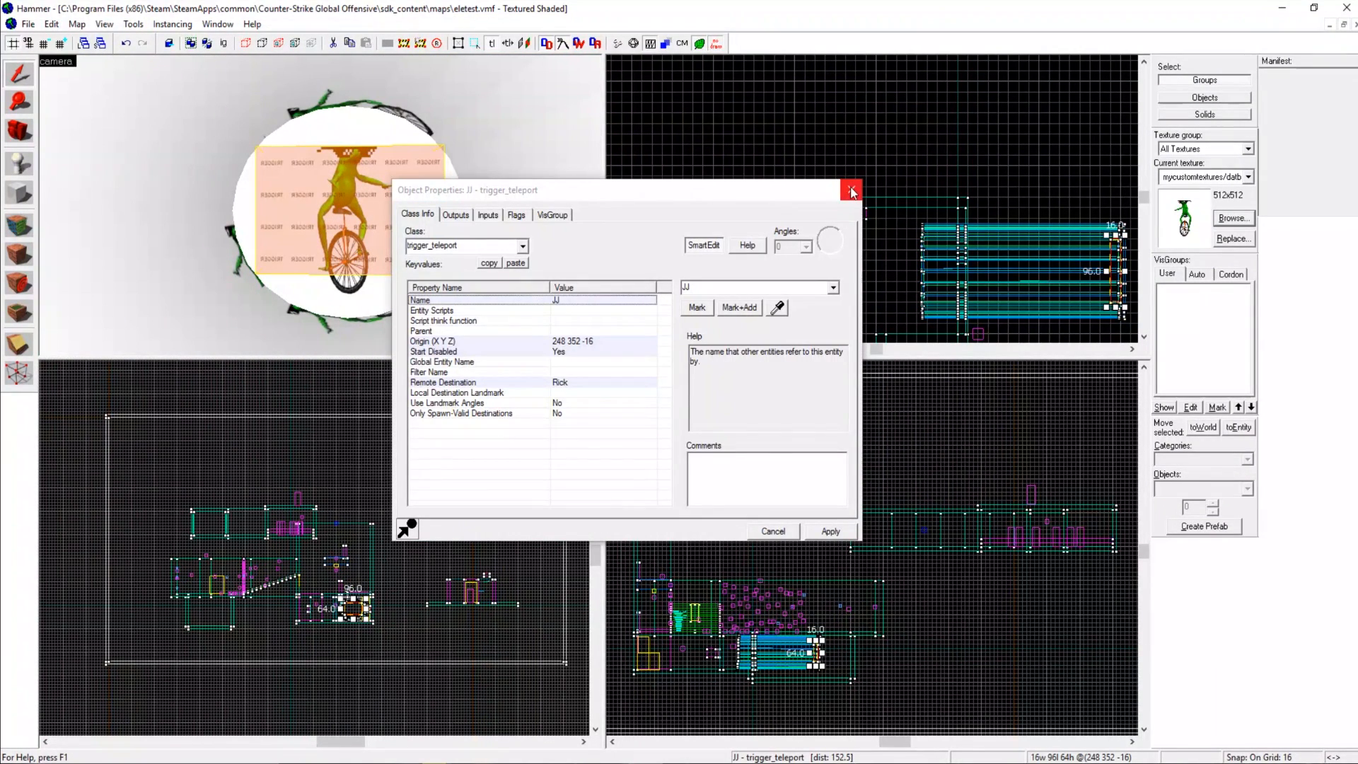
click(850, 190)
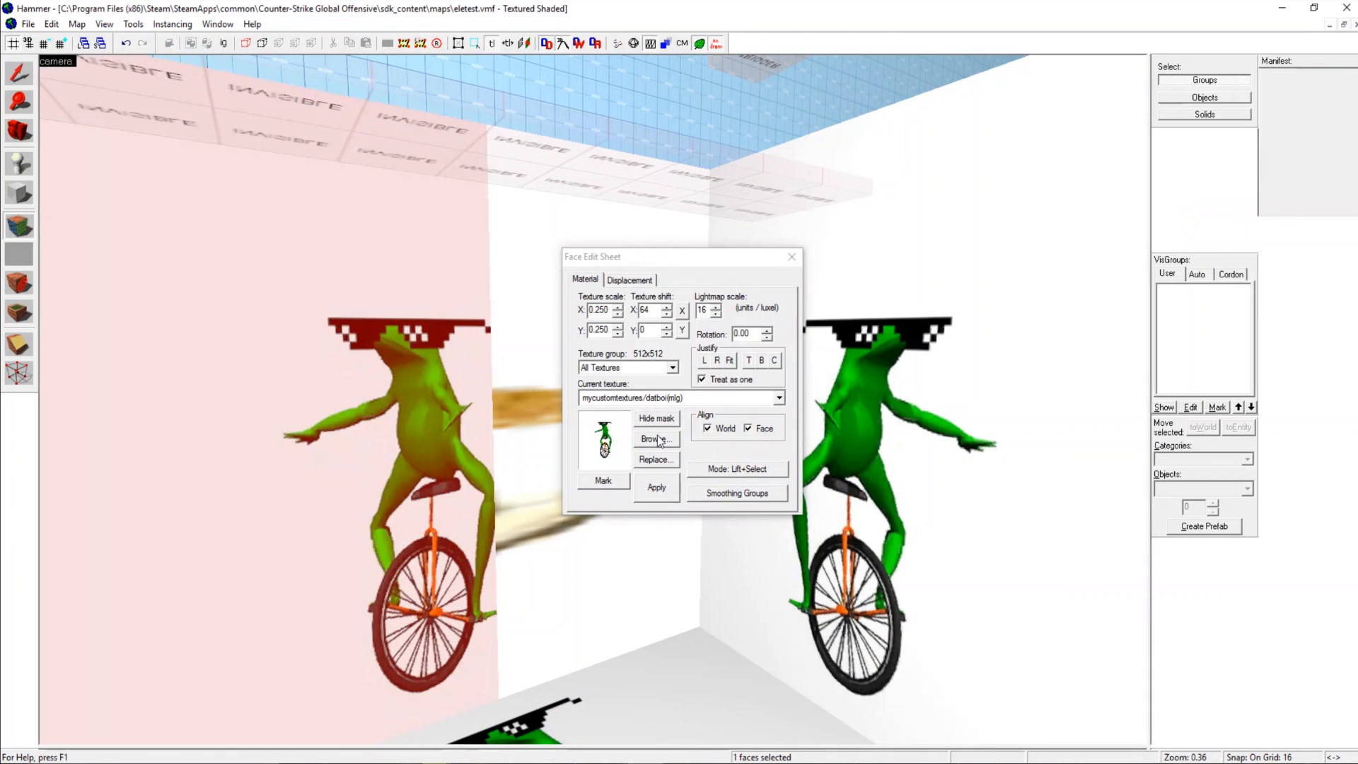
- View the datboi frog texture on the wall face and the wall's func_brush properties, then close them
click(790, 256)
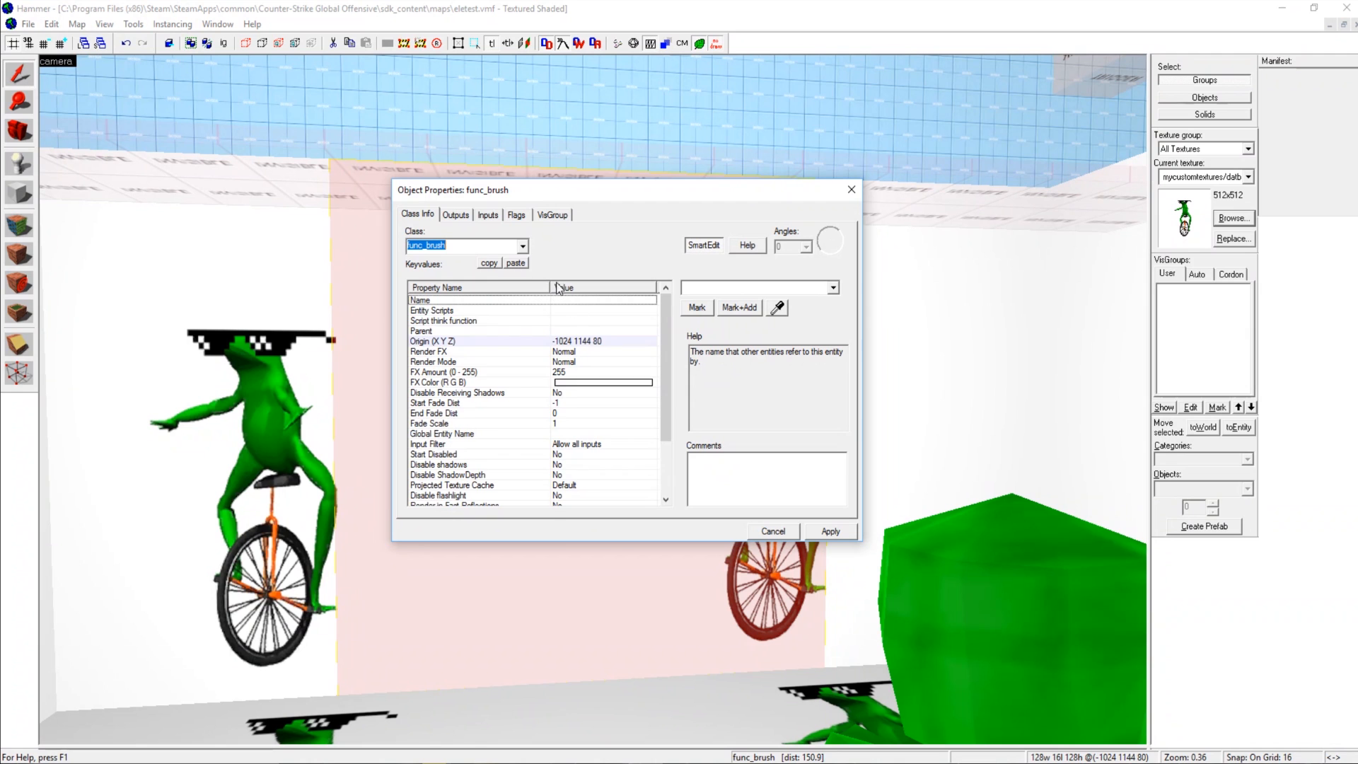
click(442, 454)
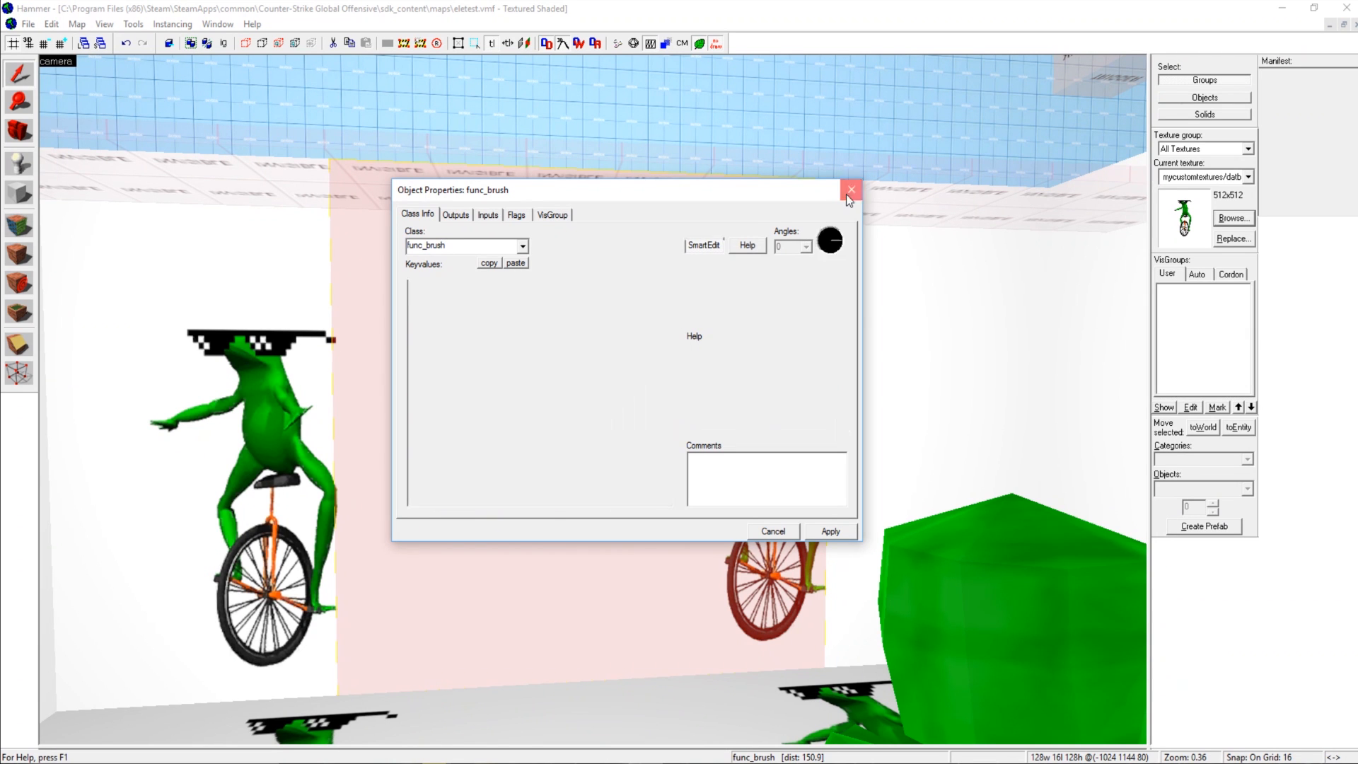
click(850, 190)
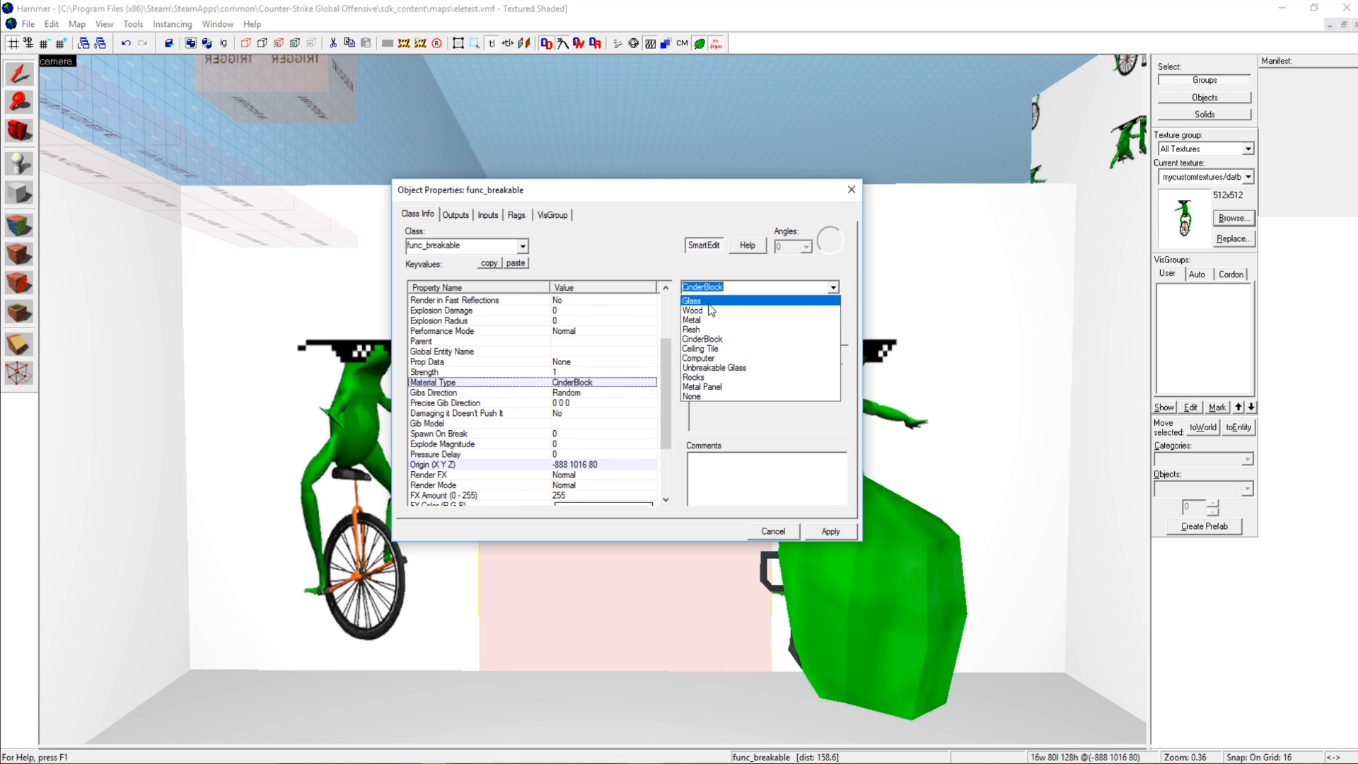
mouse_move(725, 308)
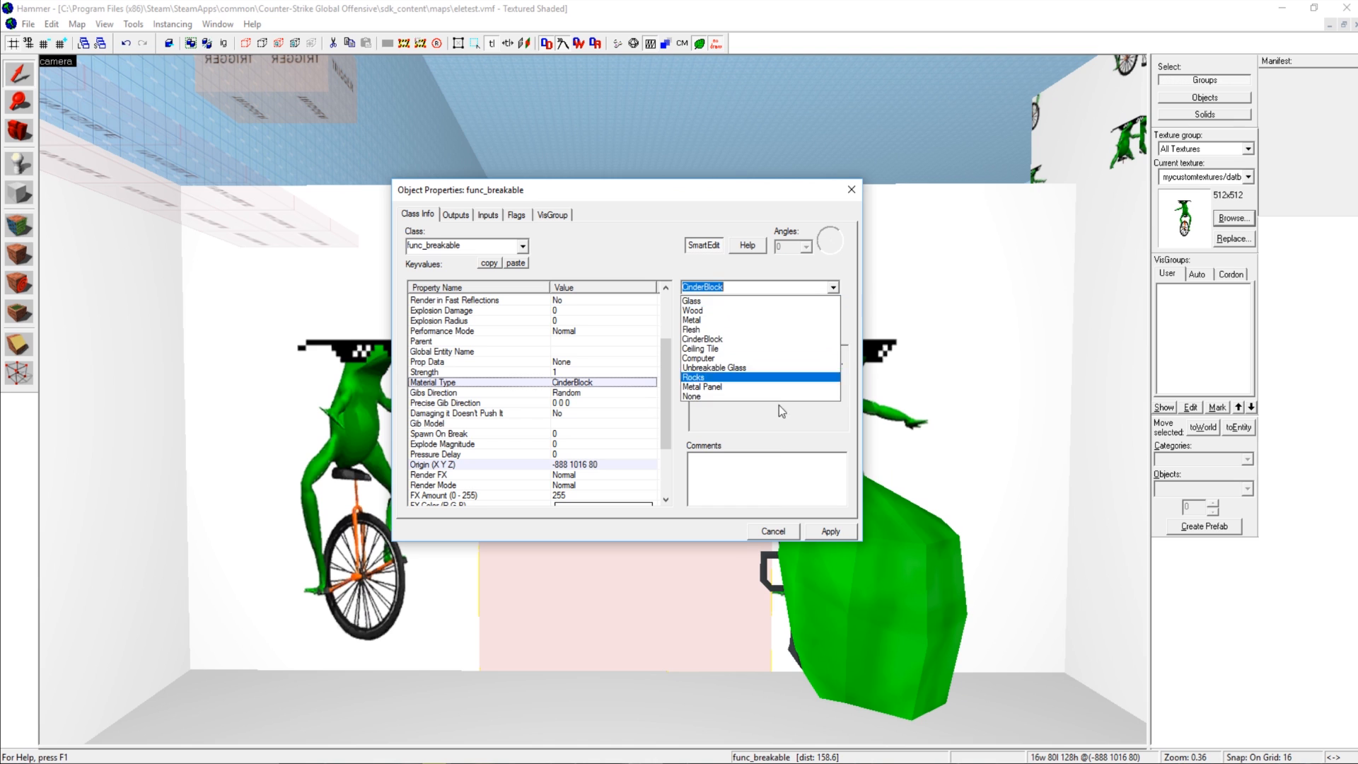
- Browse the func_breakable's Material Type choices (Glass, Wood, Rocks) and leave it on CinderBlock
click(758, 287)
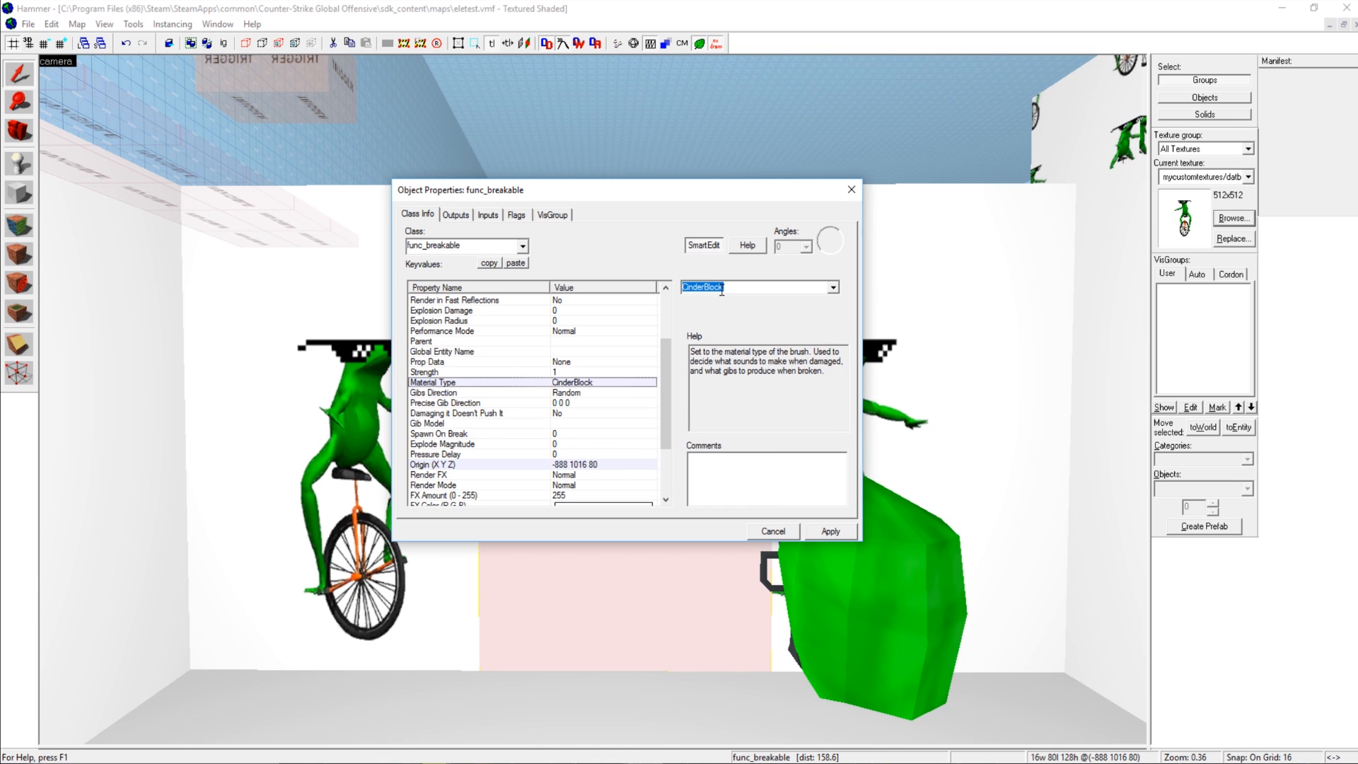
click(830, 287)
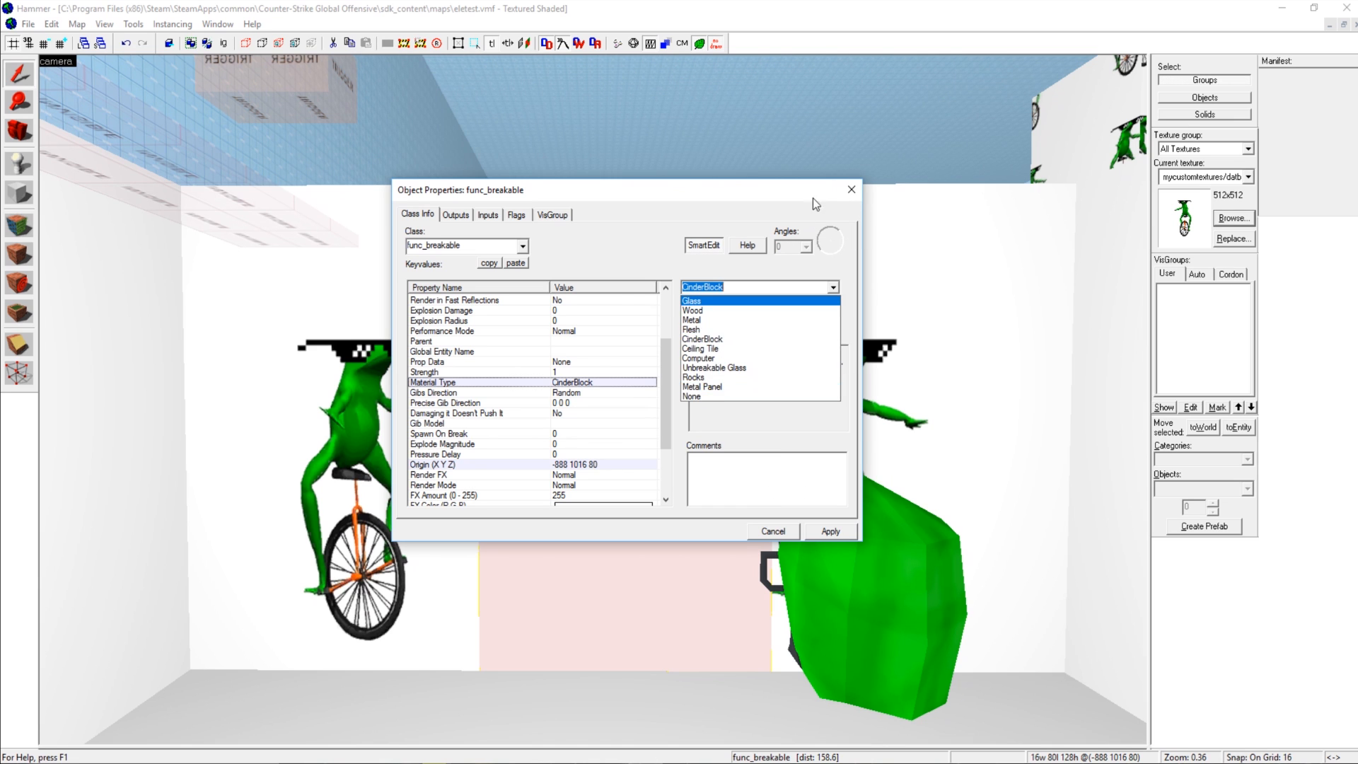
click(771, 530)
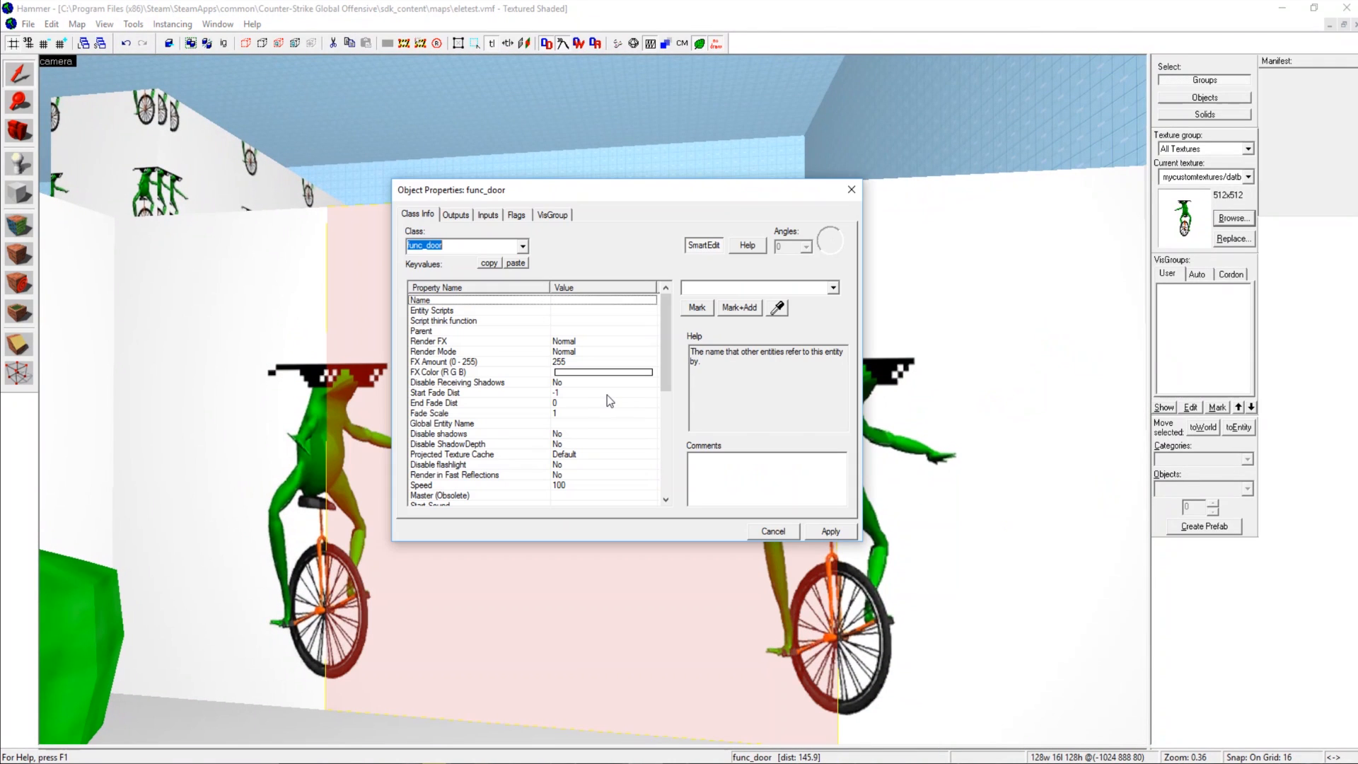
- Check the func_door's Delay Before Reset of 4 and its Use Opens flag
scroll(down, 3)
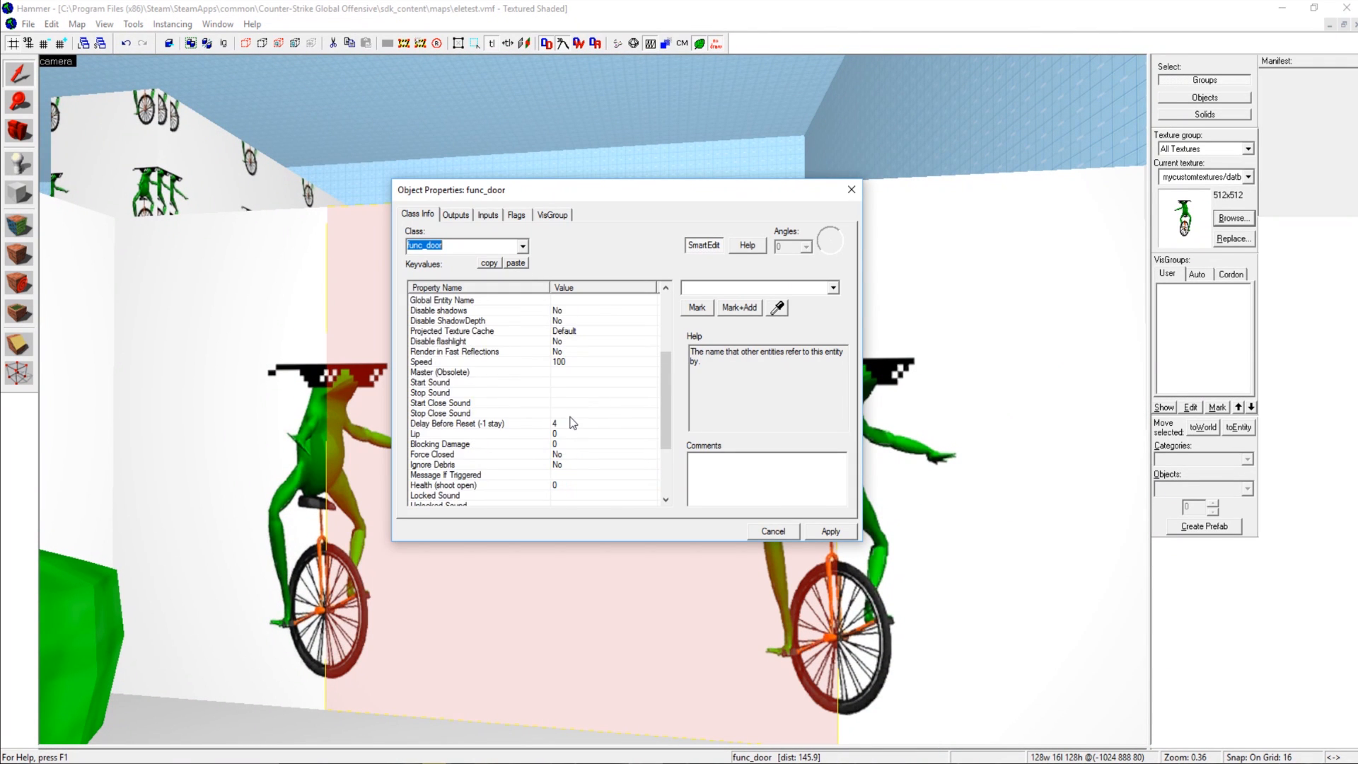
click(464, 484)
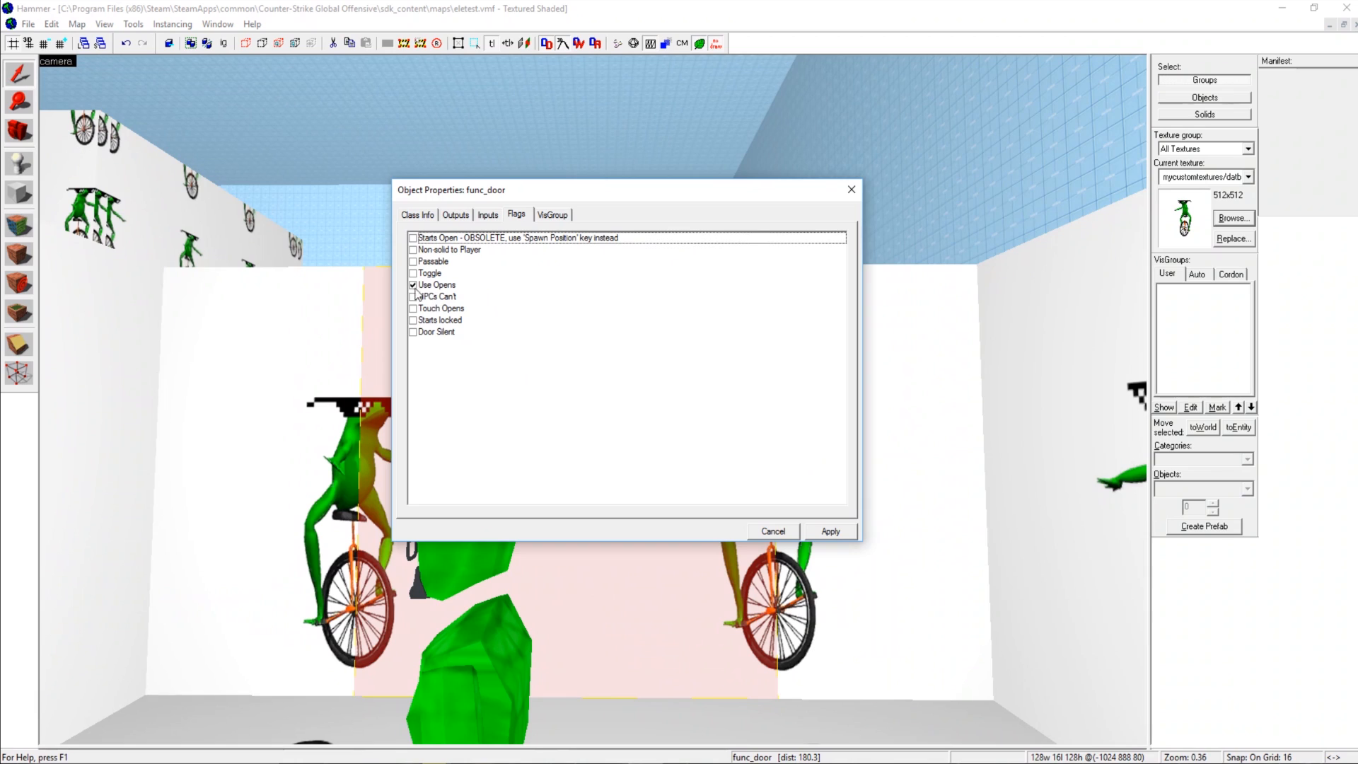
click(771, 530)
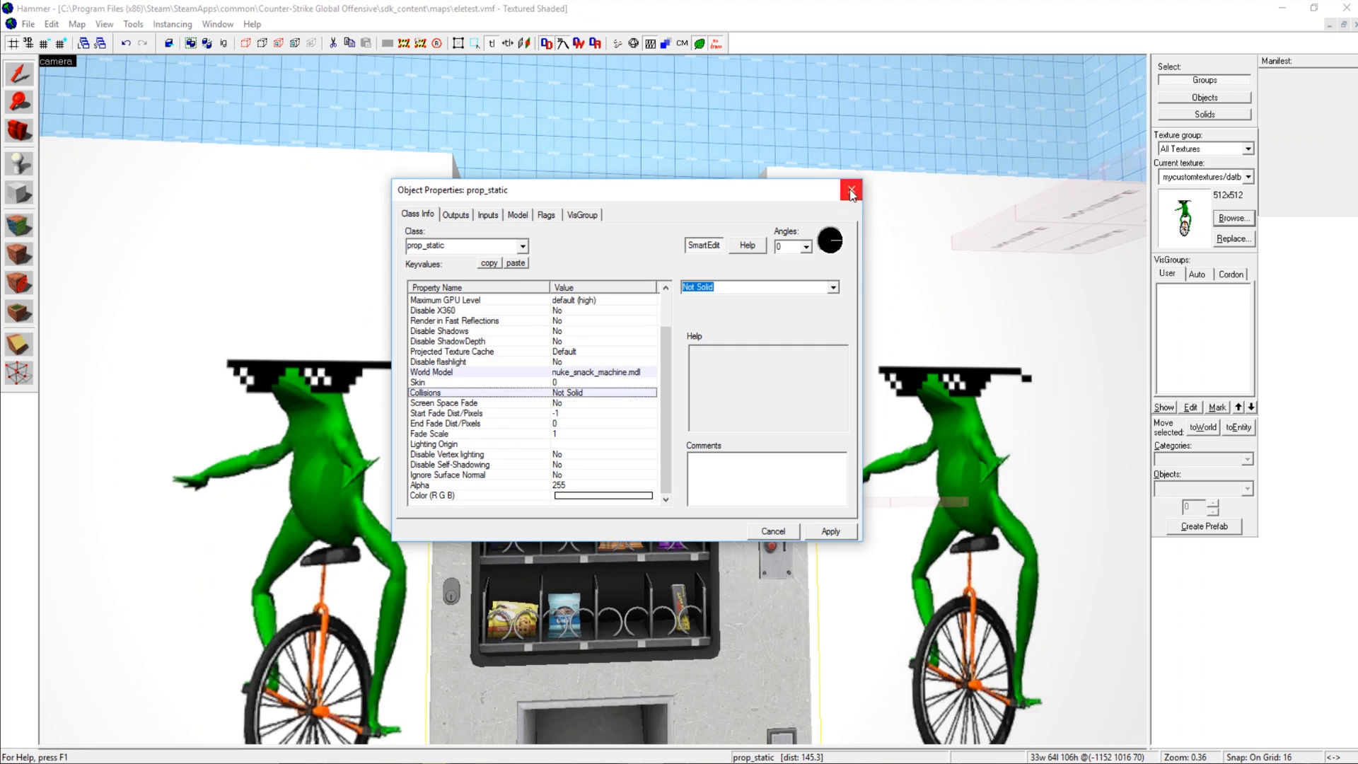
- Confirm the nuke_snack_machine prop's Collisions are Not Solid and close its properties
click(850, 190)
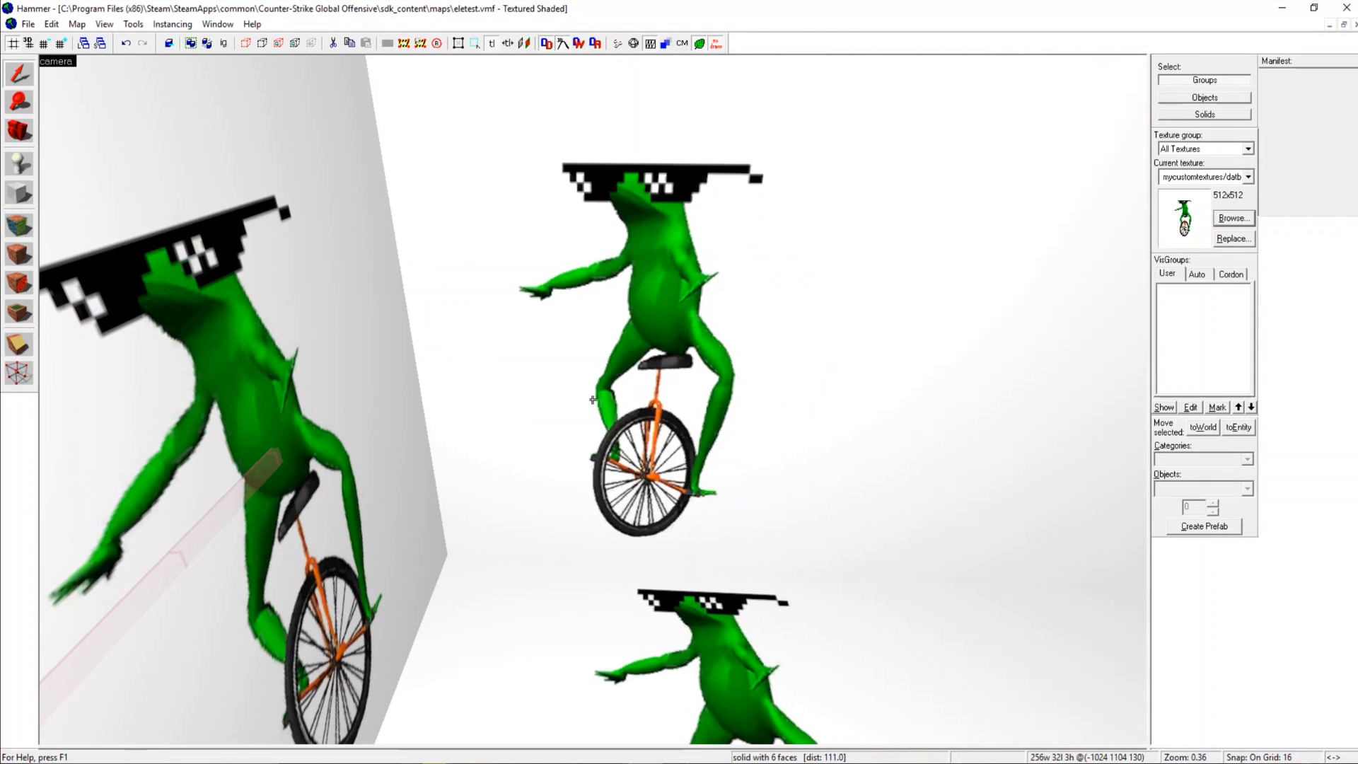
- Browse the invisible and ladder tool textures, then swing the camera to the vending machine
click(1234, 218)
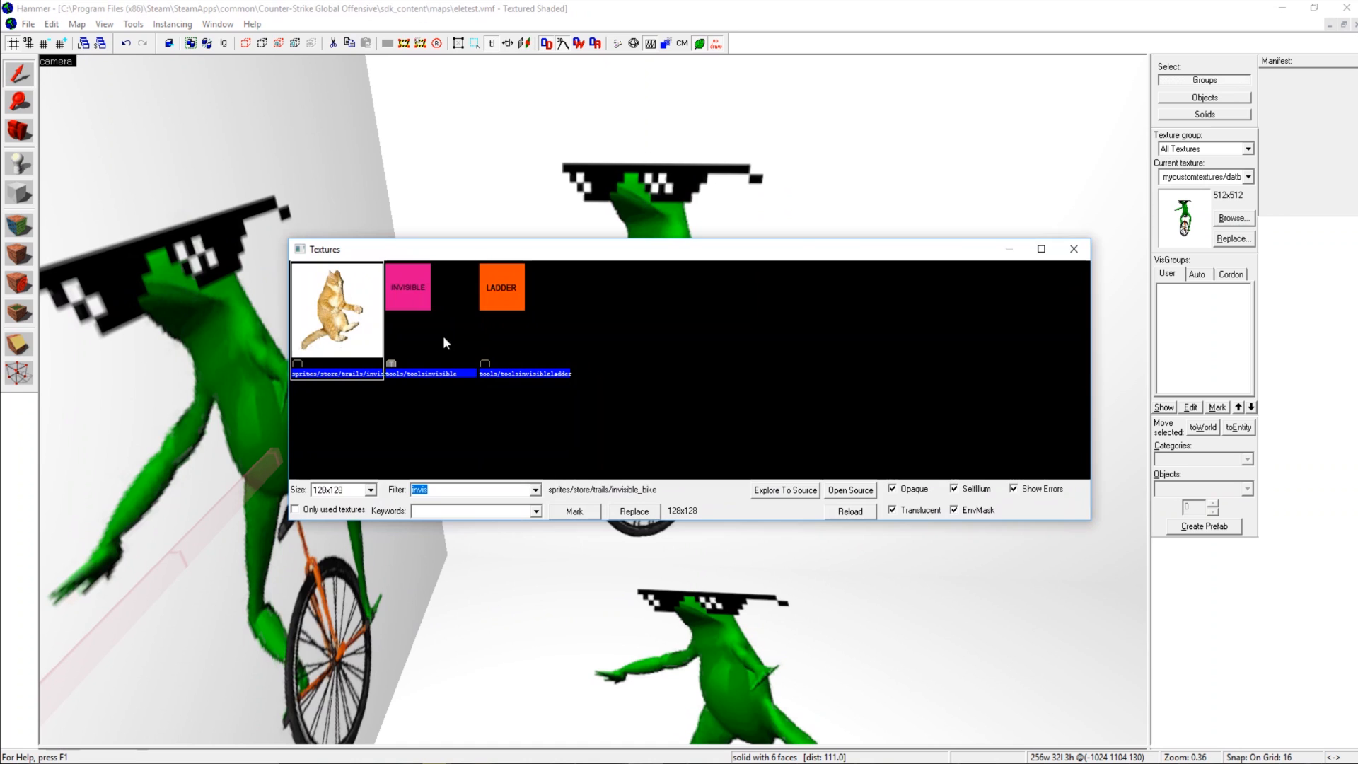
click(1073, 249)
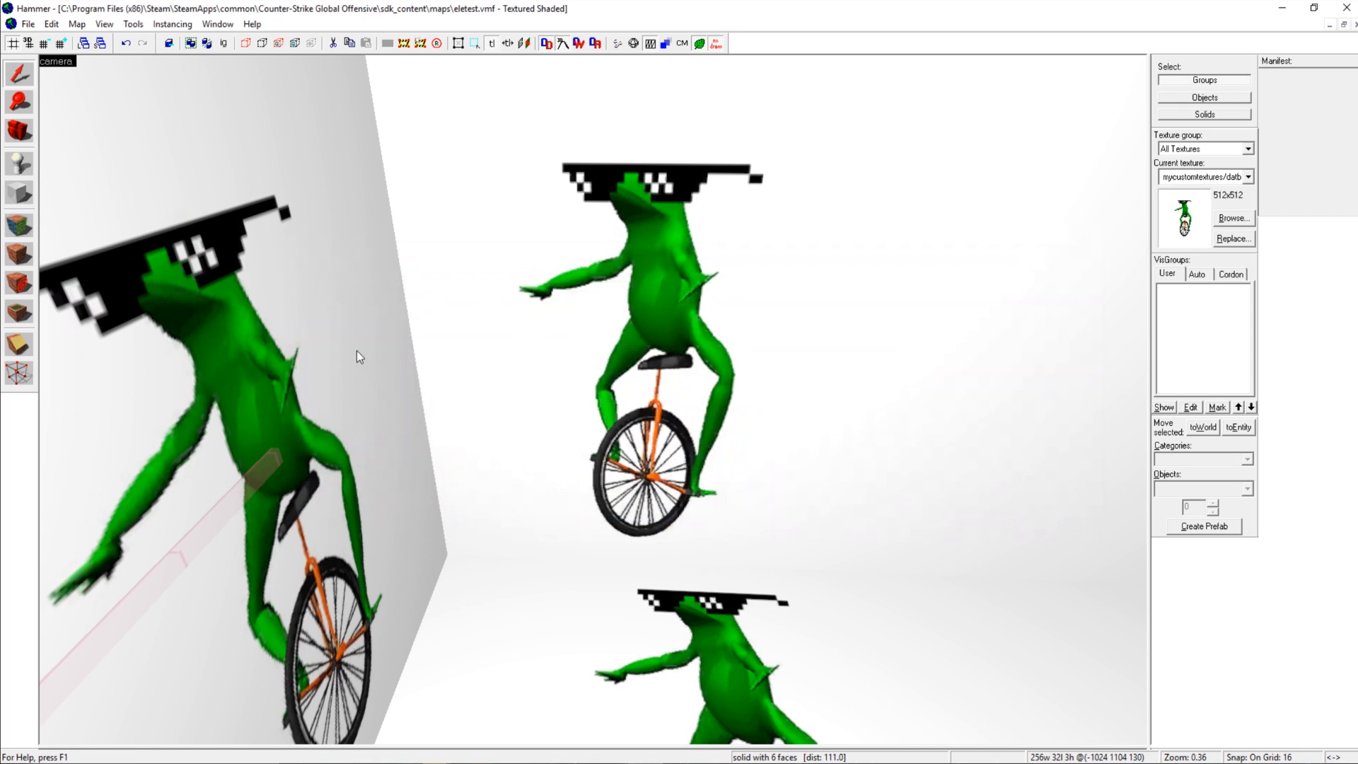
drag(360, 357, 593, 400)
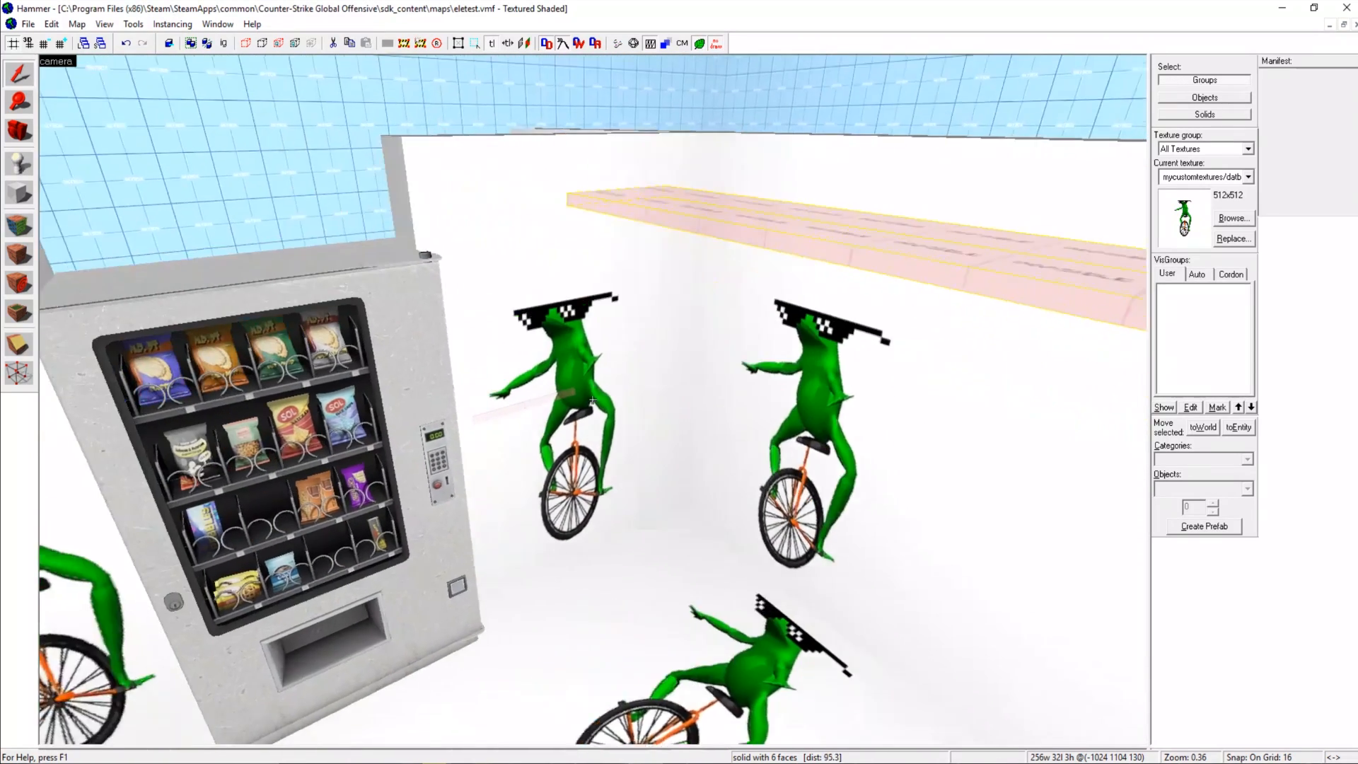